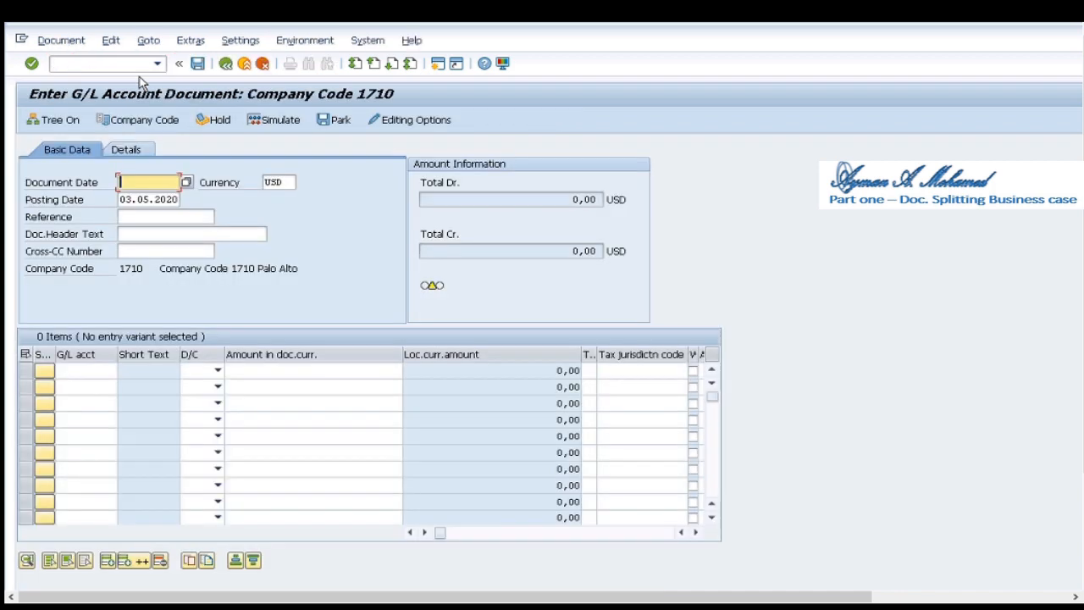
- Set the document date to 03.05.2020 from the recent-dates history
{"action": "left_click", "coordinate": [186, 183]}
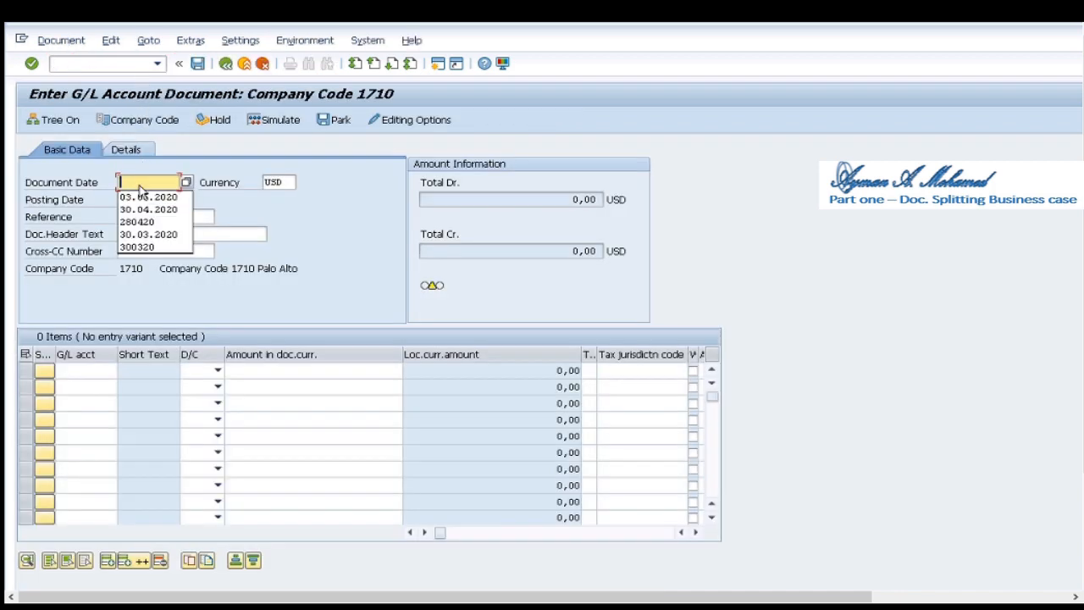
{"action": "left_click", "coordinate": [149, 196]}
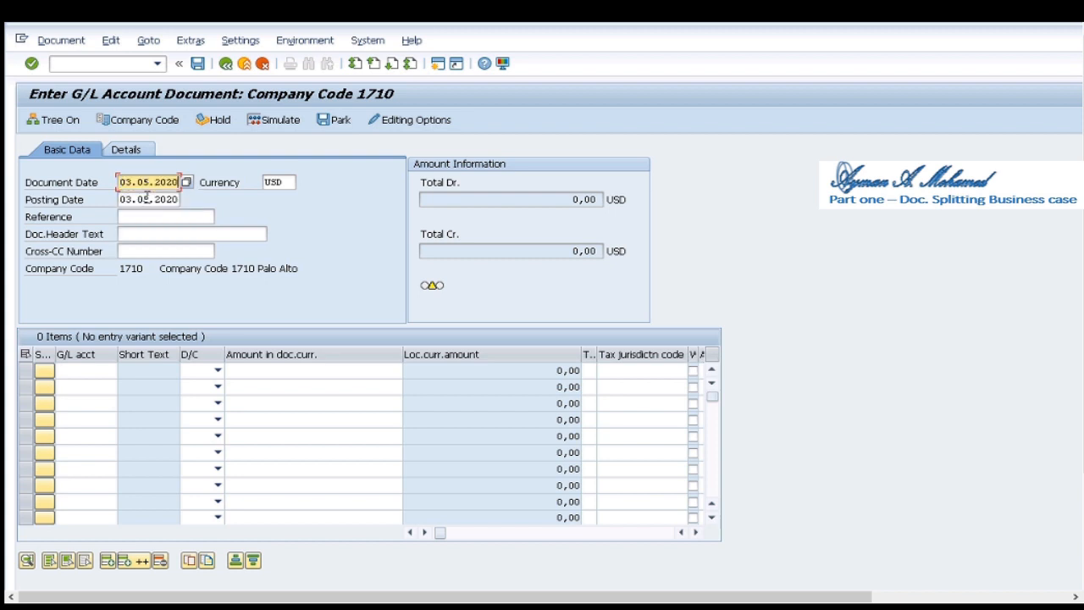
- Enter the first line: G/L account 21192000 debited by 611
{"action": "left_click", "coordinate": [81, 381]}
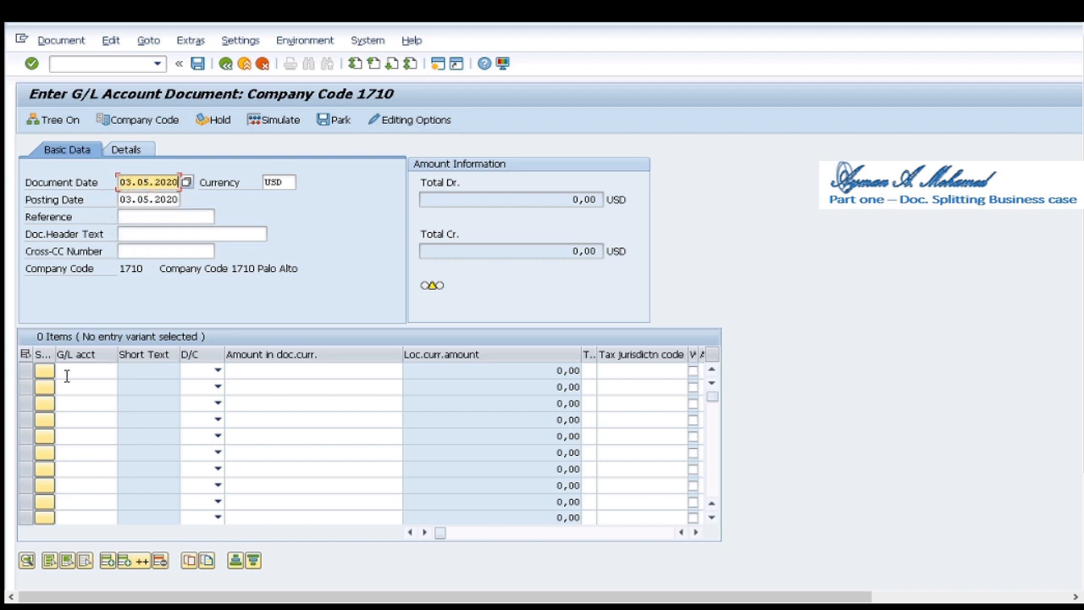
{"action": "left_click", "coordinate": [82, 383]}
{"action": "type", "text": "21192000"}
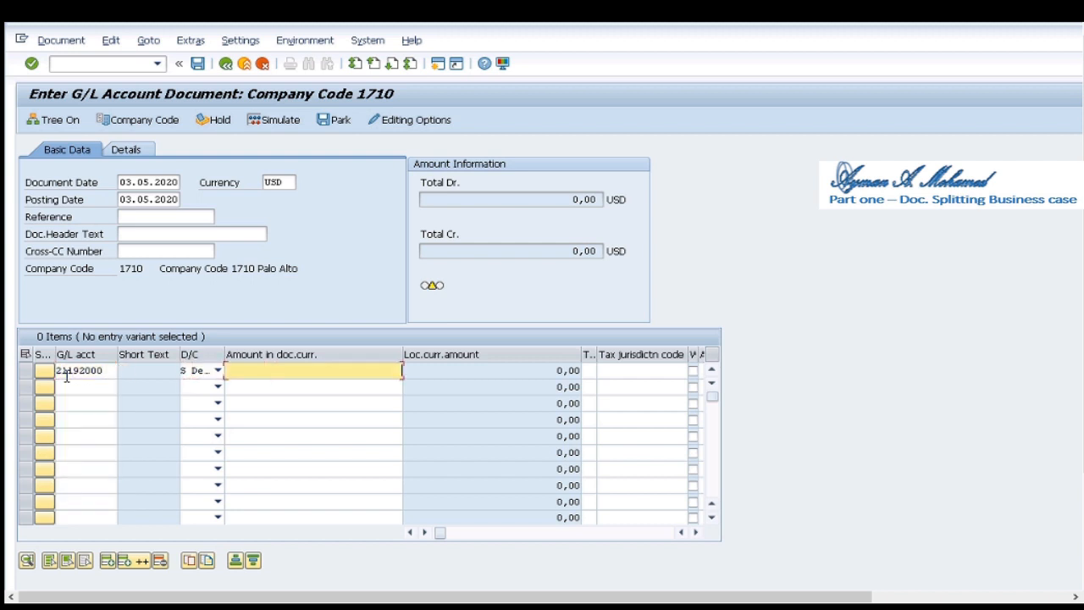
{"action": "type", "text": "6"}
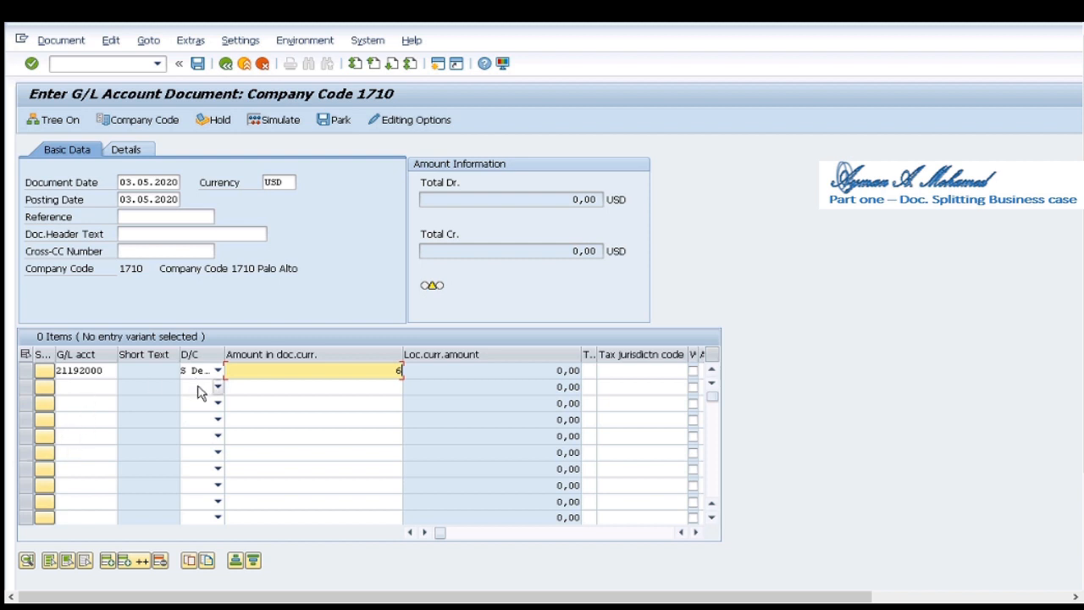
{"action": "type", "text": "11"}
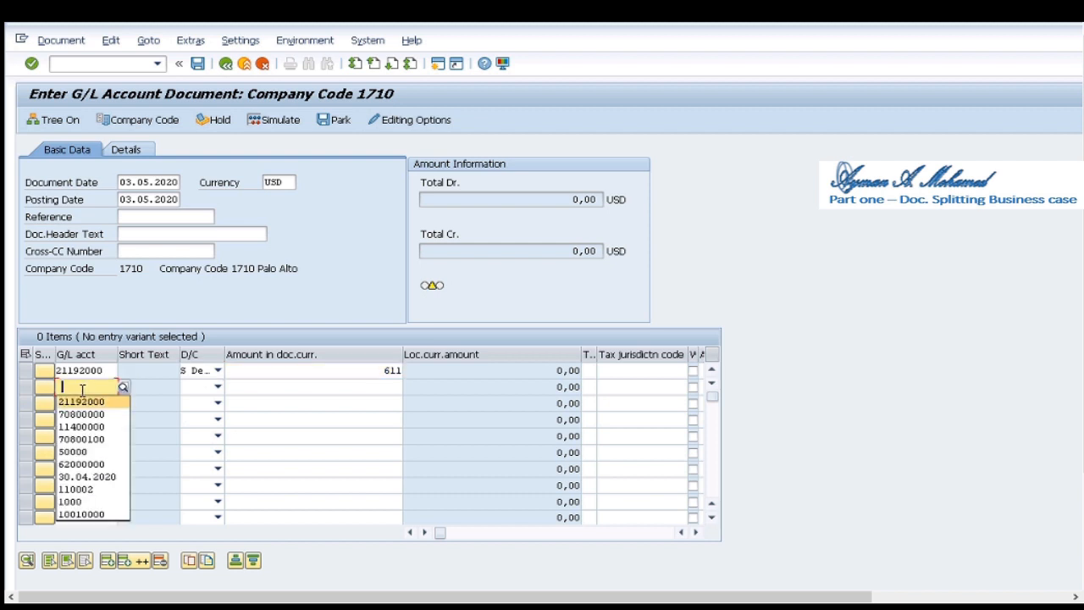
- Enter the second line on account 70800000 as a credit and start its amount
{"action": "left_click", "coordinate": [219, 386]}
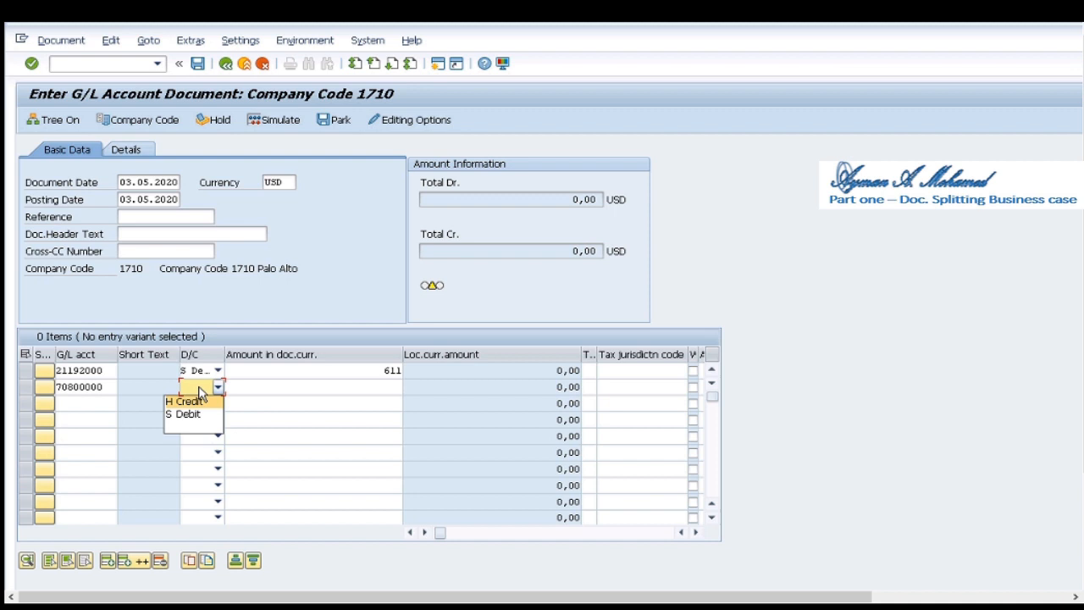
{"action": "left_click", "coordinate": [176, 403]}
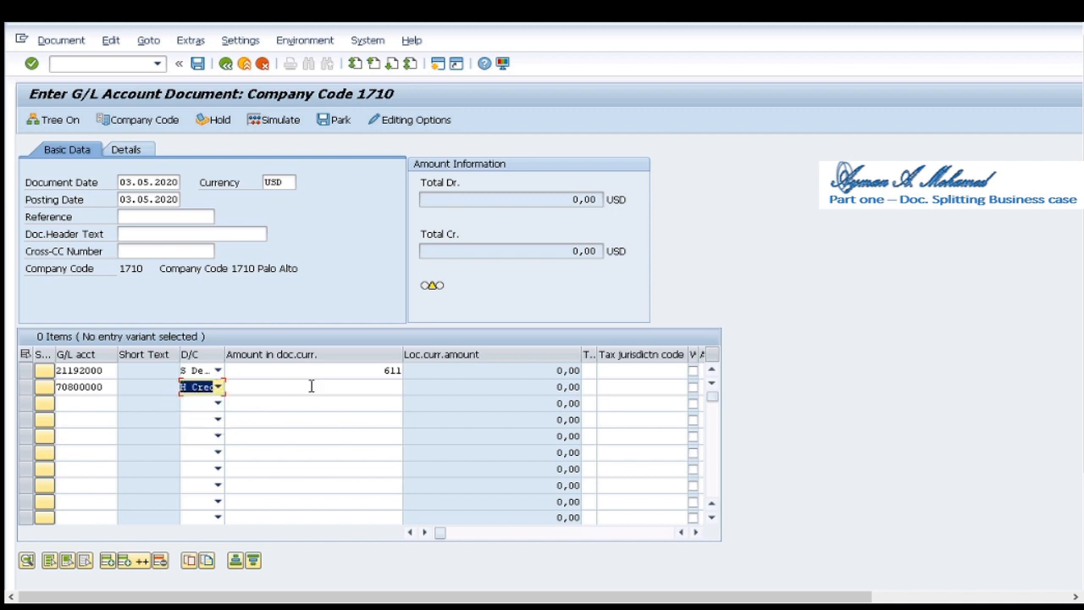
{"action": "left_click", "coordinate": [310, 386]}
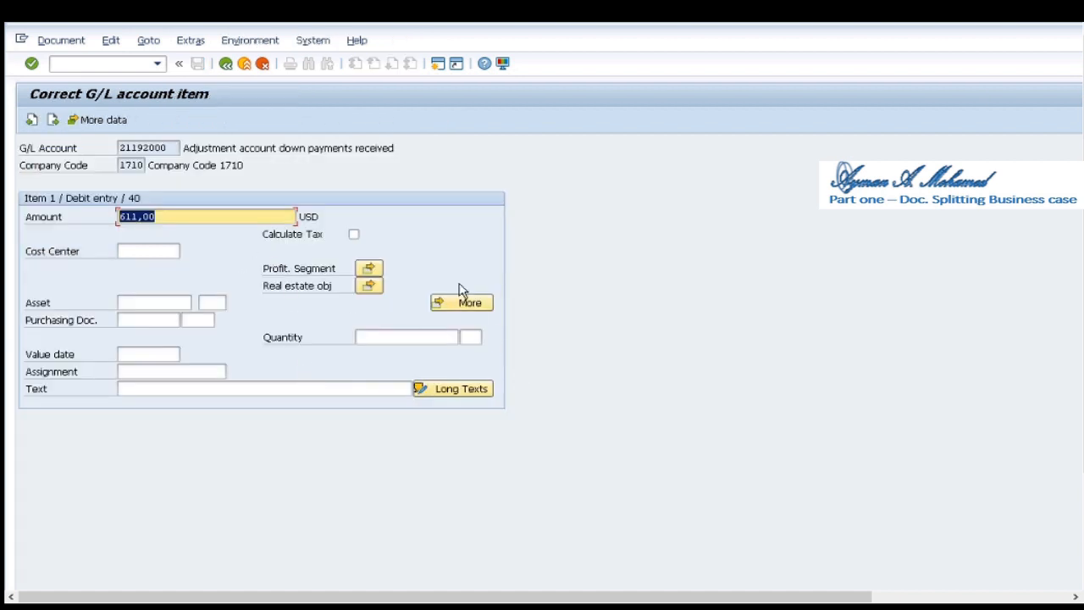
- Assign profit center YB101 to the first item via the additional account assignments
{"action": "left_click", "coordinate": [460, 301]}
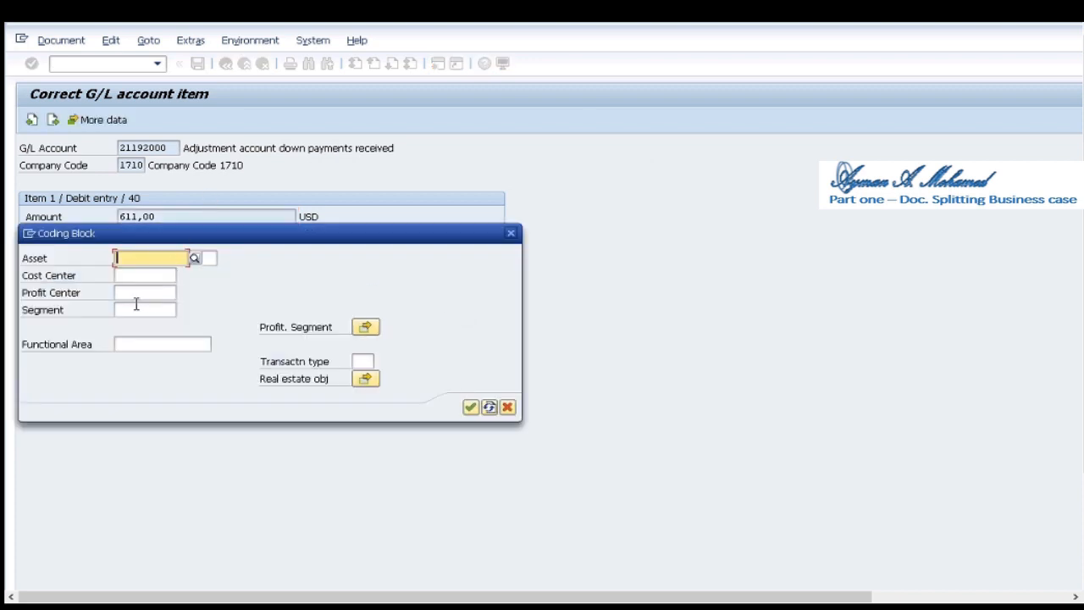
{"action": "left_click", "coordinate": [144, 291]}
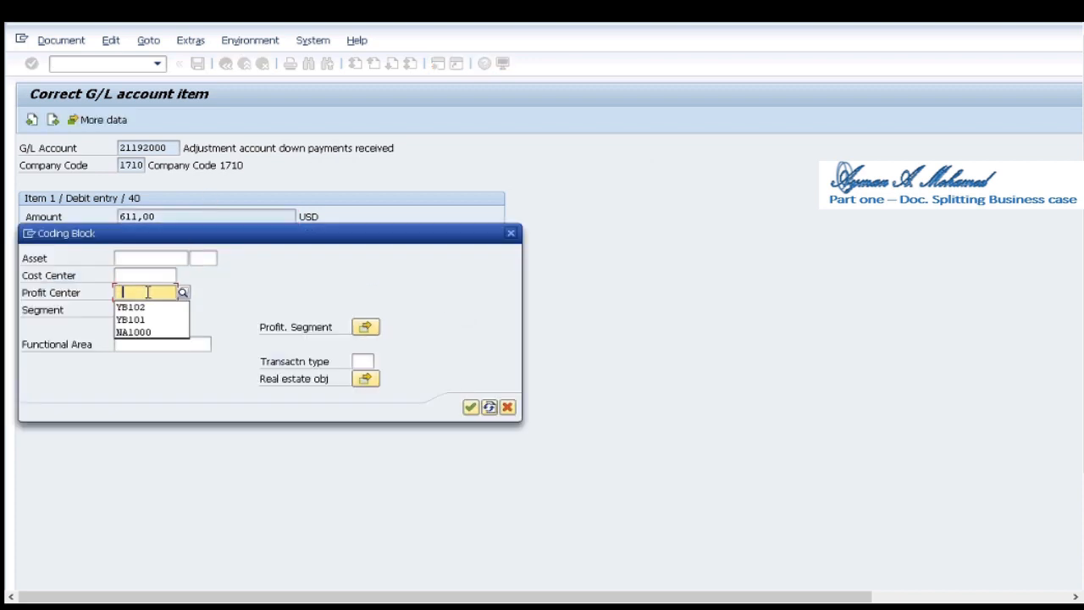
{"action": "left_click", "coordinate": [128, 321]}
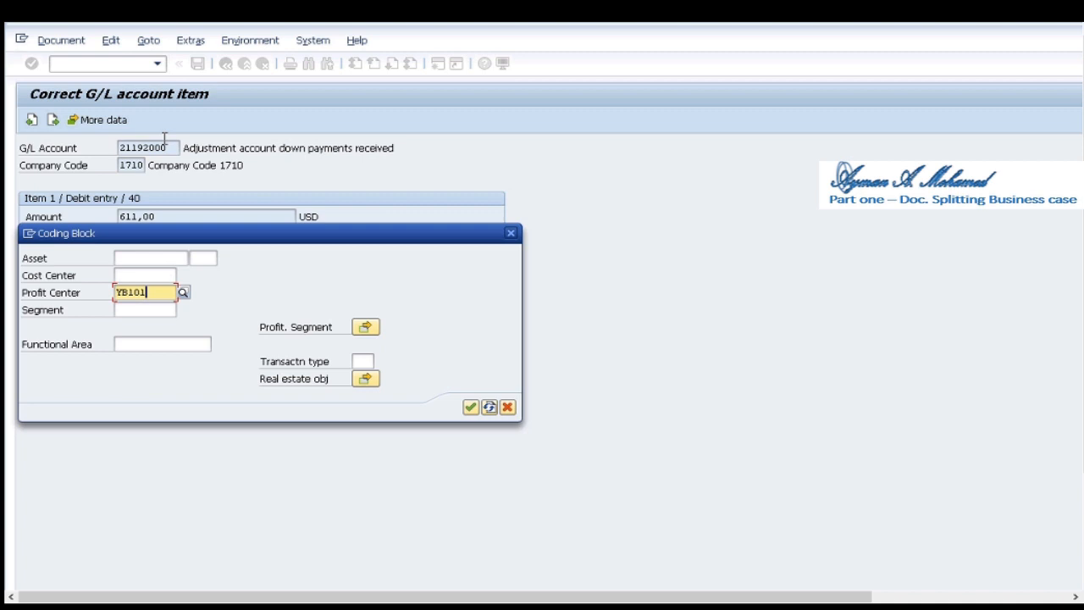
{"action": "left_click", "coordinate": [471, 406]}
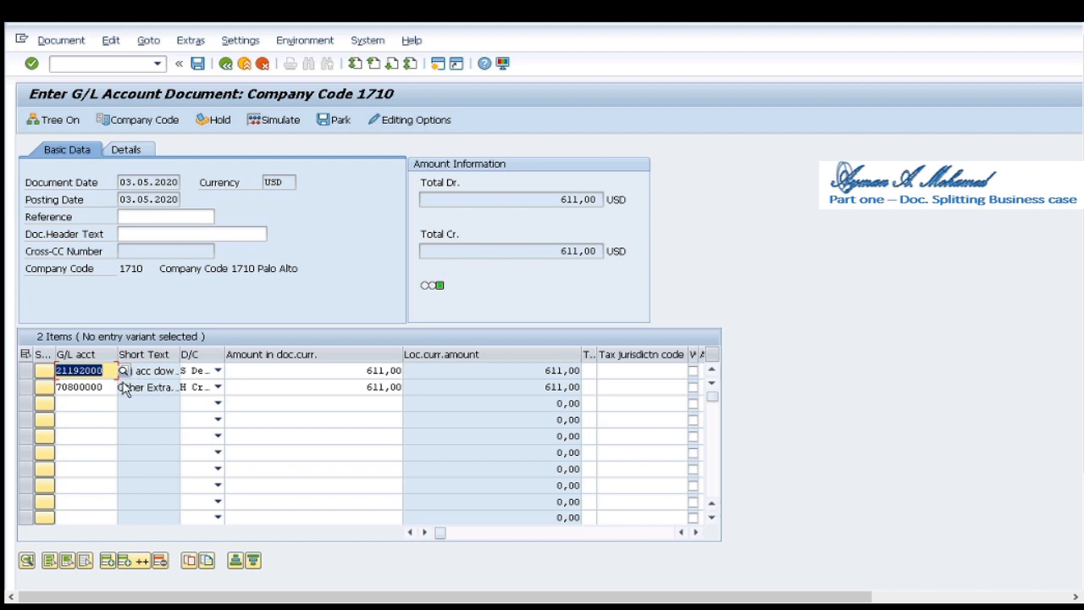
- Assign profit center YB102 to the second item and show the document overview
{"action": "double_click", "coordinate": [82, 390]}
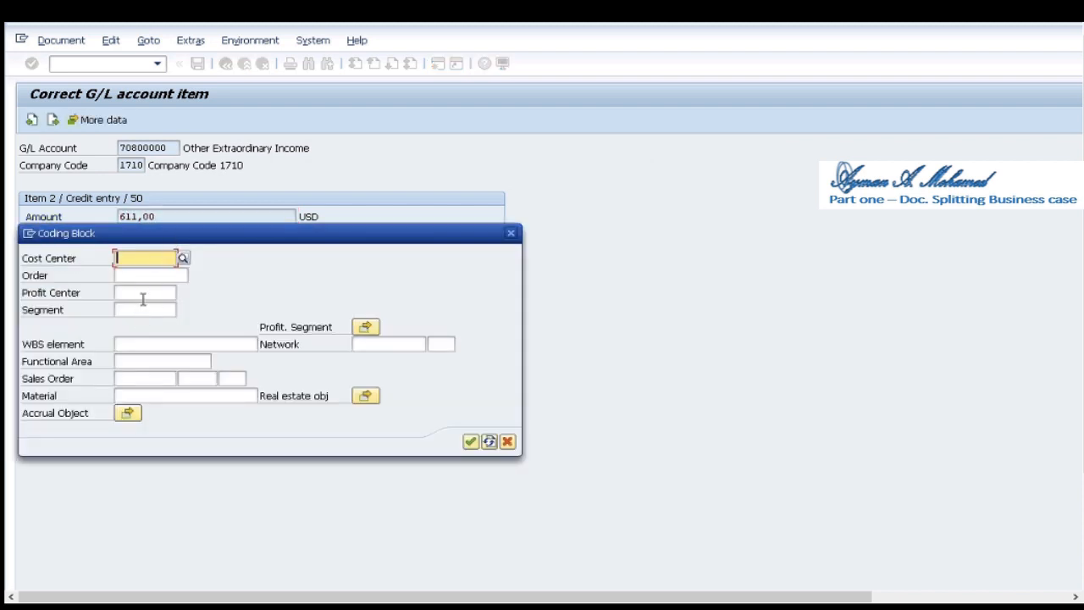
{"action": "left_click", "coordinate": [143, 291]}
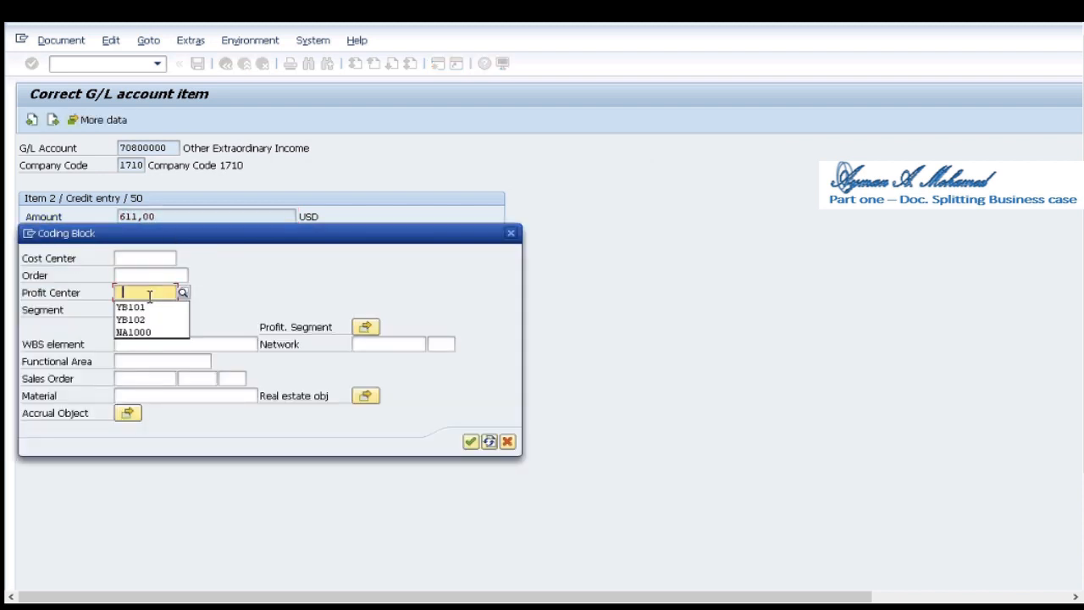
{"action": "left_click", "coordinate": [132, 318]}
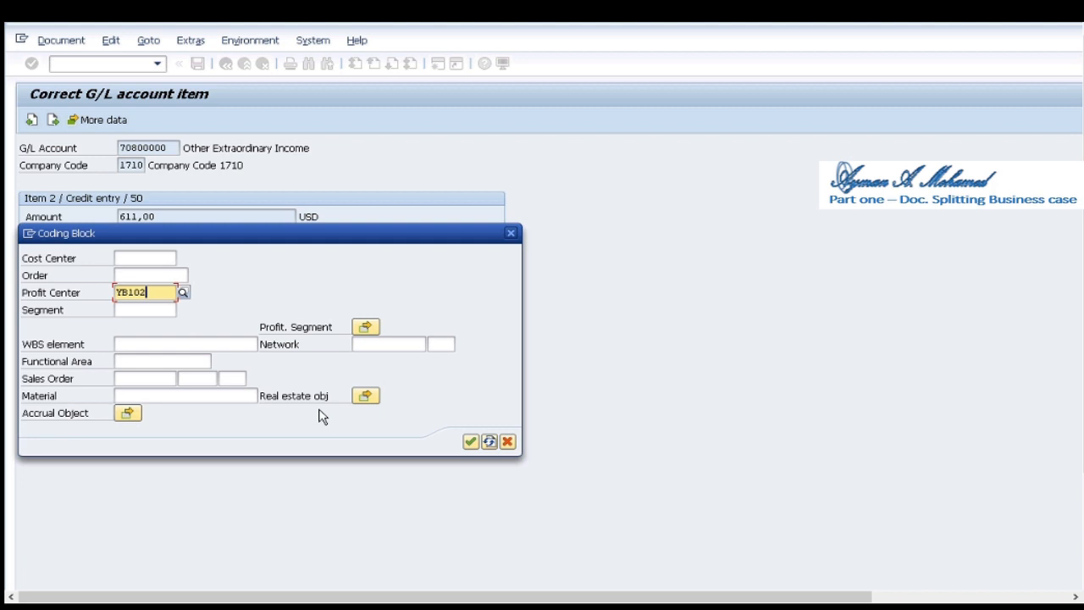
{"action": "left_click", "coordinate": [471, 440]}
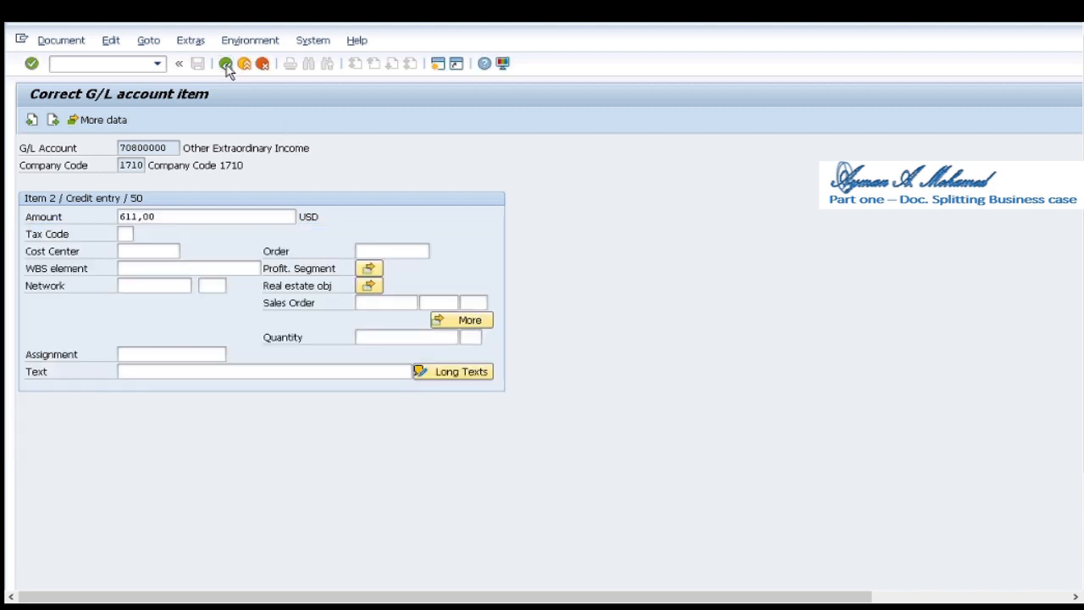
{"action": "left_click", "coordinate": [227, 65]}
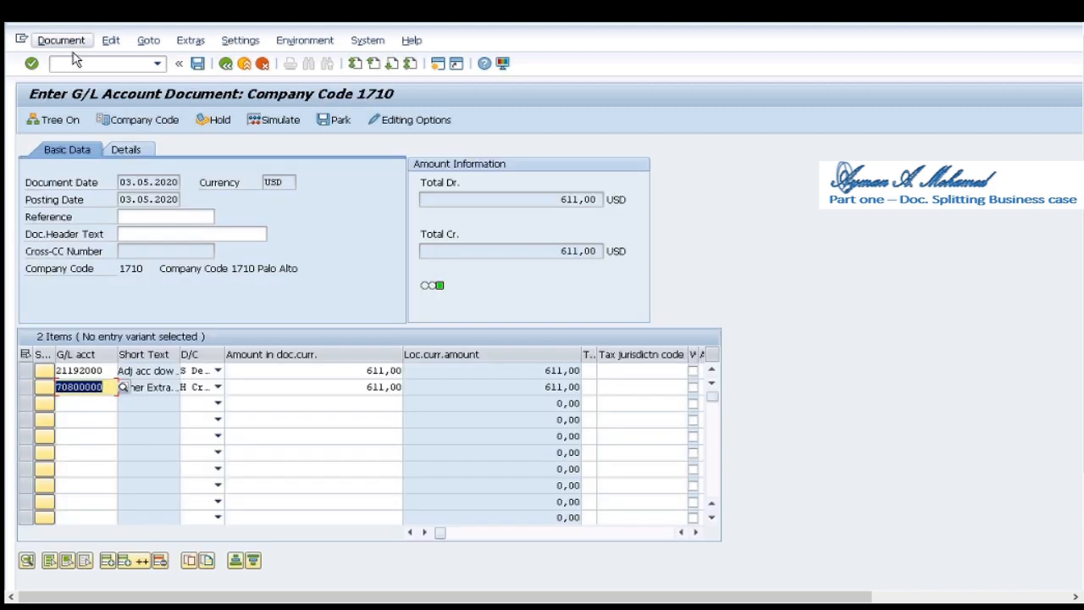
{"action": "left_click", "coordinate": [61, 41]}
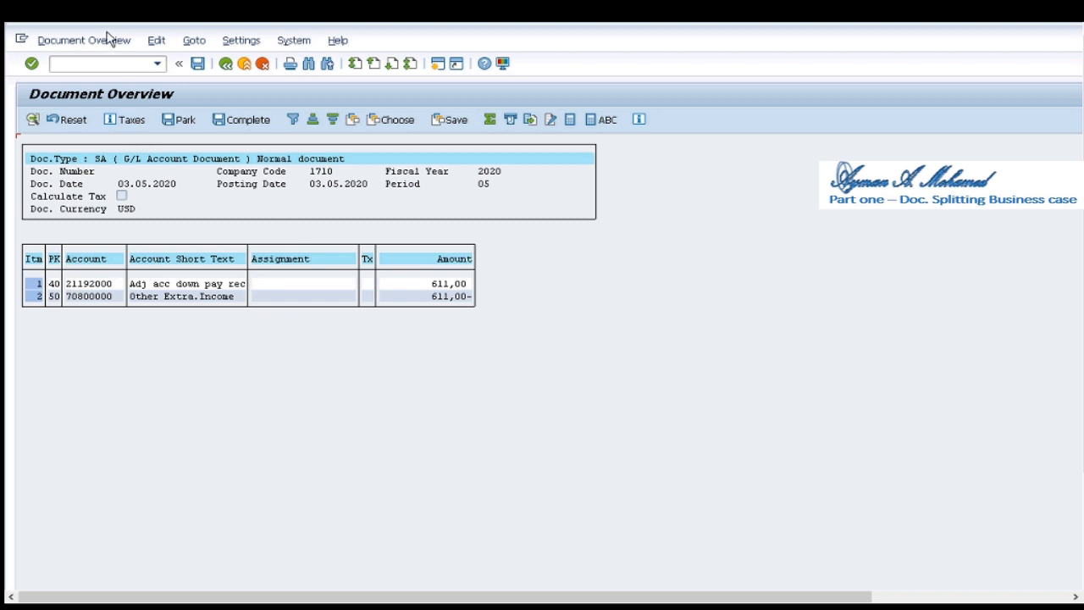
{"action": "mouse_move", "coordinate": [139, 55]}
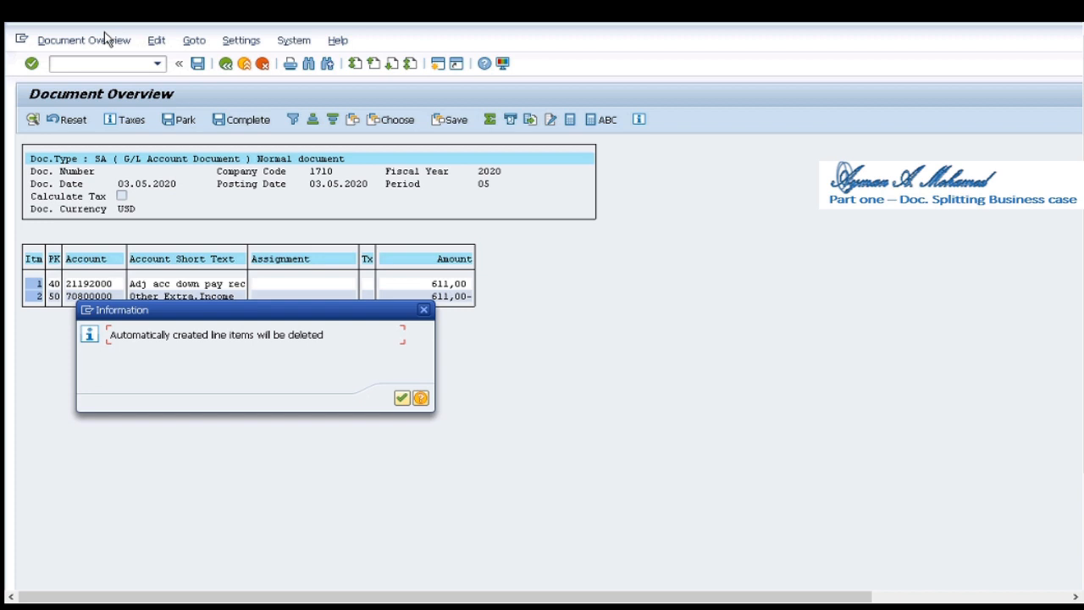
- Acknowledge the automatic line items popup and run the general ledger simulation
{"action": "left_click", "coordinate": [407, 398]}
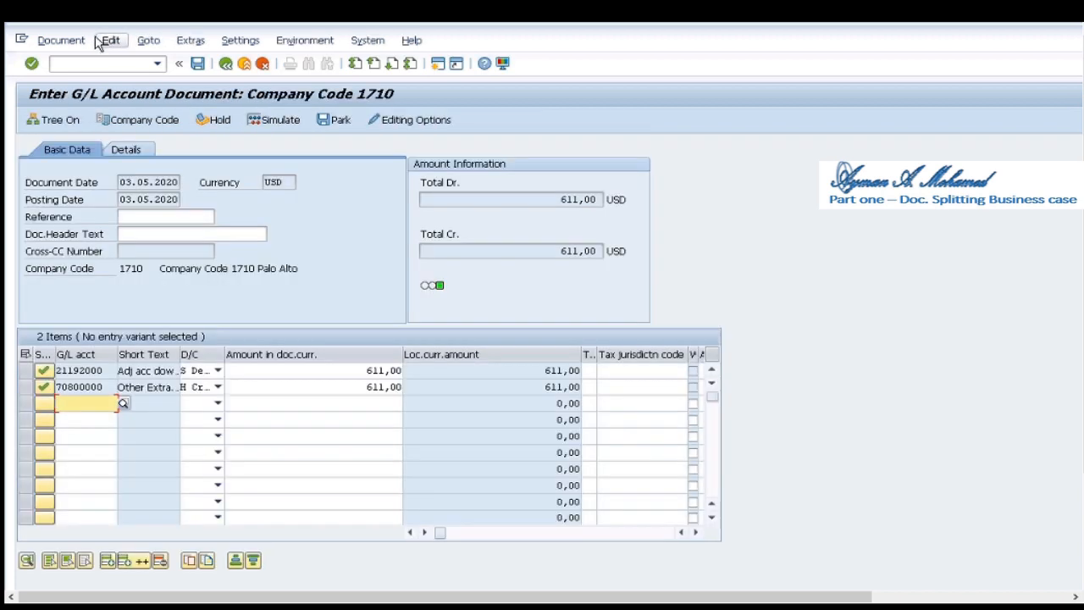
{"action": "left_click", "coordinate": [59, 41]}
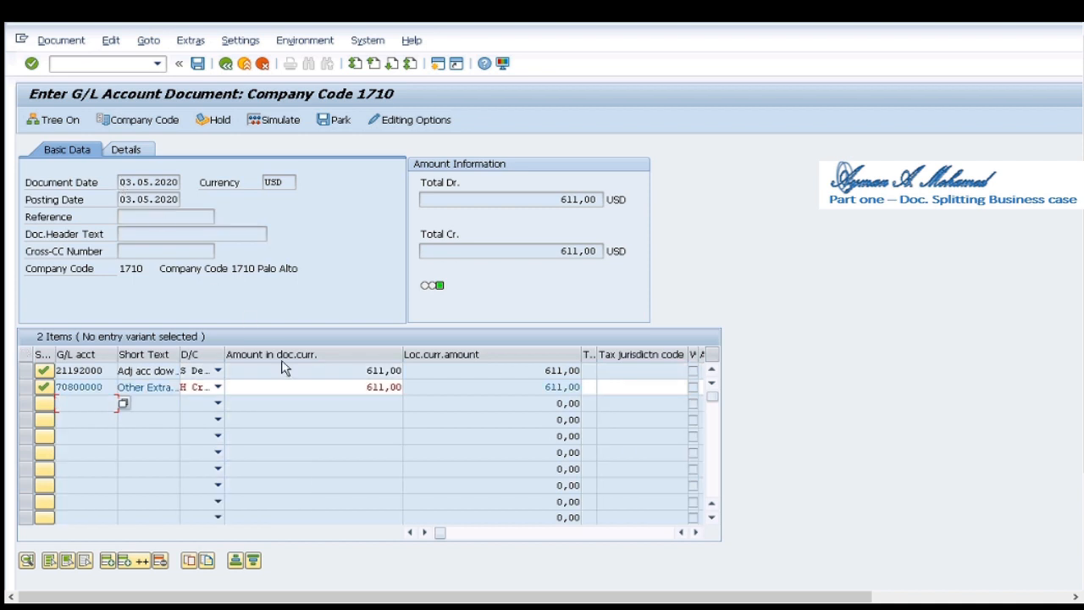
{"action": "left_click", "coordinate": [278, 119]}
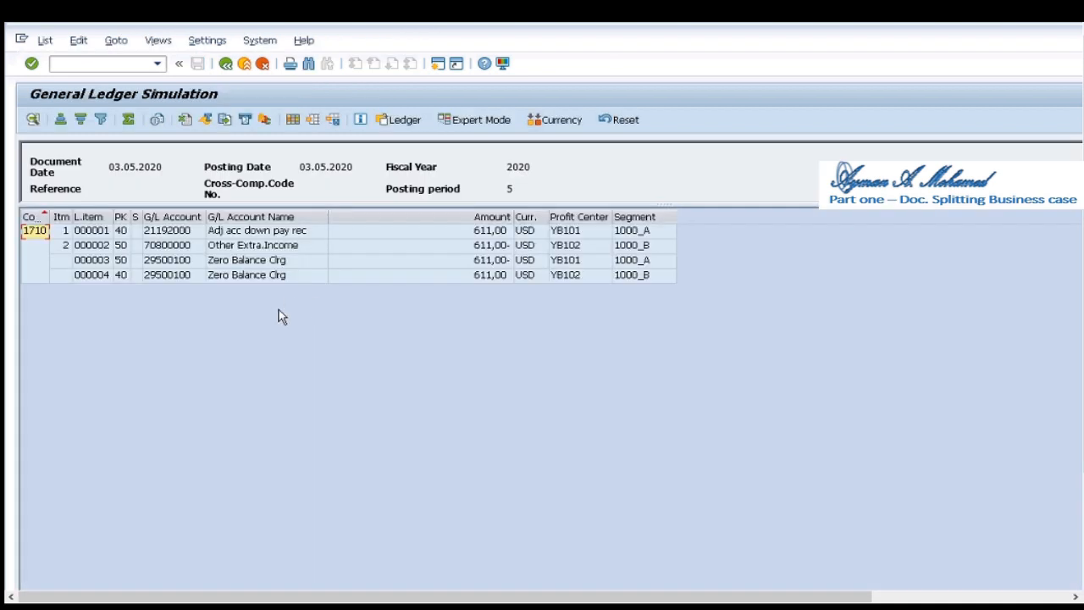
- Total the amounts and subtotal them by profit center so YB101 and YB102 net to zero
{"action": "left_click", "coordinate": [254, 261]}
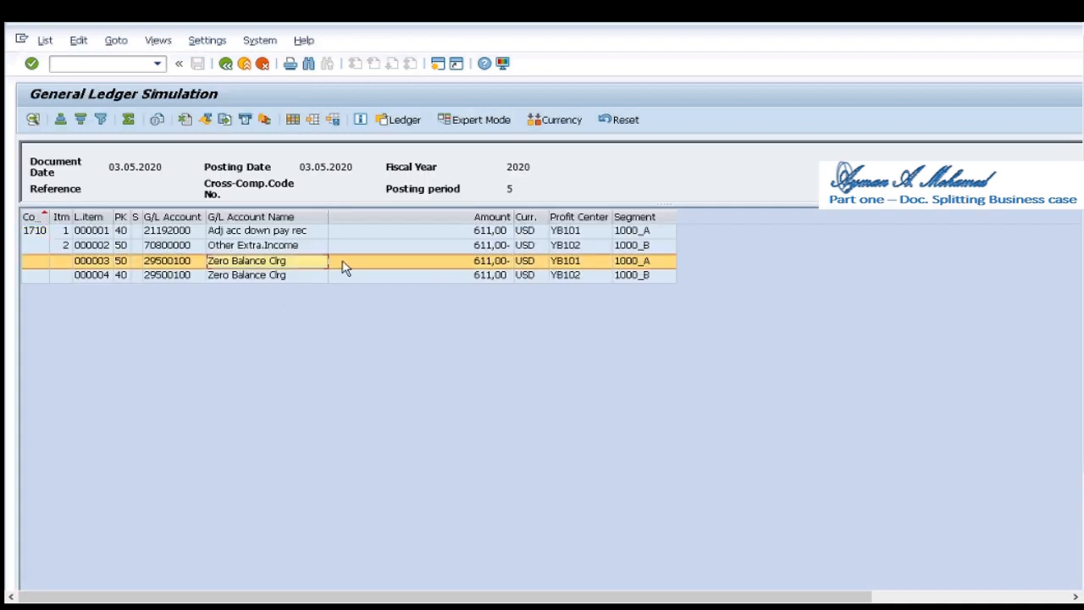
{"action": "mouse_move", "coordinate": [590, 216]}
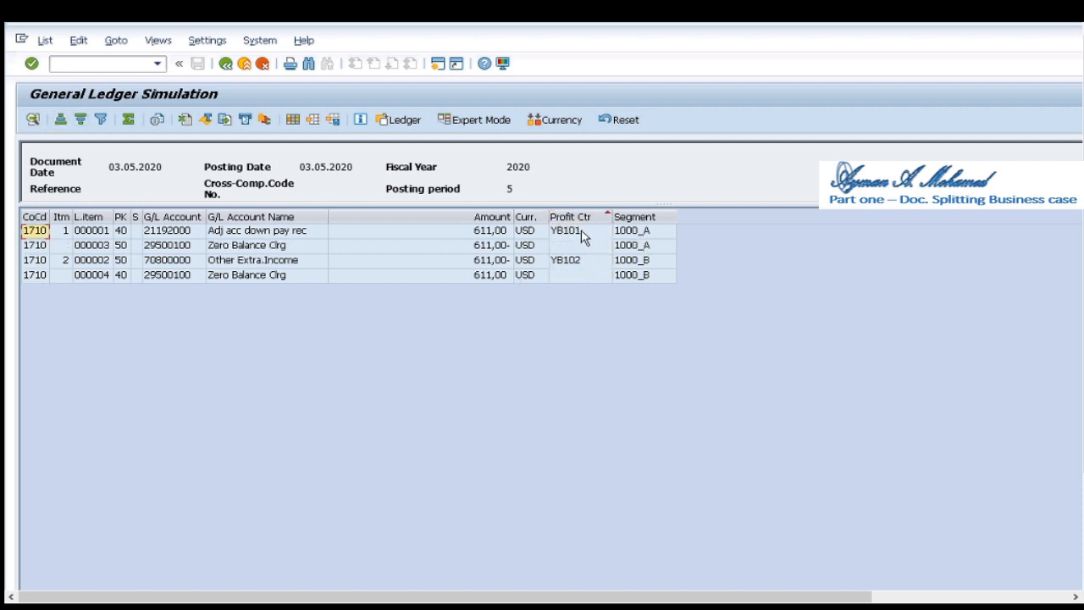
{"action": "left_click", "coordinate": [576, 245]}
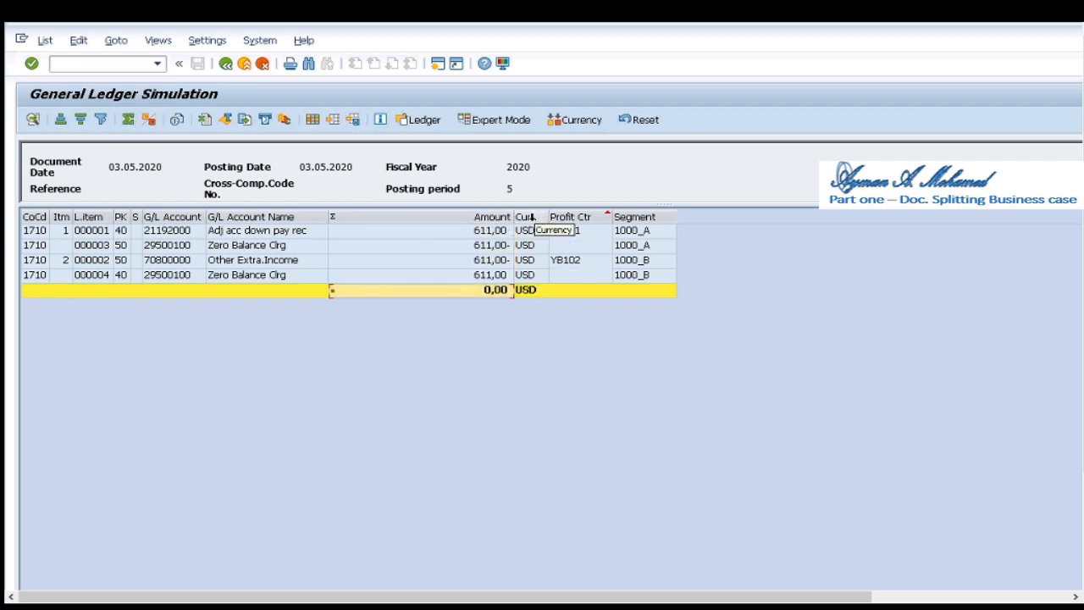
{"action": "left_click", "coordinate": [146, 119]}
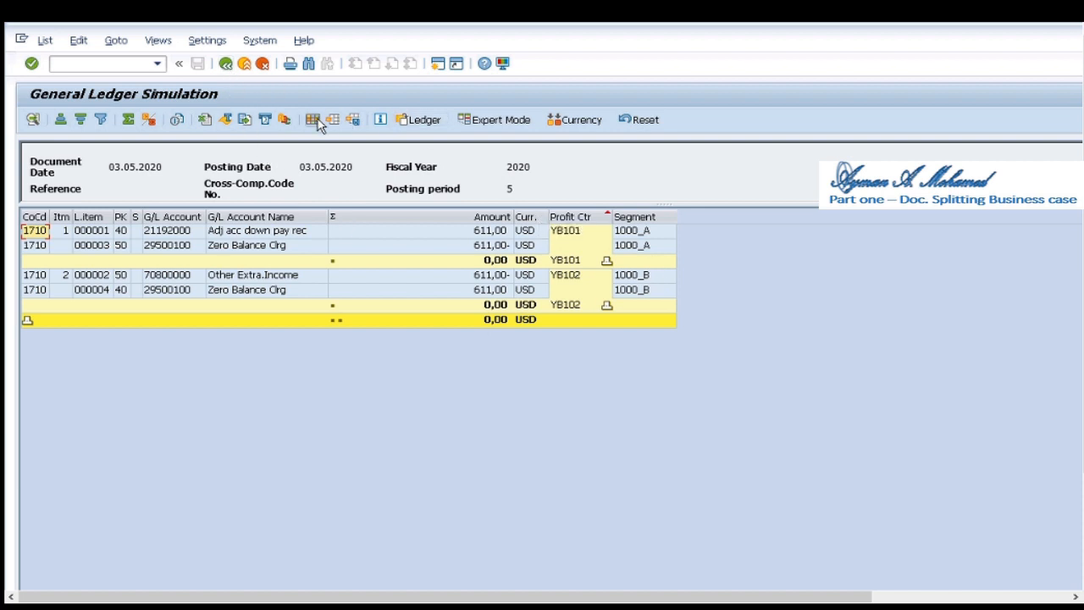
{"action": "left_click", "coordinate": [313, 118]}
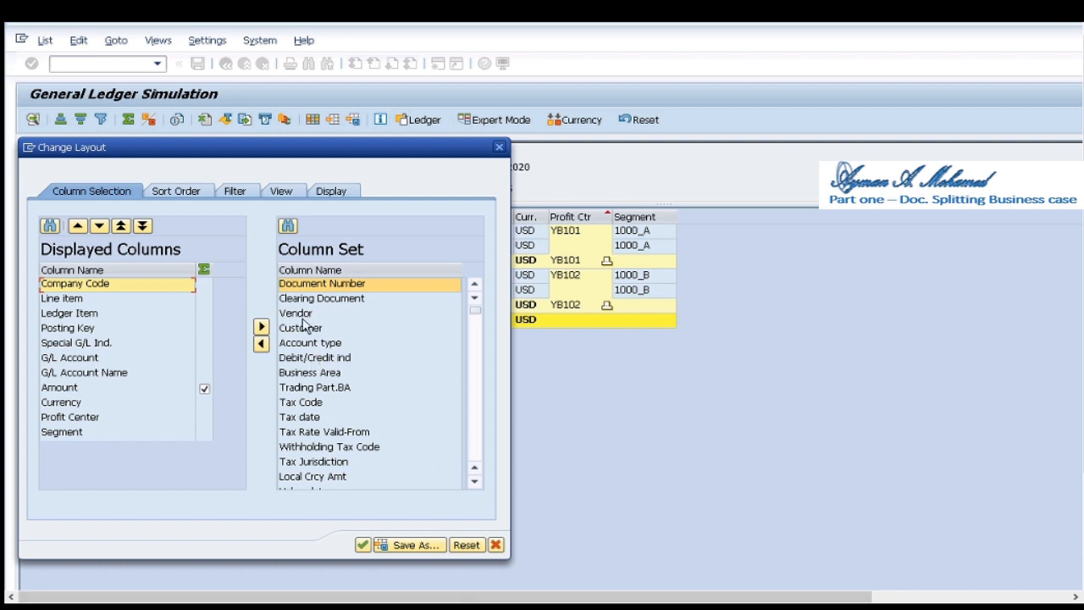
{"action": "mouse_move", "coordinate": [288, 227]}
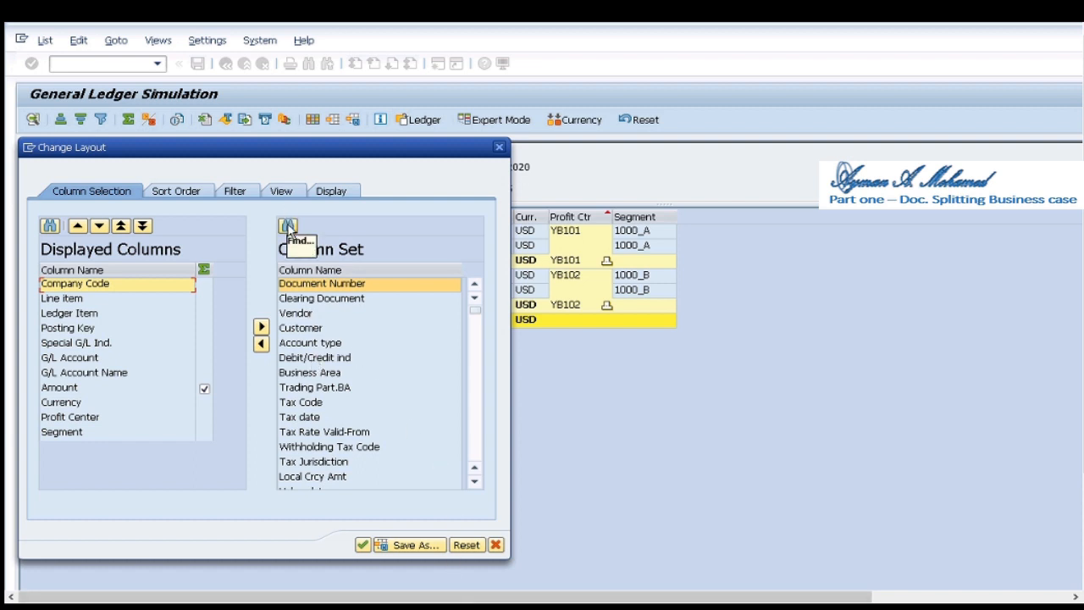
- Find the Partner Profit Ctr column by searching 'par' in the layout column set
{"action": "left_click", "coordinate": [285, 227]}
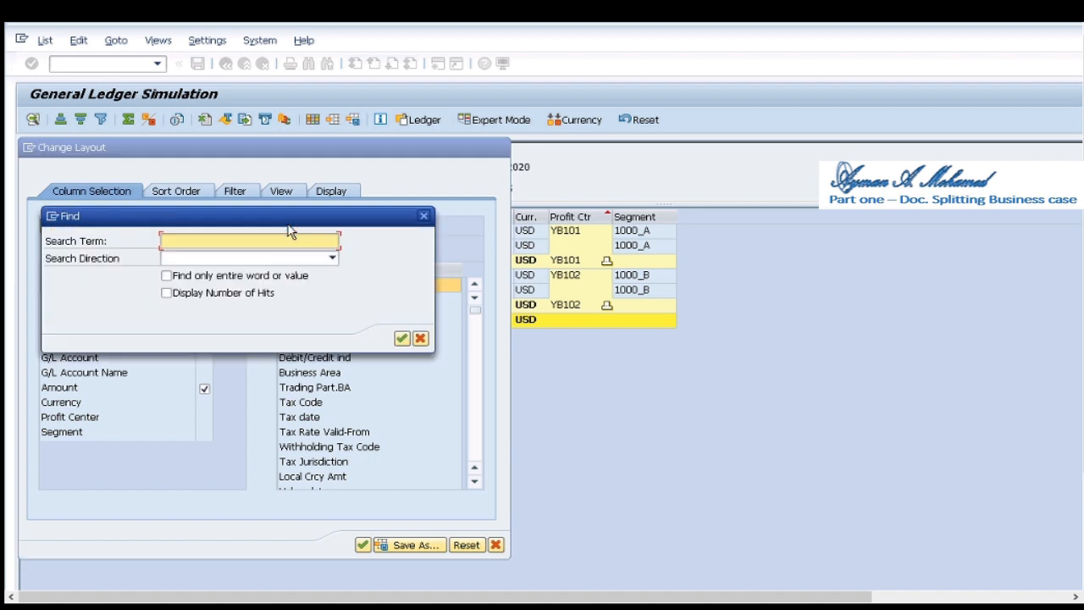
{"action": "type", "text": "par"}
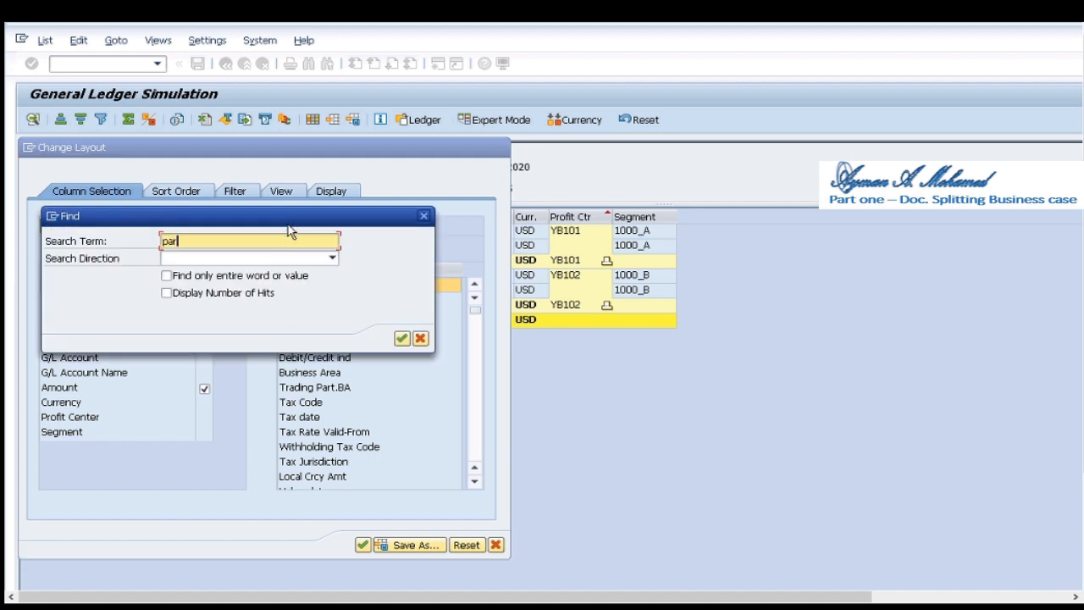
{"action": "left_click", "coordinate": [403, 355]}
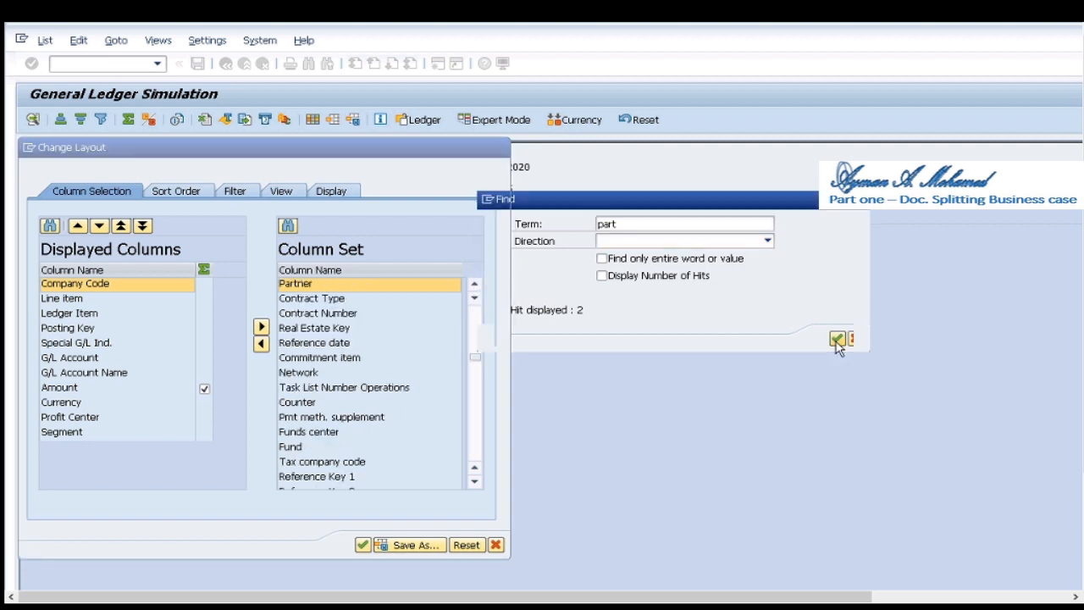
{"action": "left_click", "coordinate": [836, 337]}
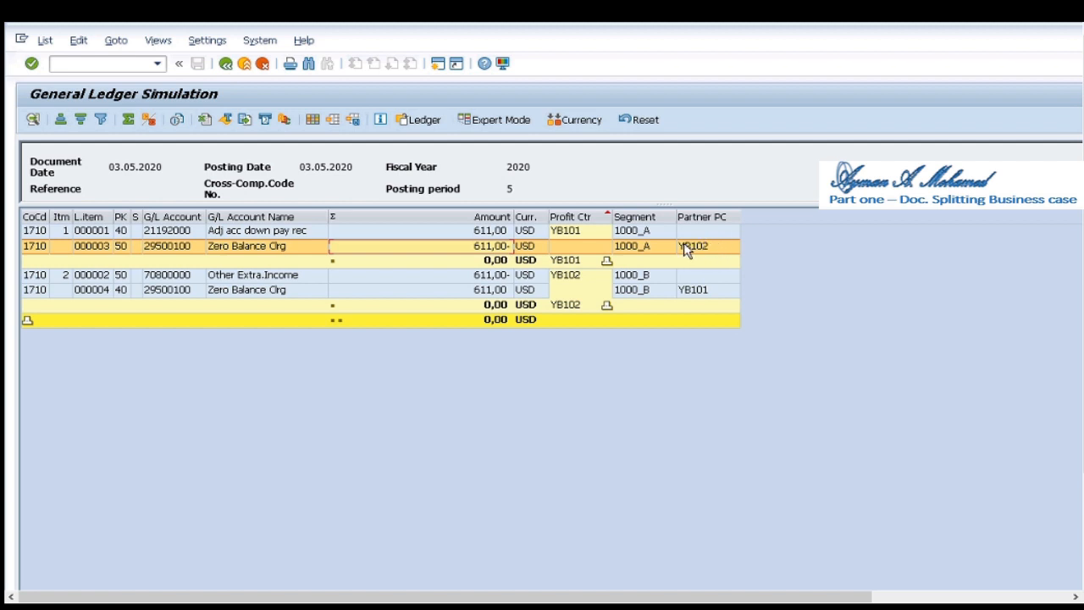
{"action": "mouse_move", "coordinate": [704, 251]}
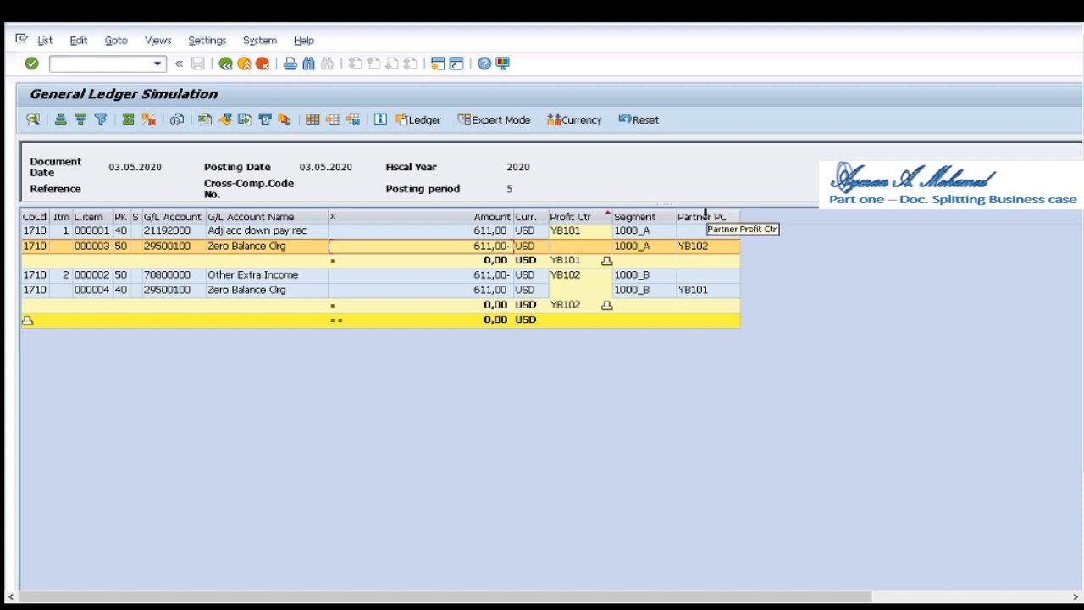
{"action": "mouse_move", "coordinate": [705, 298]}
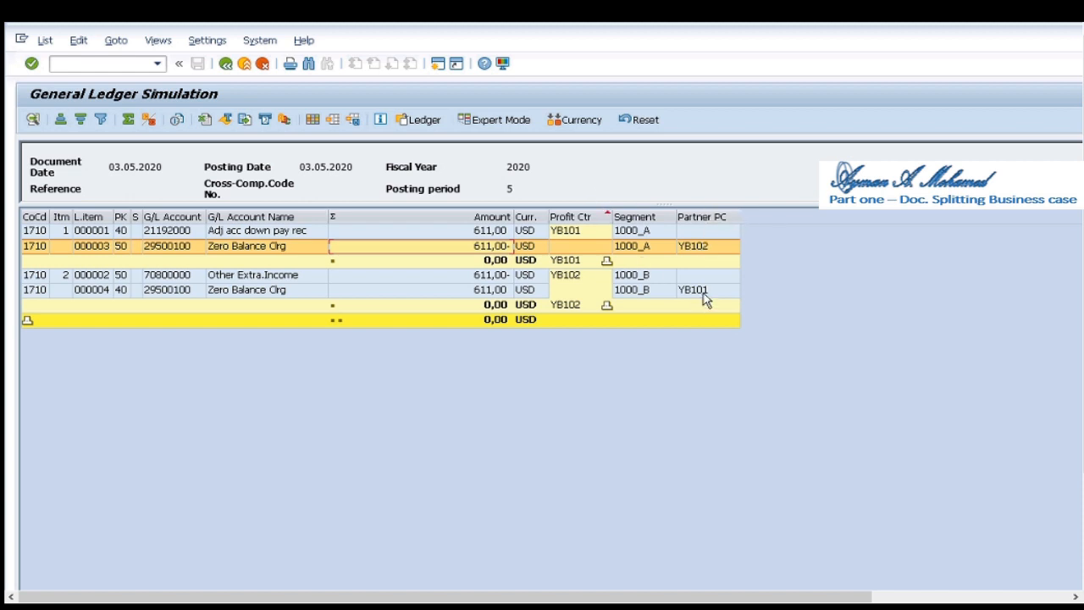
- Check the zero-balance line's partner YB101, go back to entry and simulate again
{"action": "left_click", "coordinate": [694, 289]}
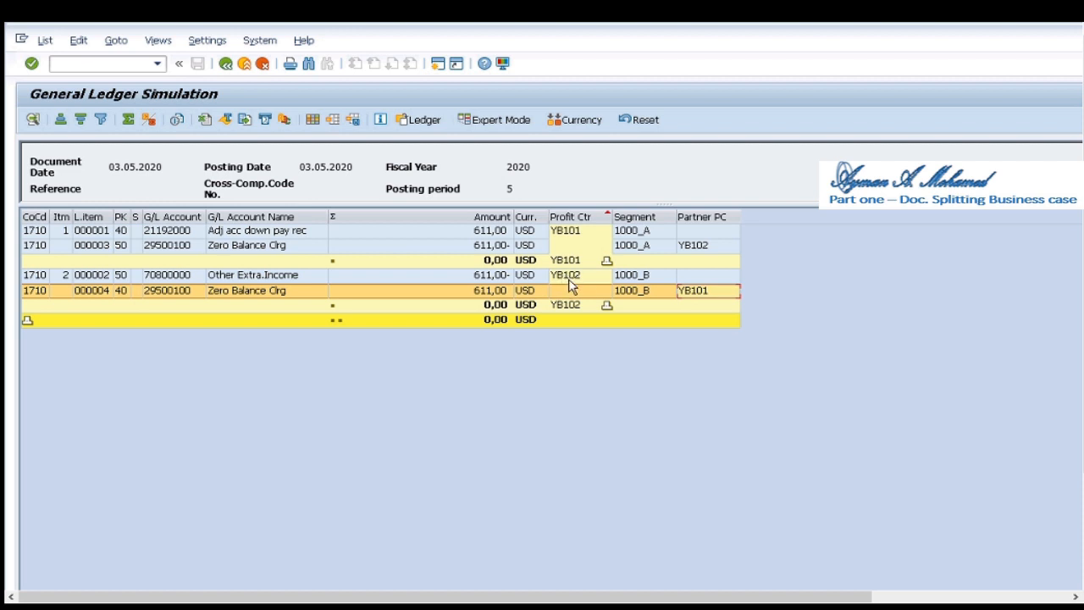
{"action": "mouse_move", "coordinate": [579, 237]}
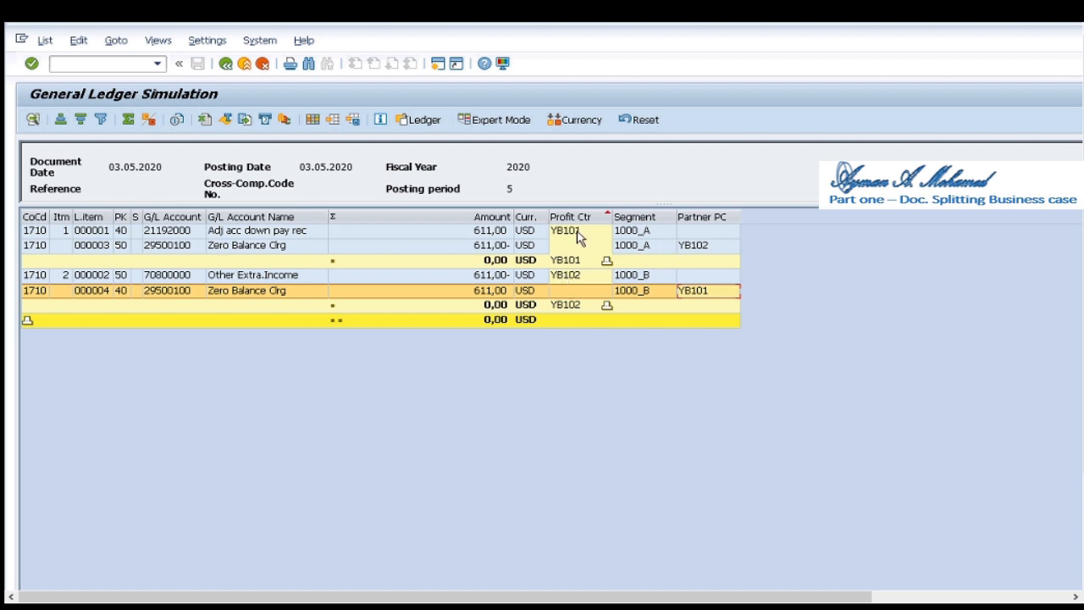
{"action": "mouse_move", "coordinate": [327, 100]}
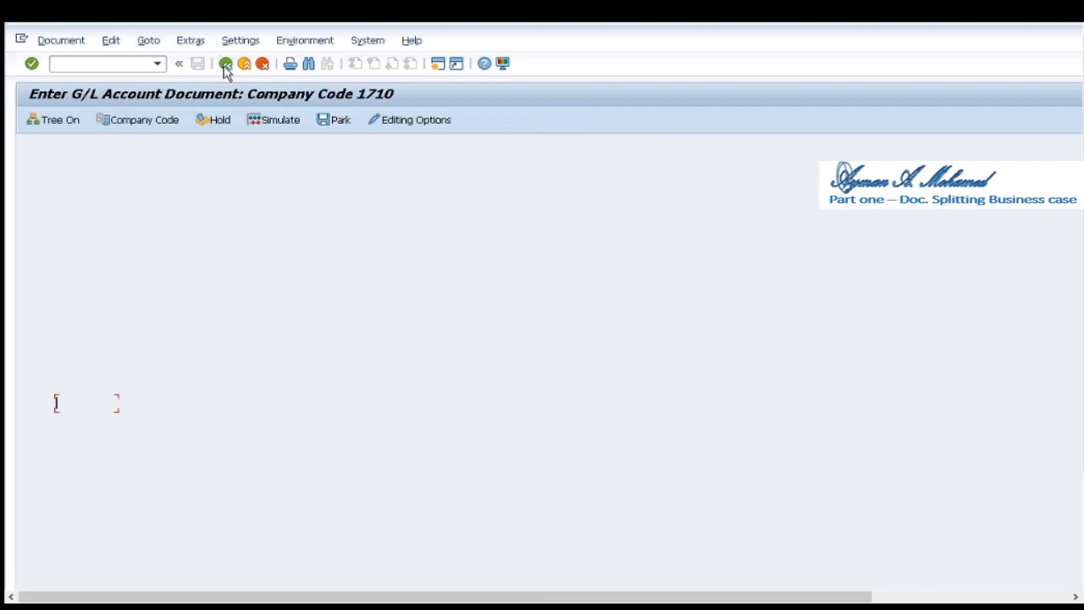
{"action": "left_click", "coordinate": [61, 40]}
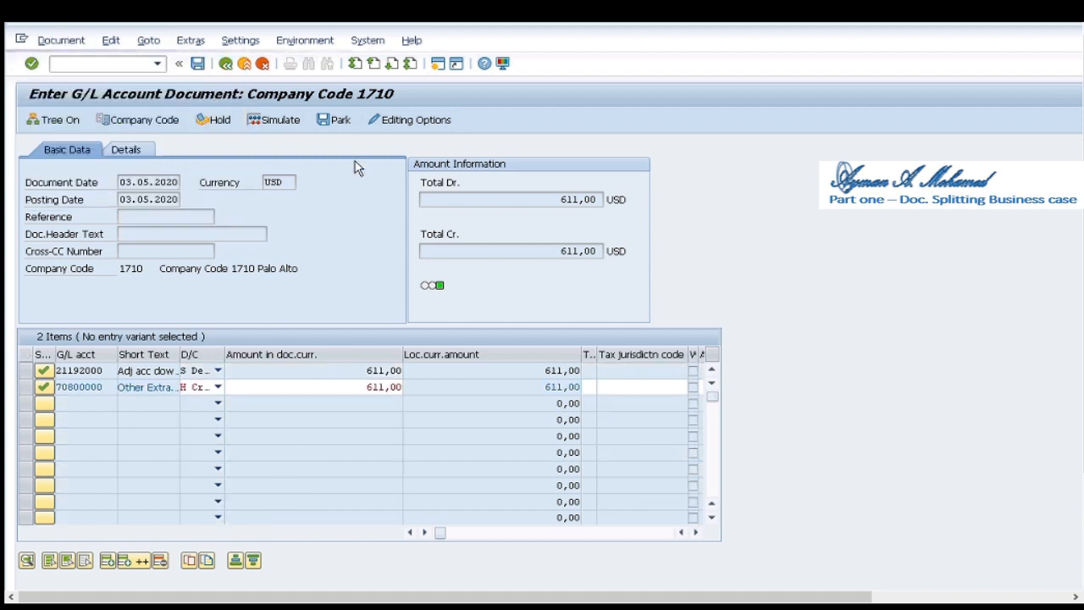
{"action": "left_click", "coordinate": [273, 119]}
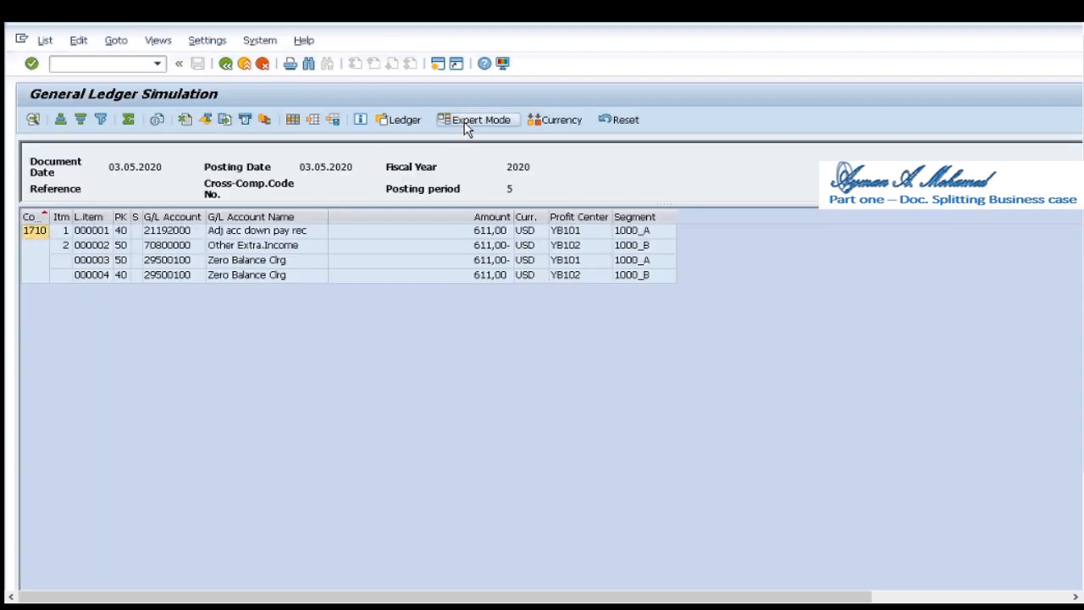
{"action": "left_click", "coordinate": [484, 119]}
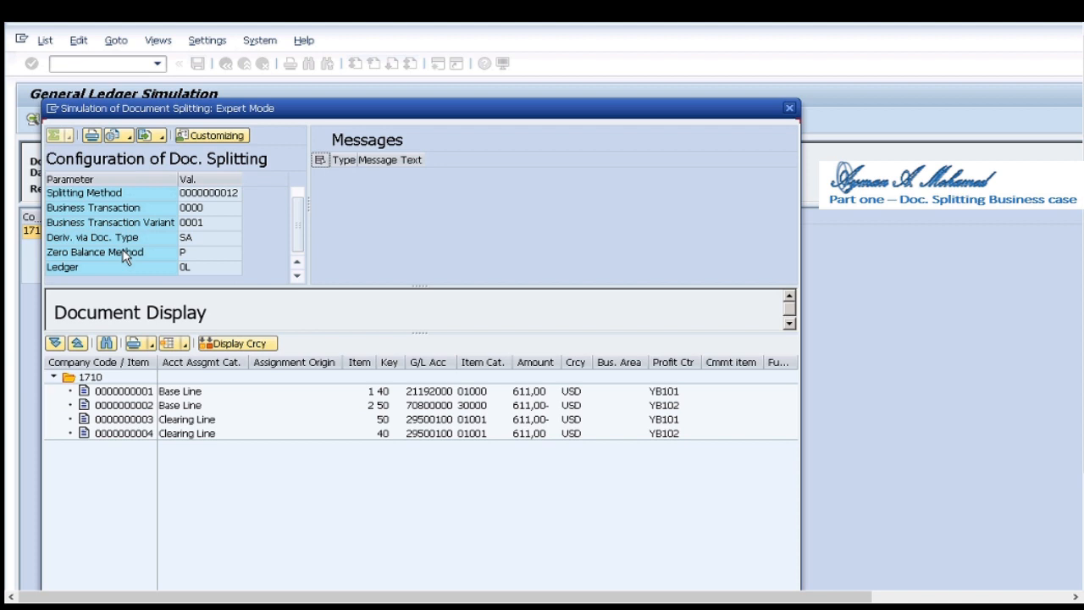
{"action": "left_click", "coordinate": [102, 237]}
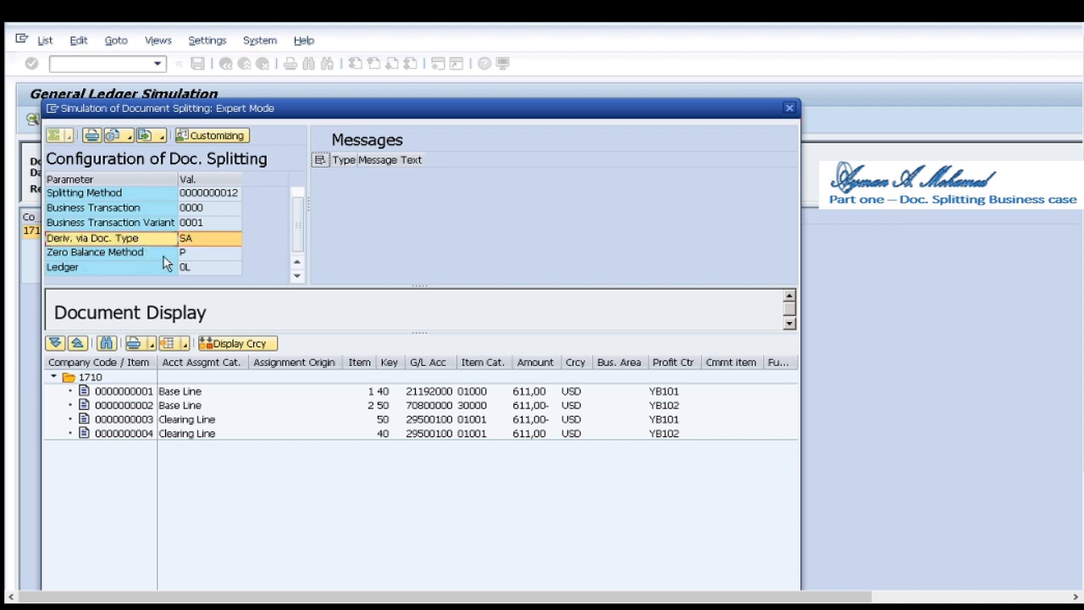
{"action": "left_click", "coordinate": [110, 268]}
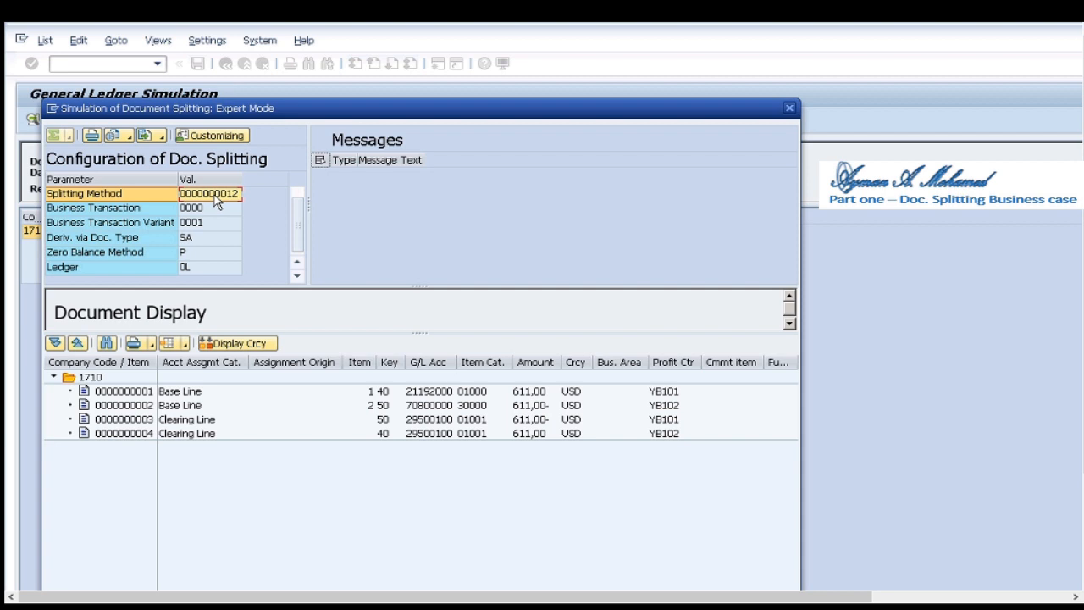
{"action": "mouse_move", "coordinate": [348, 427]}
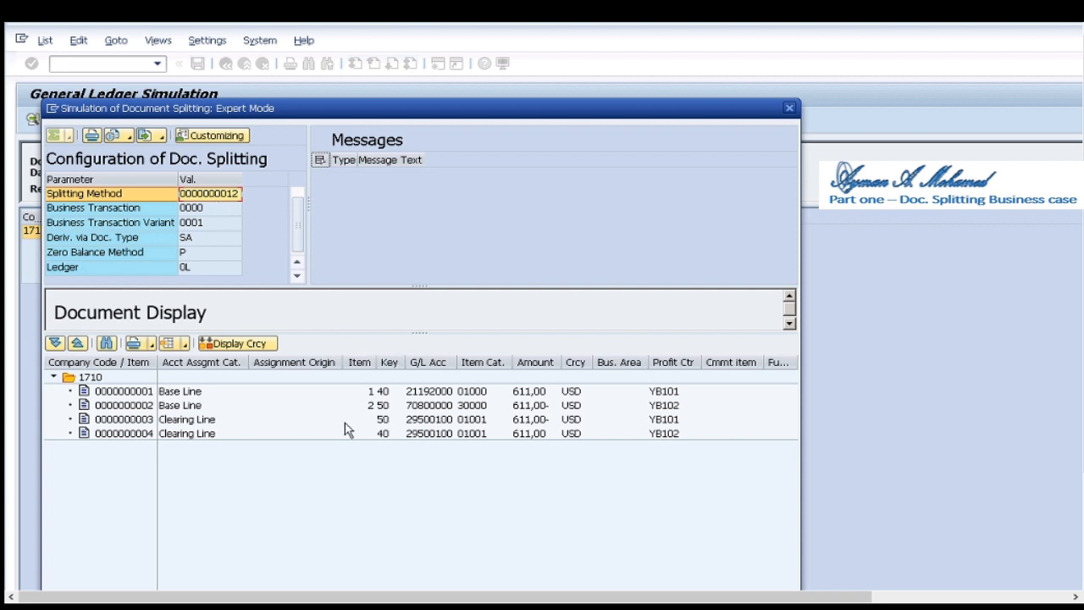
- Inspect the Base Line and Clearing Line item categories and item numbers of the split lines
{"action": "left_click", "coordinate": [183, 392]}
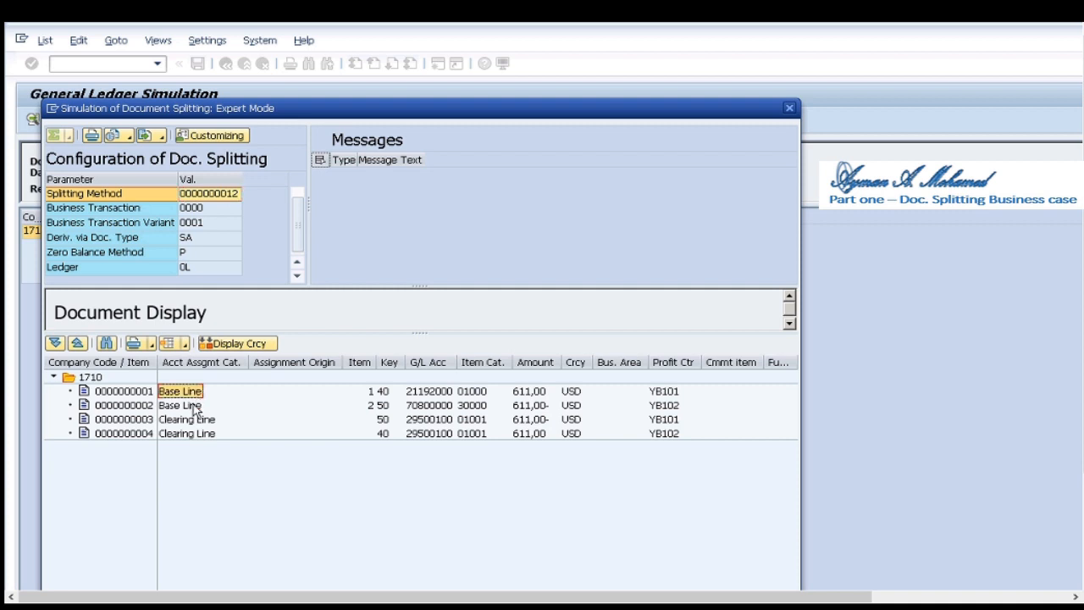
{"action": "left_click", "coordinate": [179, 405]}
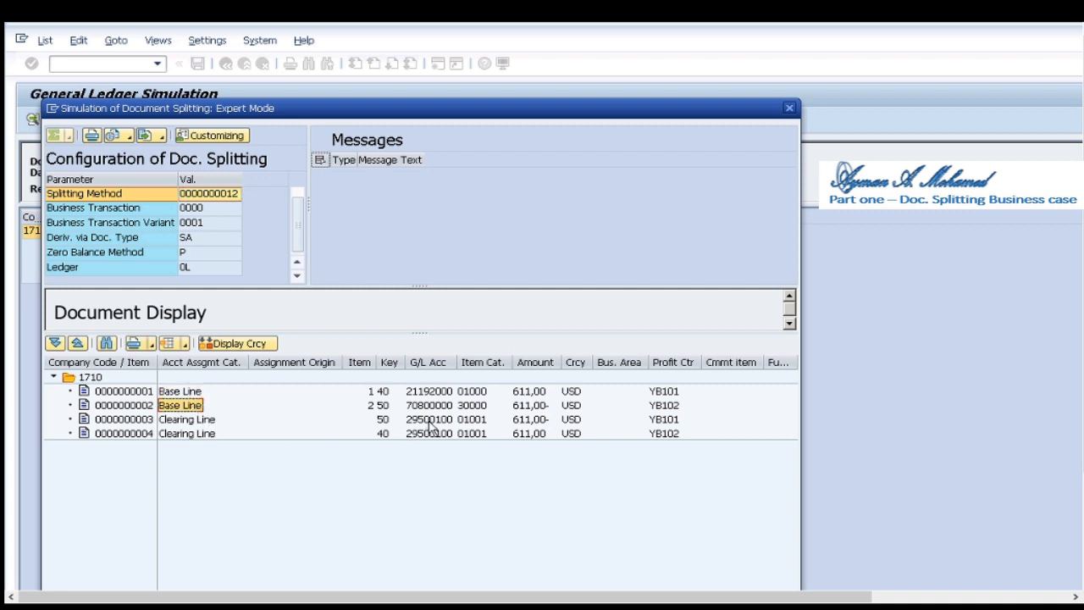
{"action": "left_click", "coordinate": [427, 433]}
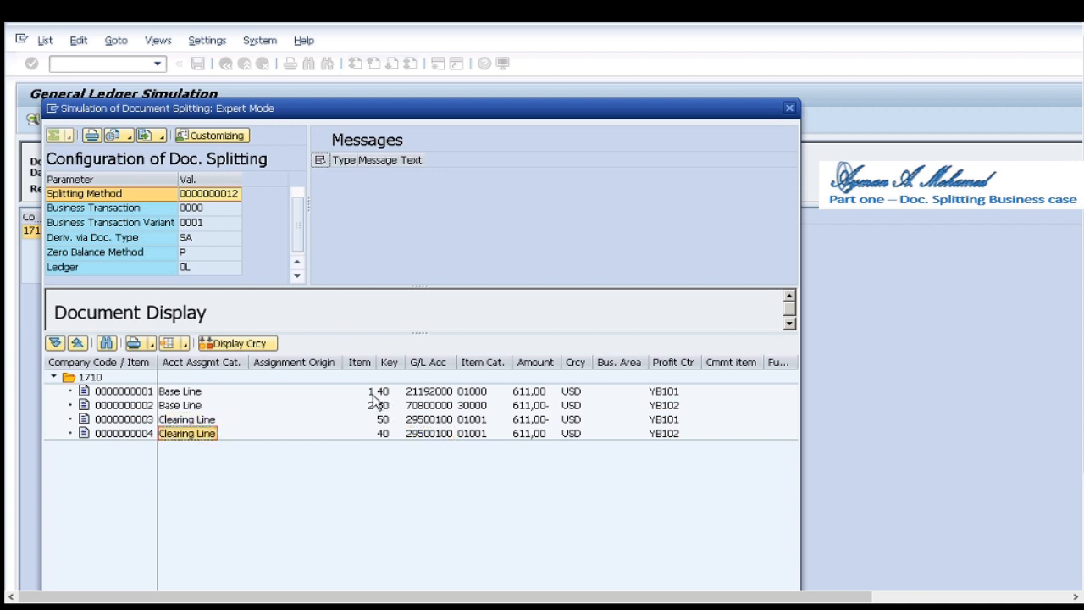
{"action": "left_click", "coordinate": [369, 391]}
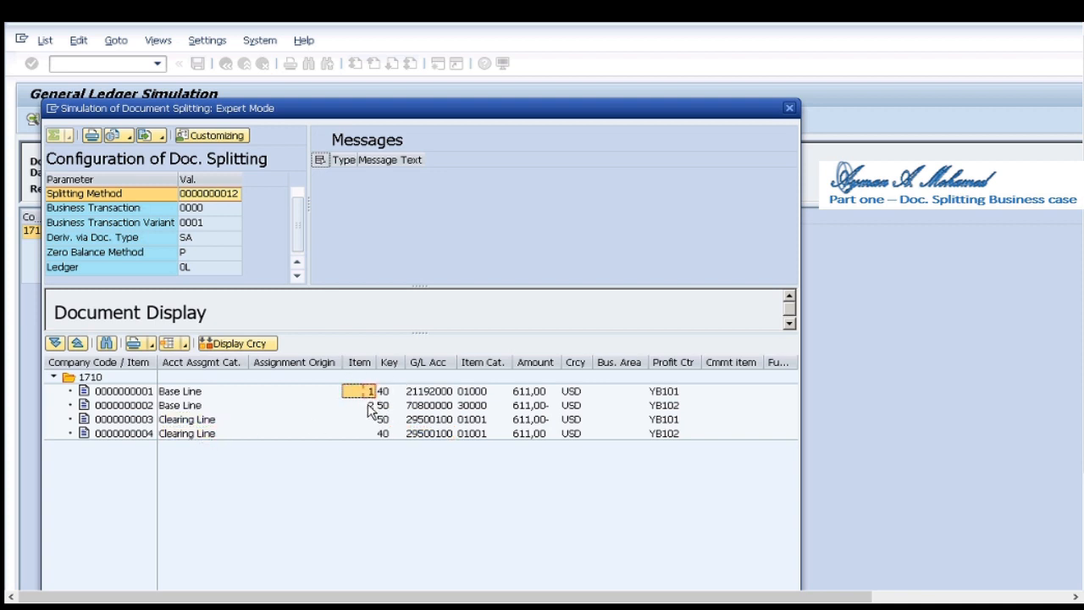
{"action": "left_click", "coordinate": [360, 405]}
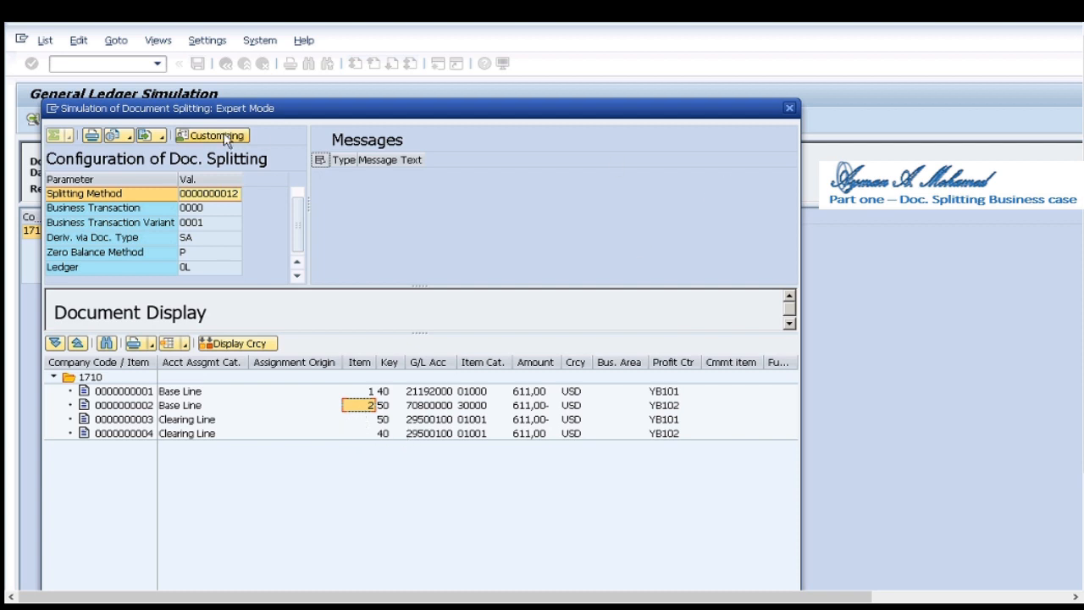
- Review Assigned Item Categories and Item Categories To Be Split > 01100 in splitting customizing, then close it
{"action": "left_click", "coordinate": [217, 135]}
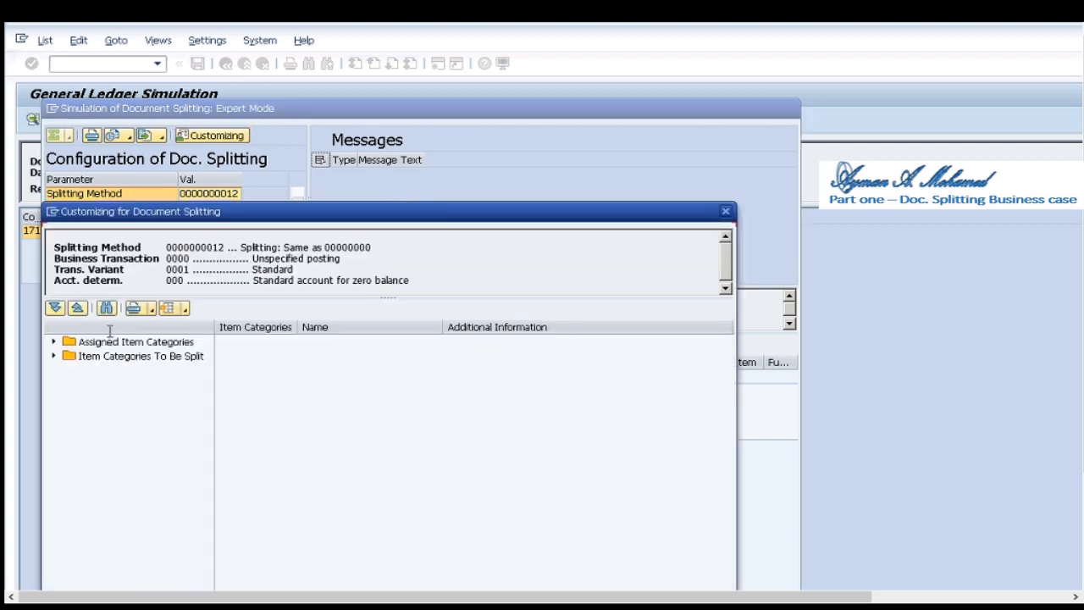
{"action": "left_click", "coordinate": [49, 342]}
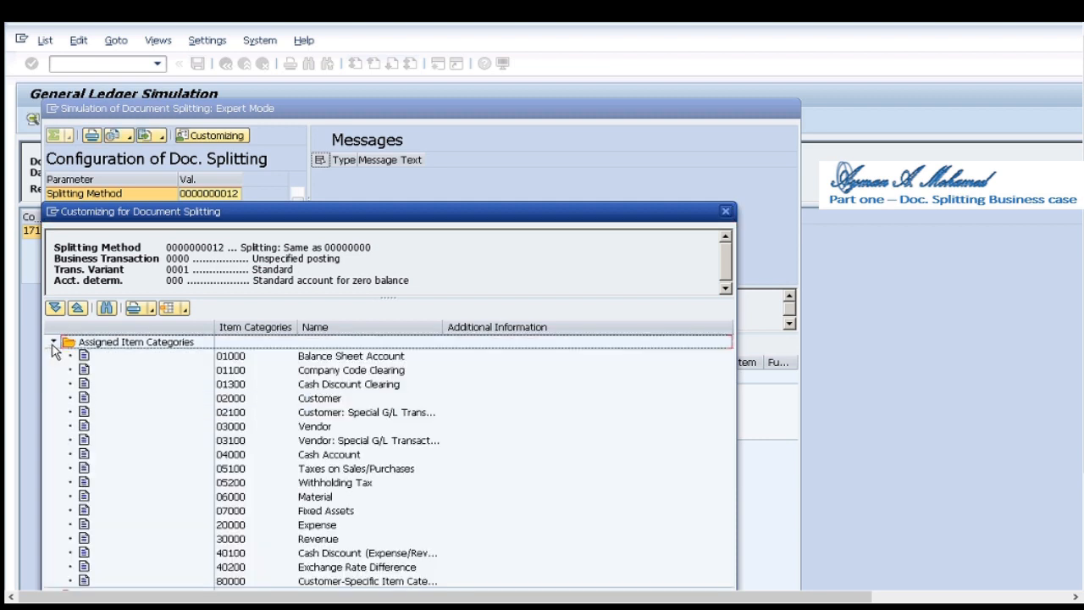
{"action": "left_click", "coordinate": [53, 356]}
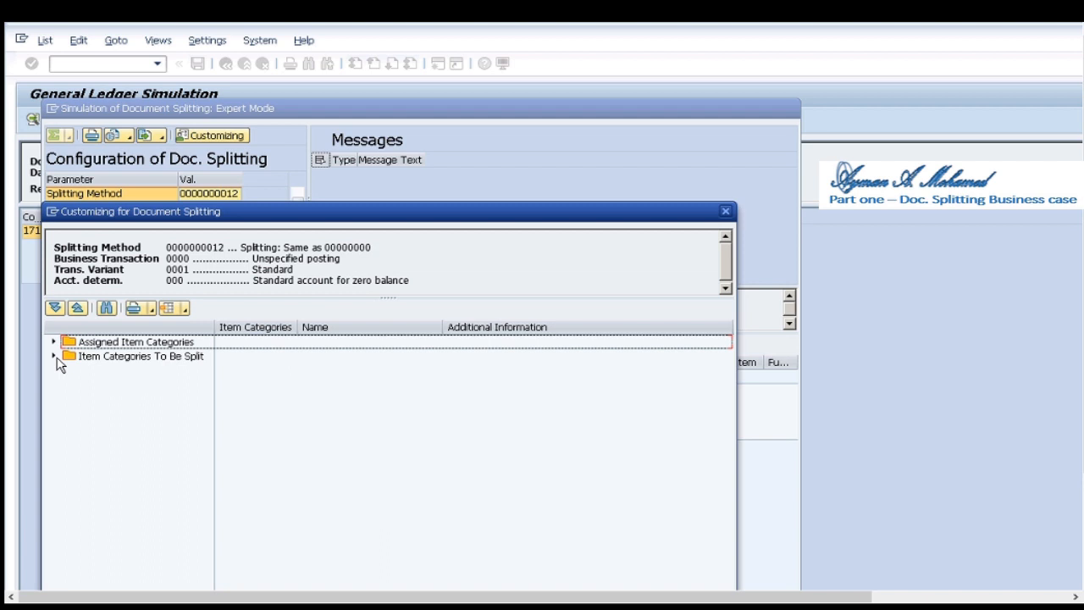
{"action": "left_click", "coordinate": [54, 359]}
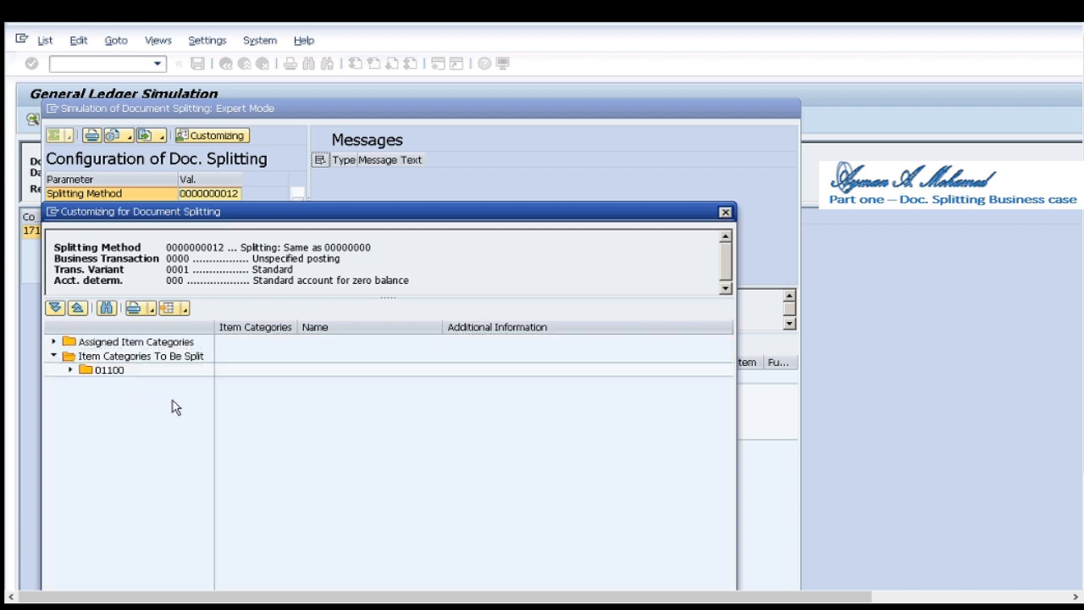
{"action": "left_click", "coordinate": [69, 383]}
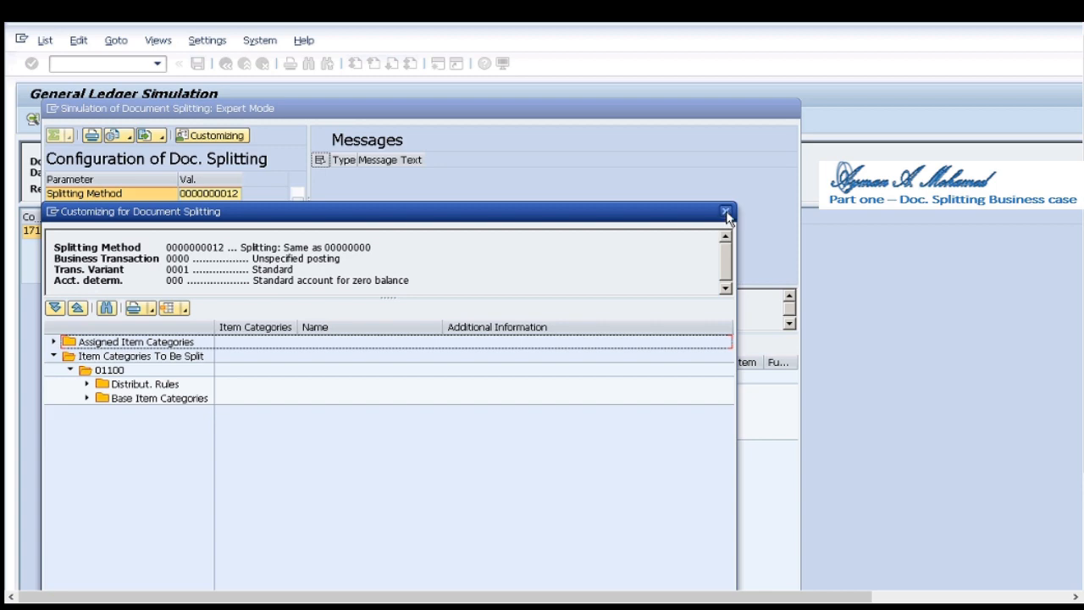
{"action": "left_click", "coordinate": [725, 212]}
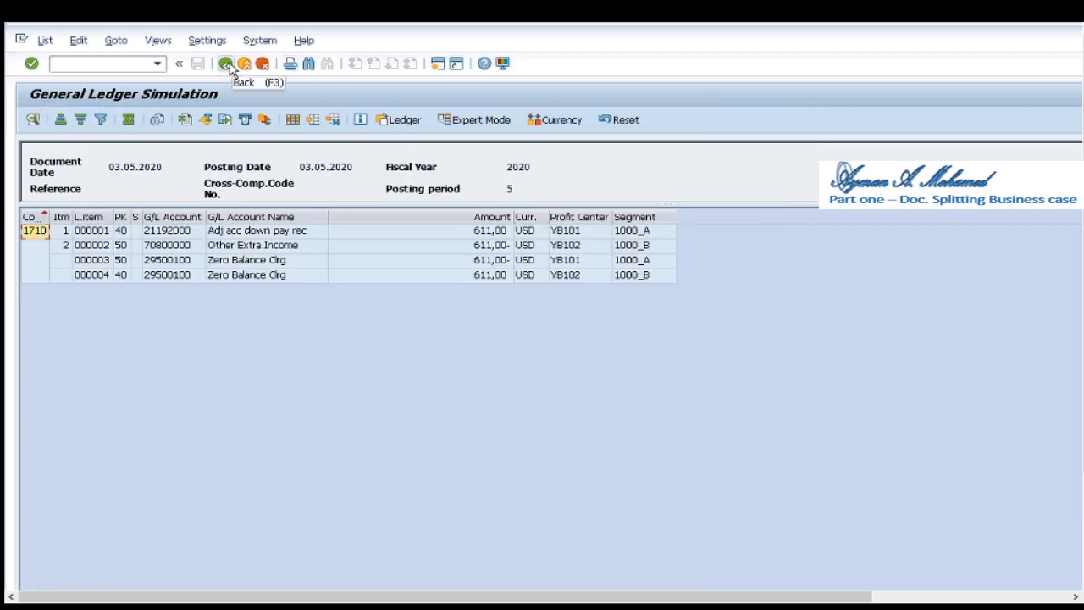
- Exit the G/L document entry, confirming that the unsaved data will be lost
{"action": "left_click", "coordinate": [222, 62]}
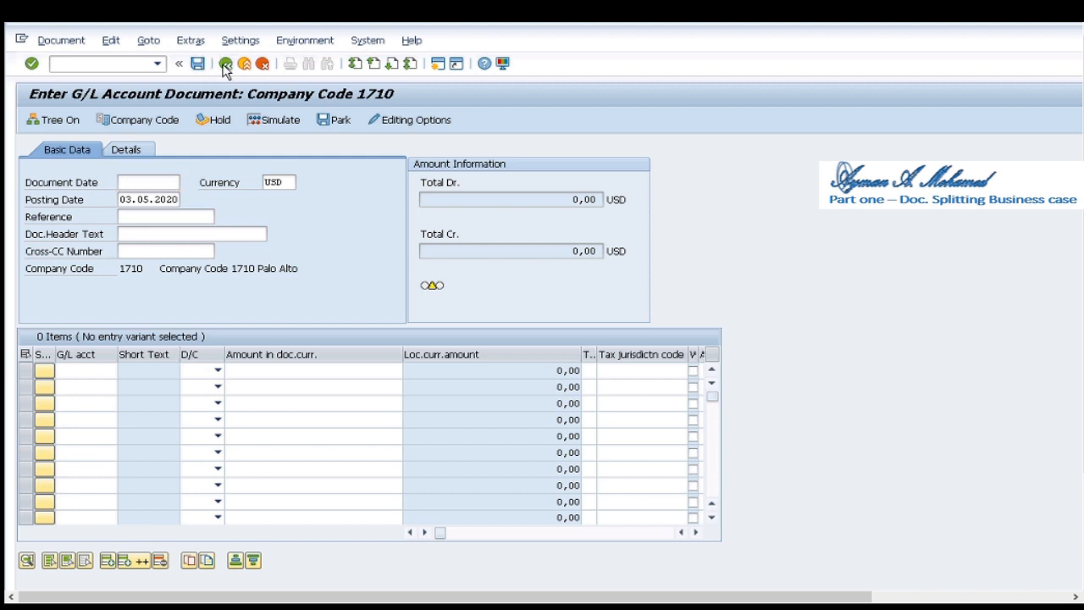
{"action": "left_click", "coordinate": [158, 180]}
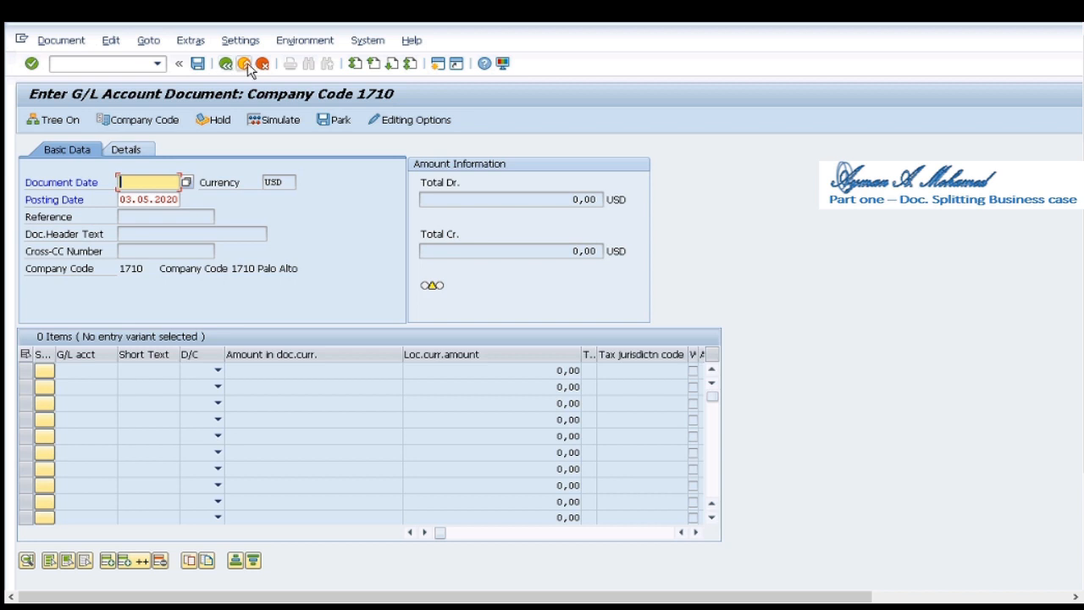
{"action": "left_click", "coordinate": [244, 61]}
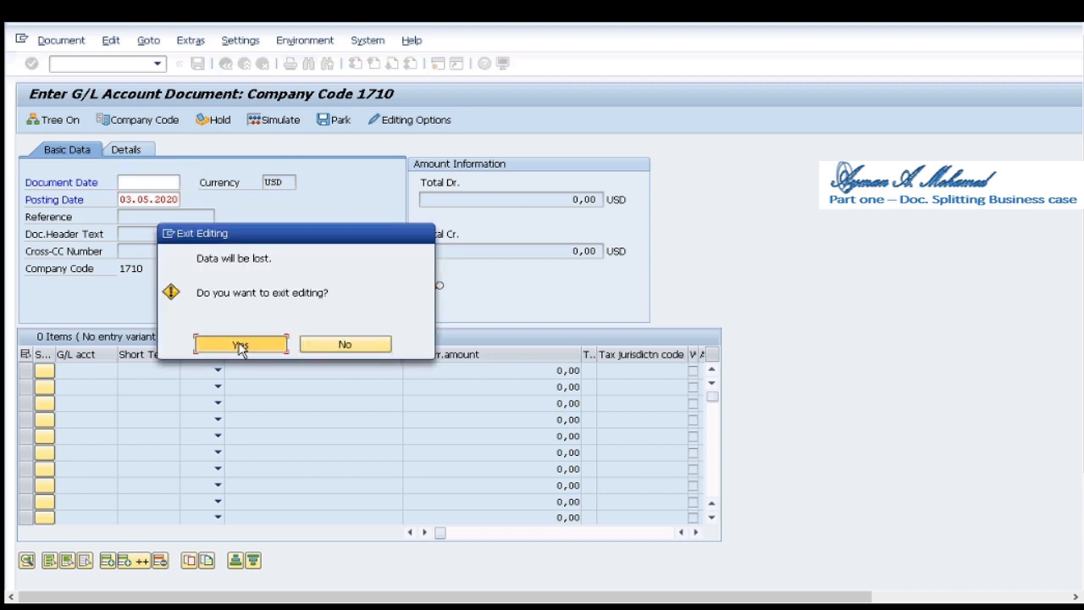
{"action": "left_click", "coordinate": [241, 344]}
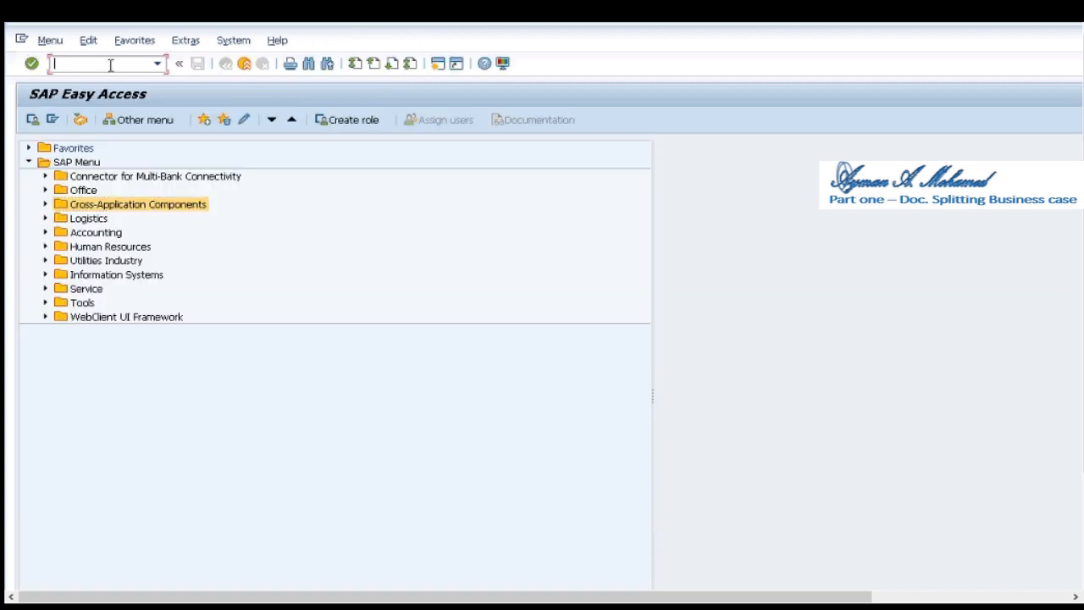
- Start F.01 for company code 1710 with financial statement version INT
{"action": "type", "text": "f."}
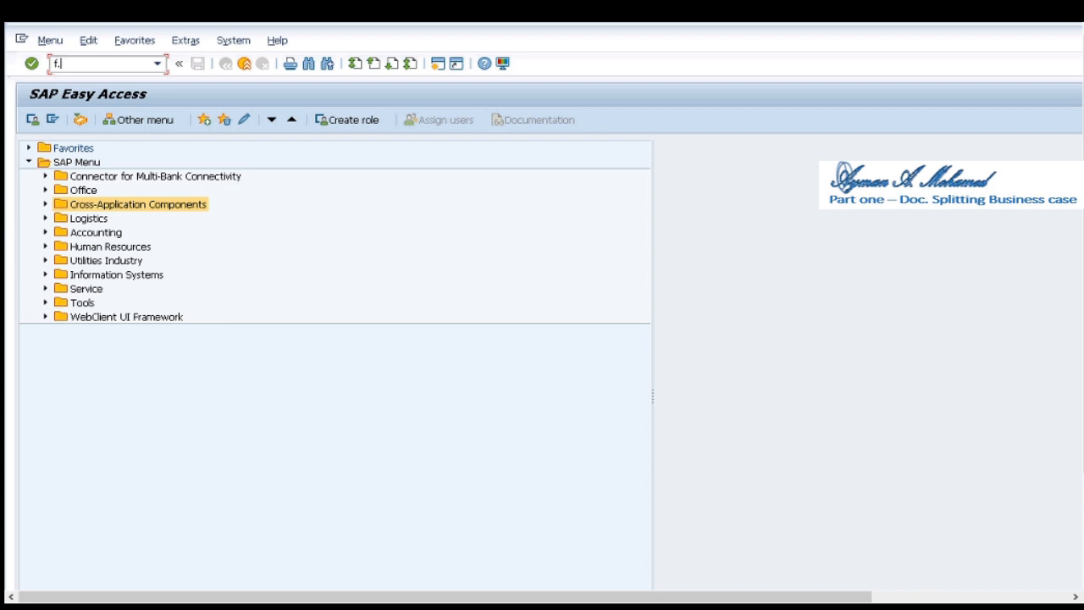
{"action": "key", "text": "Enter"}
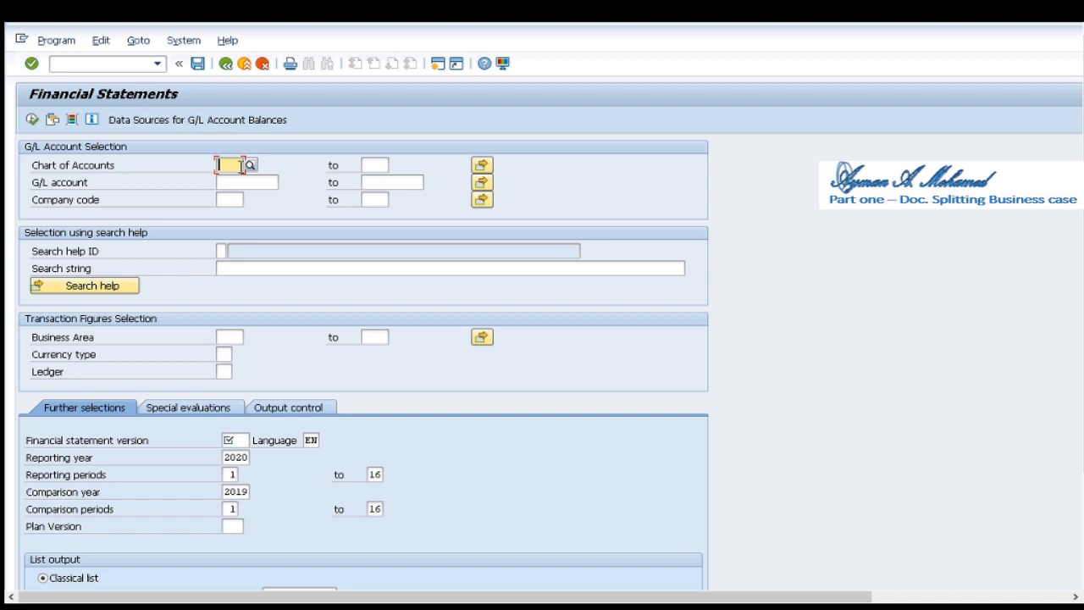
{"action": "left_click", "coordinate": [224, 200]}
{"action": "type", "text": "1710"}
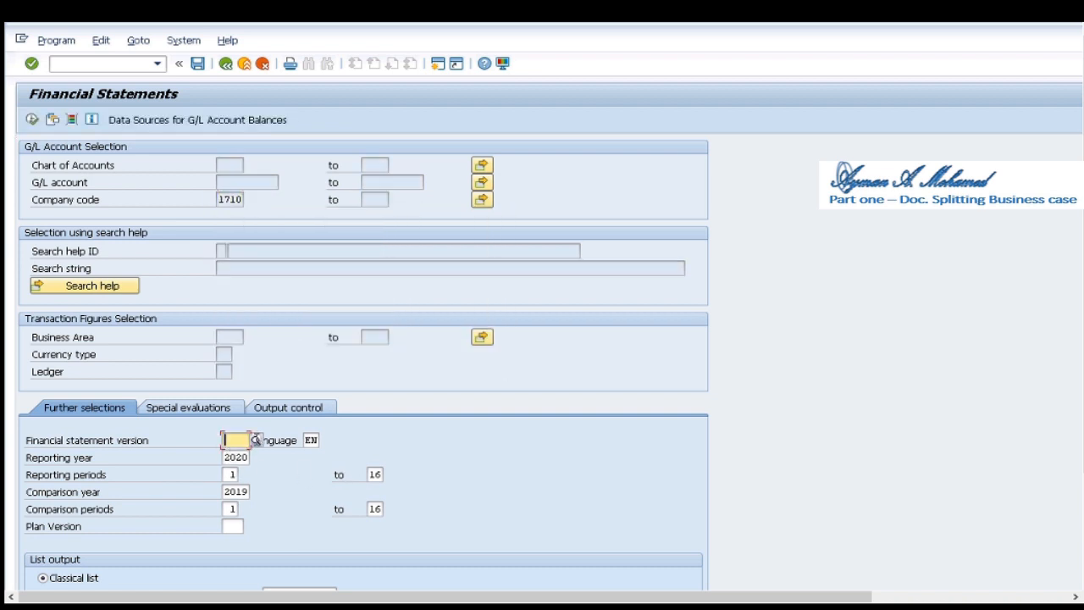
{"action": "left_click", "coordinate": [252, 441]}
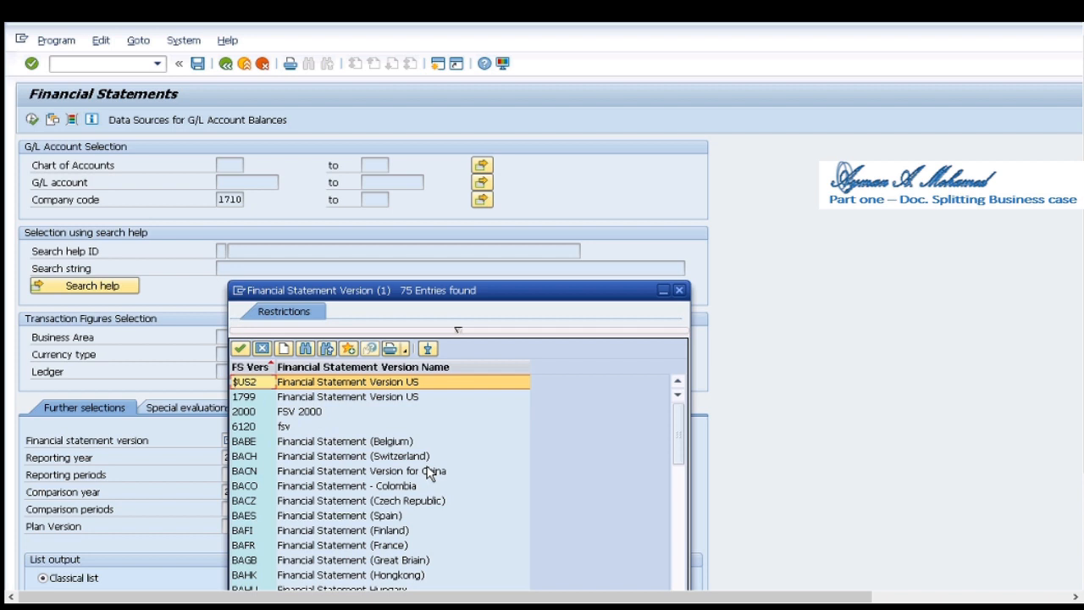
{"action": "left_click", "coordinate": [301, 427]}
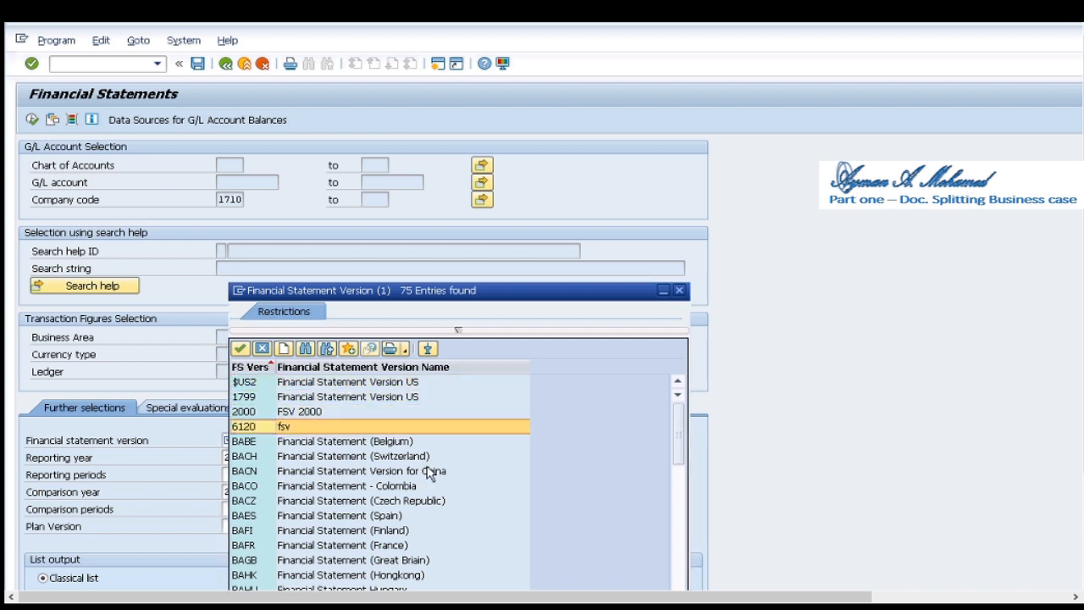
{"action": "double_click", "coordinate": [244, 423]}
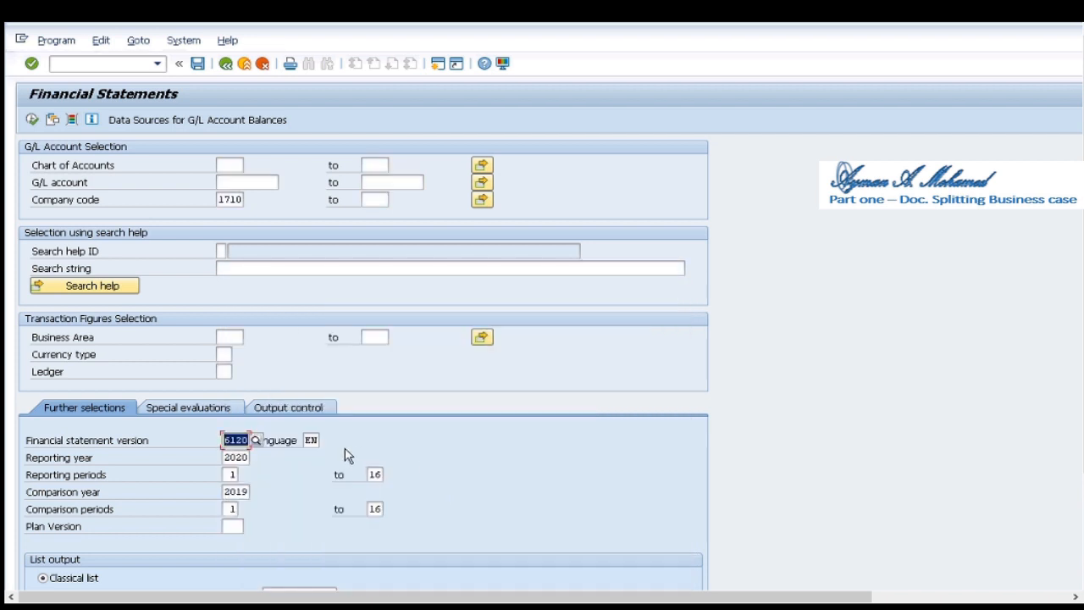
{"action": "type", "text": "int"}
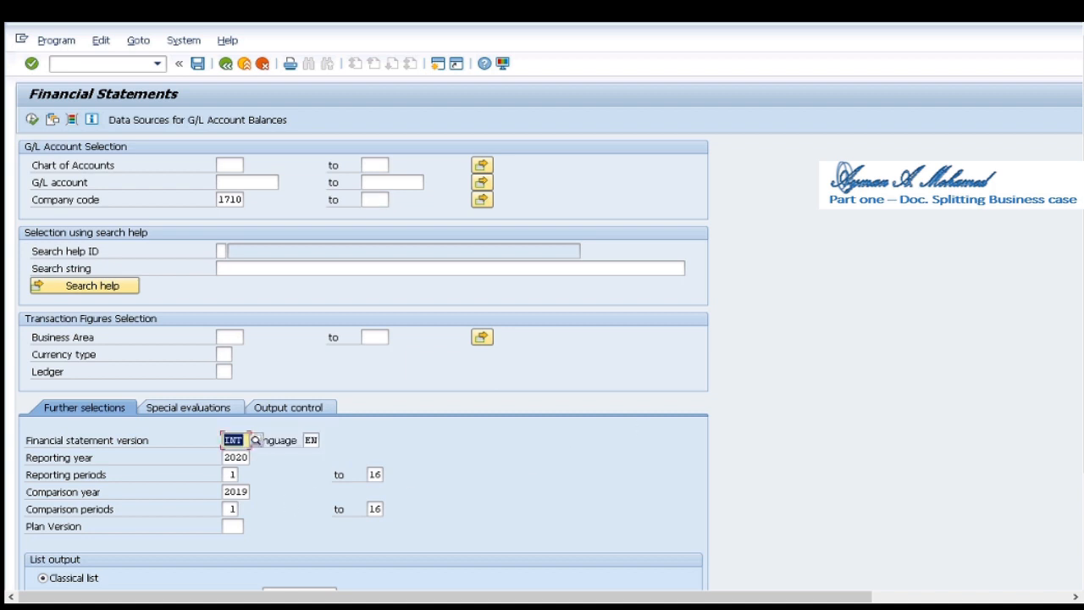
- Set comparison year 2020, execute, expand Accounts not assigned showing 70800000 at 611, and go back
{"action": "scroll", "scroll_direction": "down", "scroll_amount": 3}
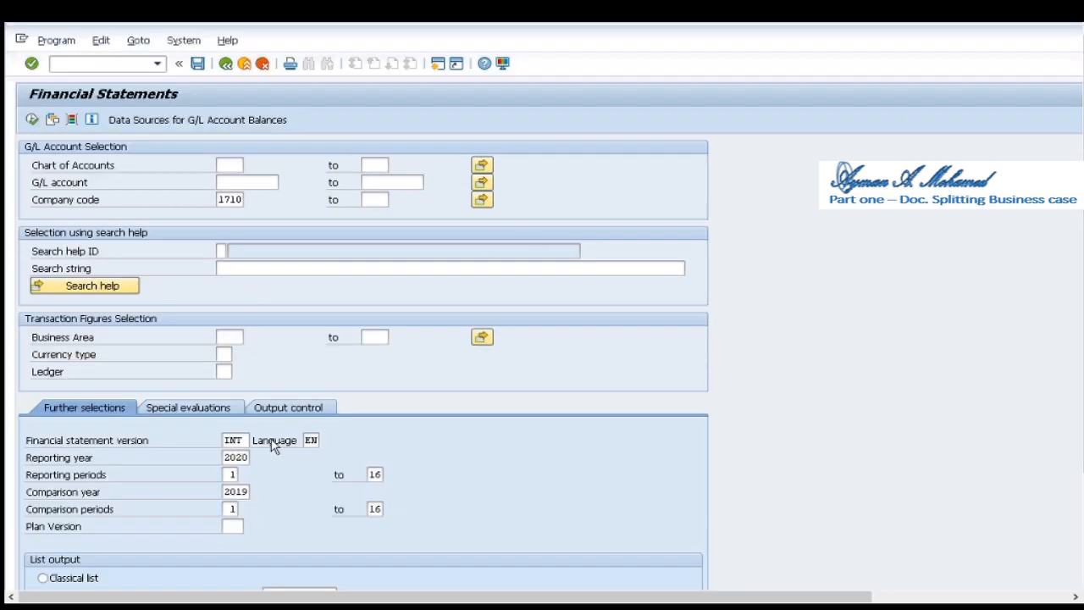
{"action": "double_click", "coordinate": [235, 491]}
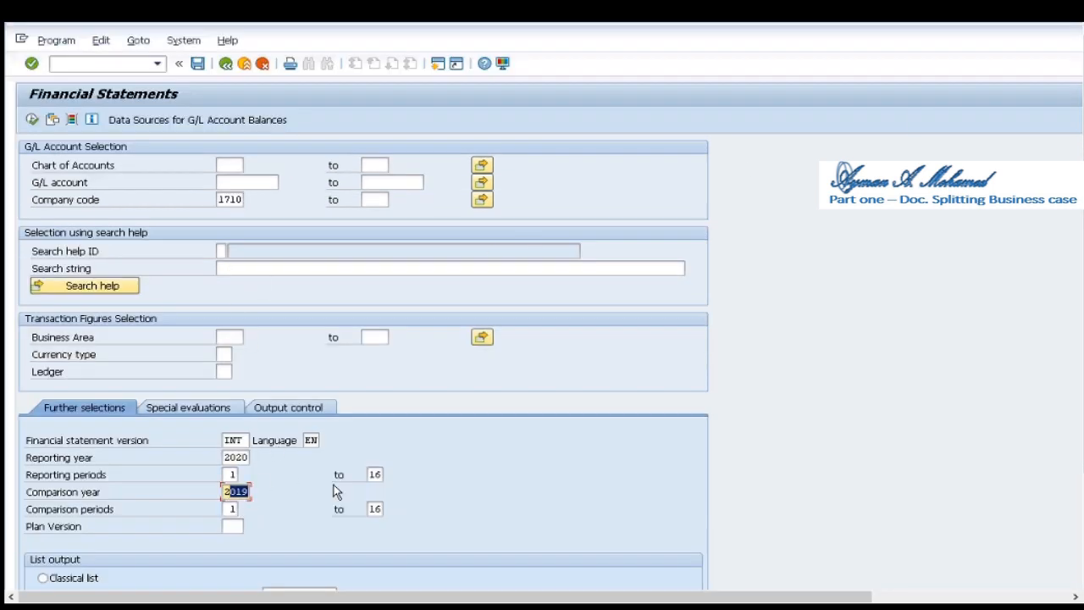
{"action": "key", "text": "Delete"}
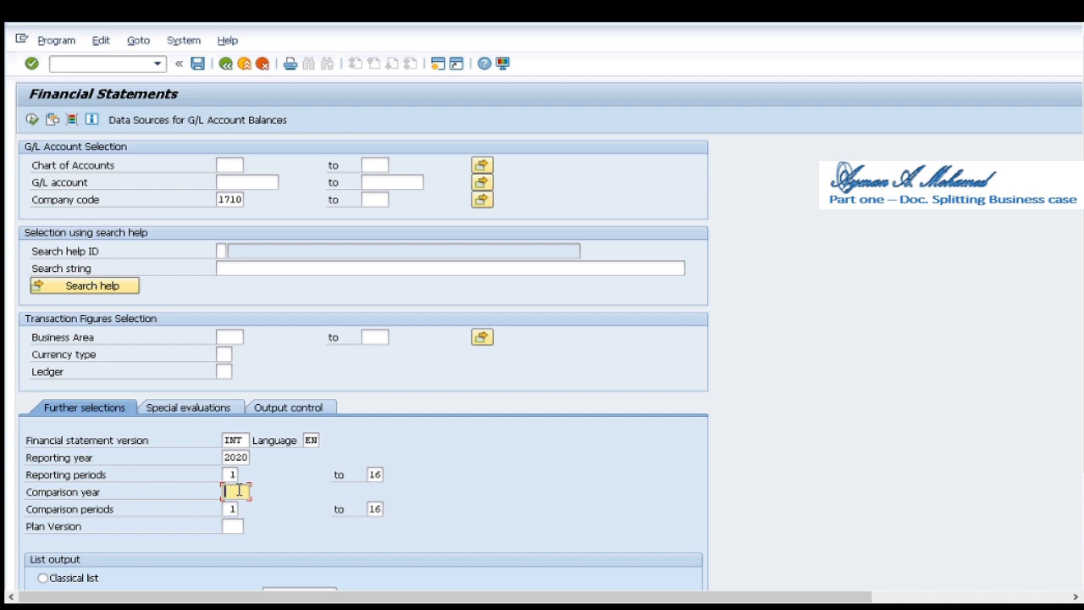
{"action": "type", "text": "20"}
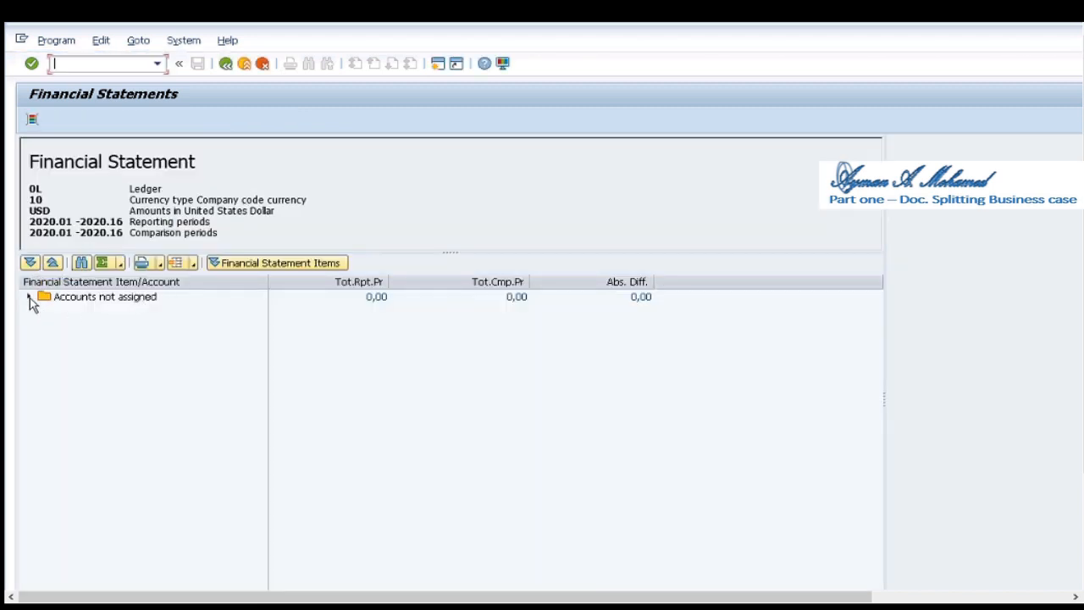
{"action": "left_click", "coordinate": [29, 297]}
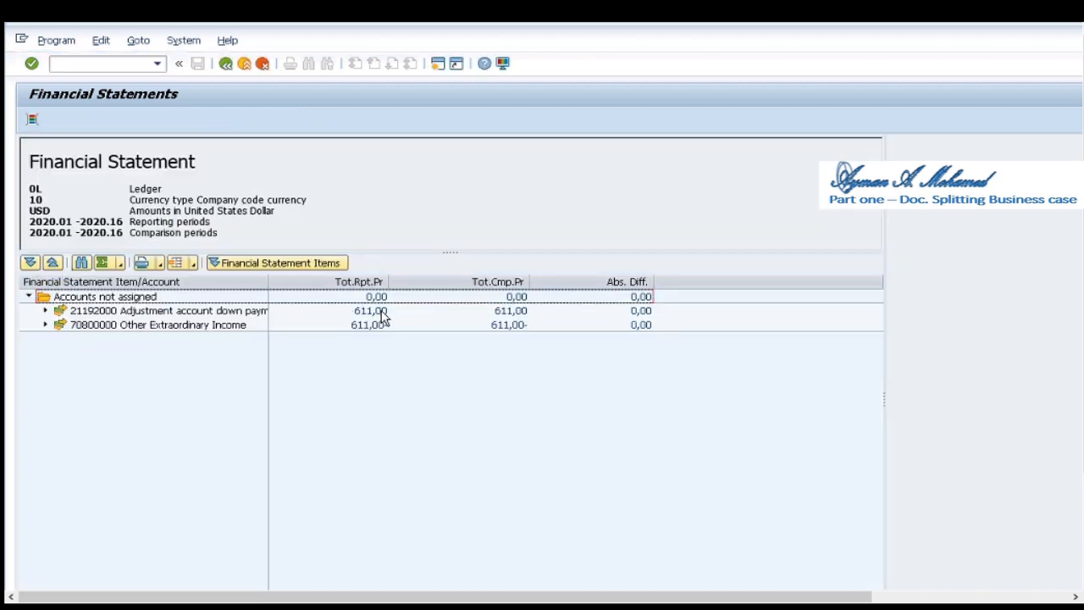
{"action": "left_click", "coordinate": [364, 325]}
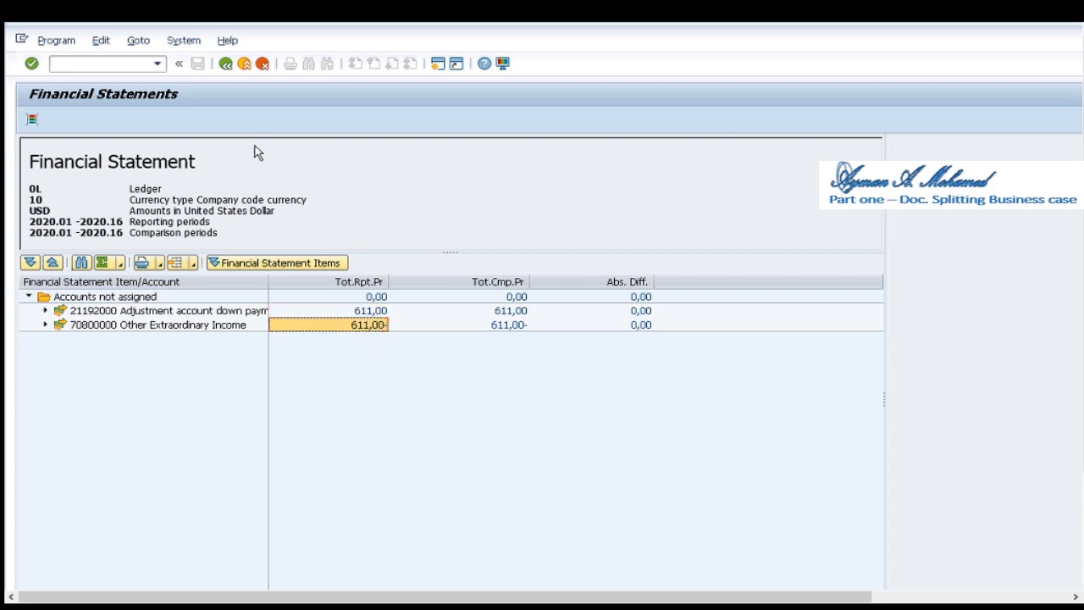
{"action": "left_click", "coordinate": [224, 66]}
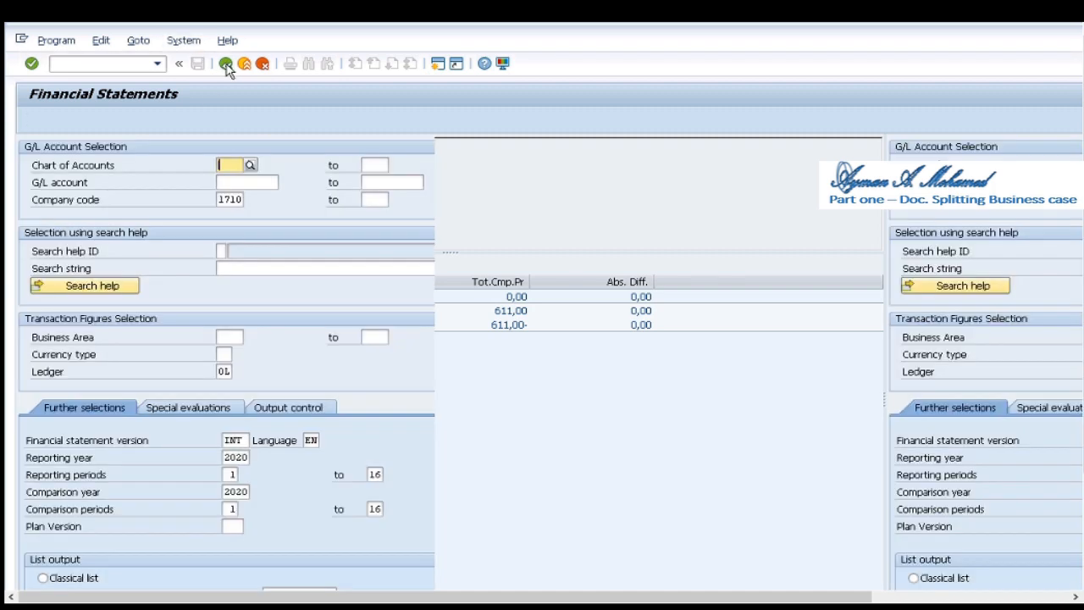
- Filter the financial statement to one profit center chosen from the F4 list in Dynamic Selections
{"action": "left_click", "coordinate": [224, 61]}
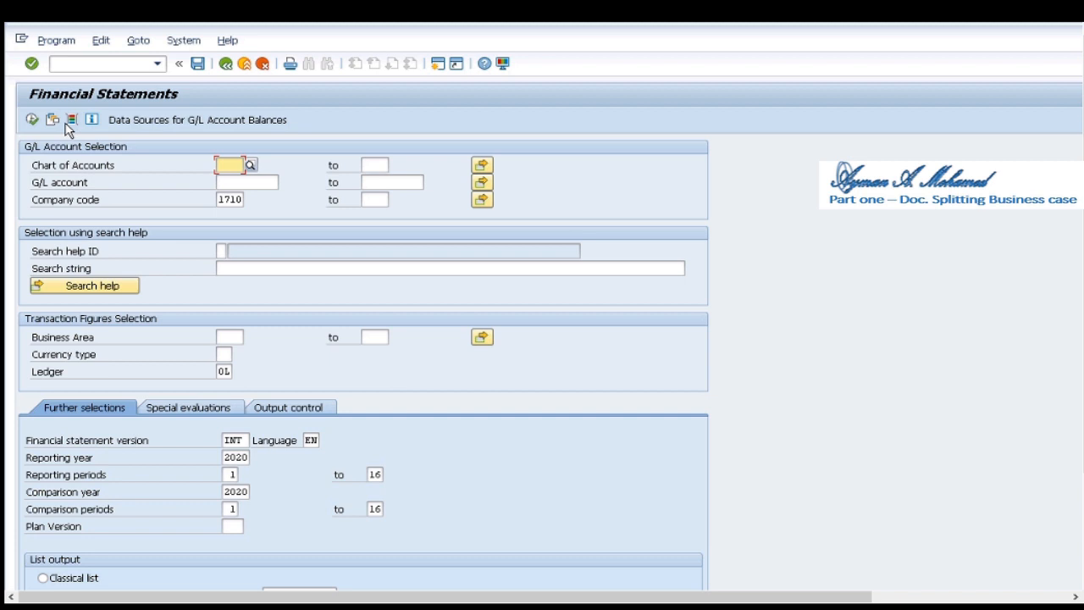
{"action": "left_click", "coordinate": [69, 119]}
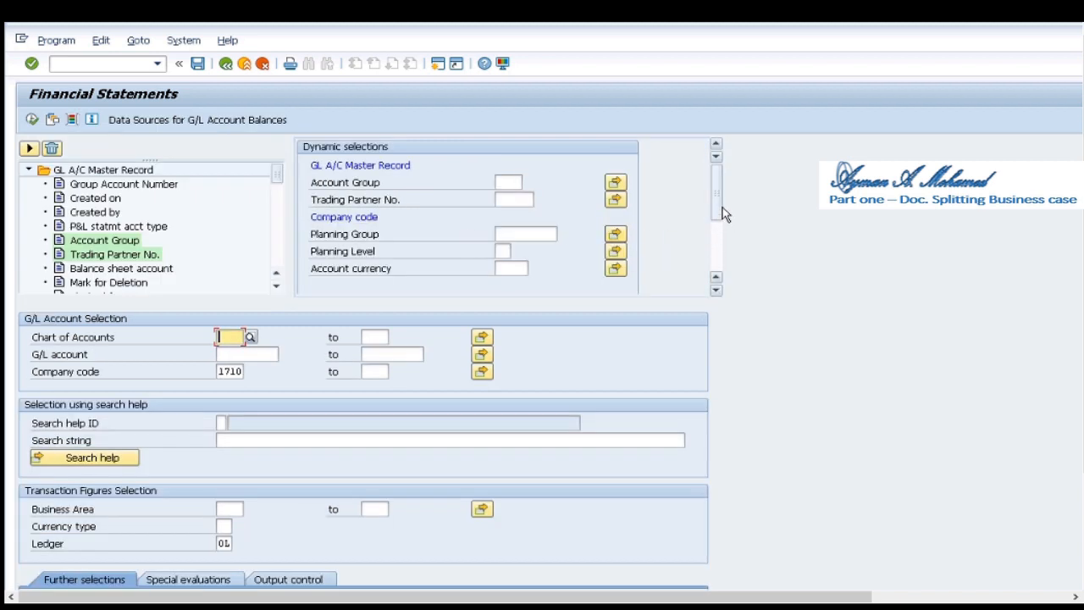
{"action": "scroll", "scroll_direction": "down", "scroll_amount": 3}
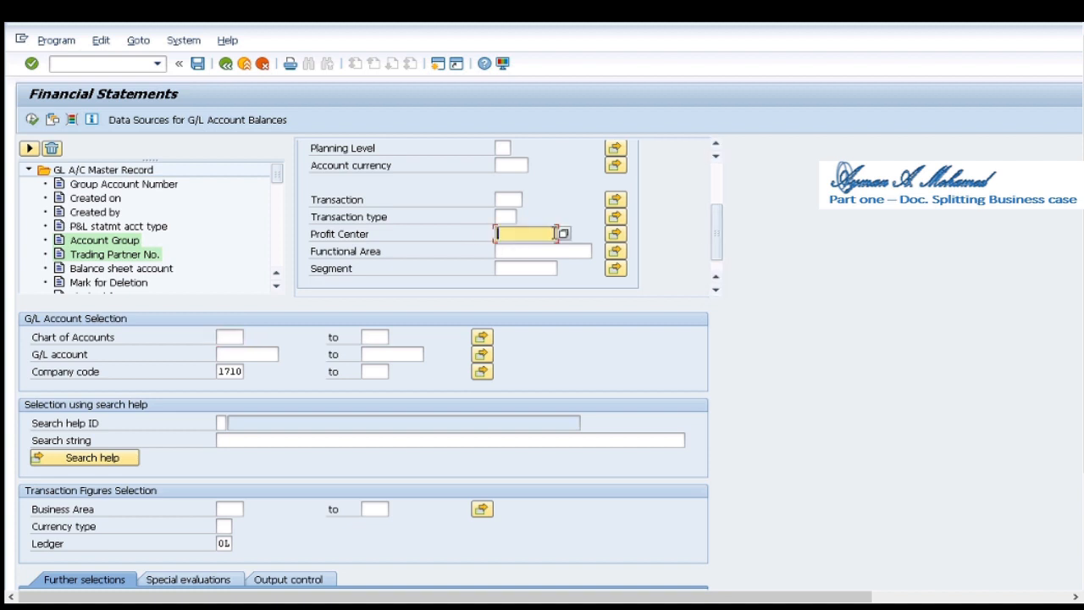
{"action": "left_click", "coordinate": [542, 233]}
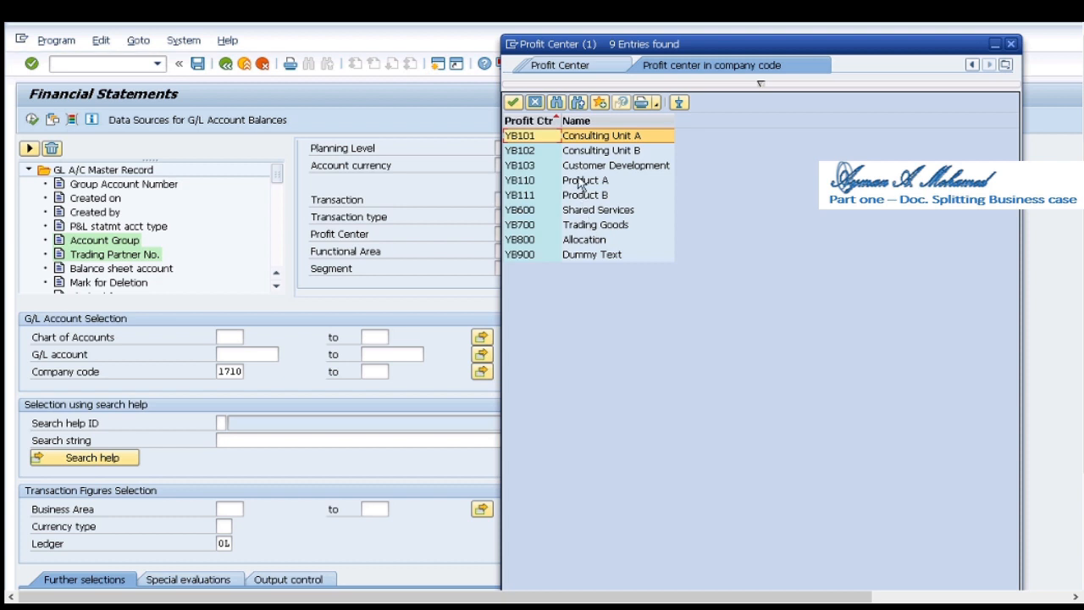
{"action": "double_click", "coordinate": [521, 135]}
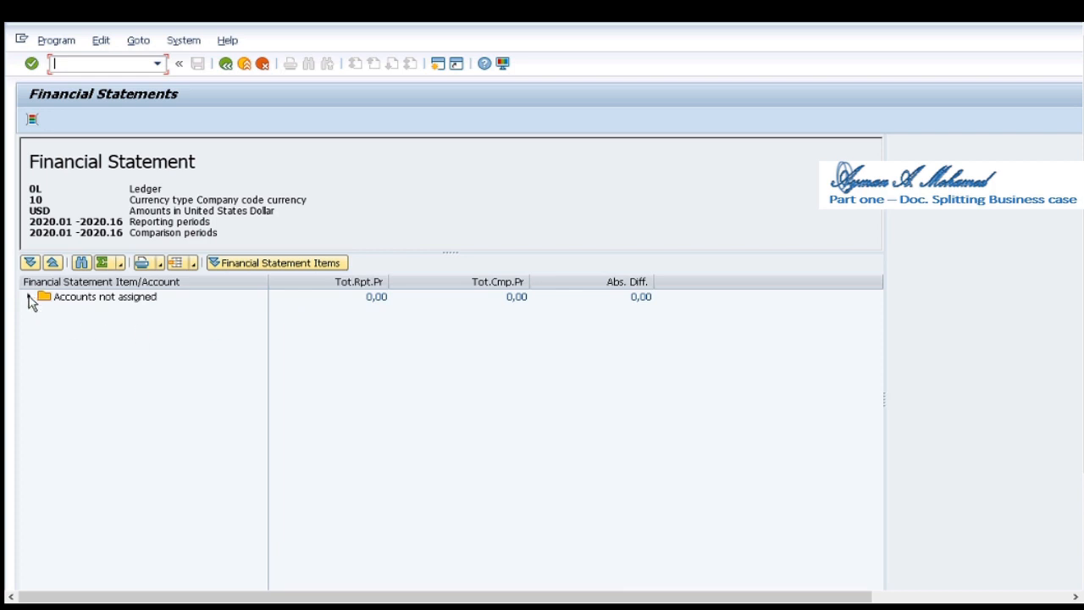
- Expand Accounts not assigned to reveal 29500100 Document Split Clearing Account, then go back
{"action": "left_click", "coordinate": [29, 288]}
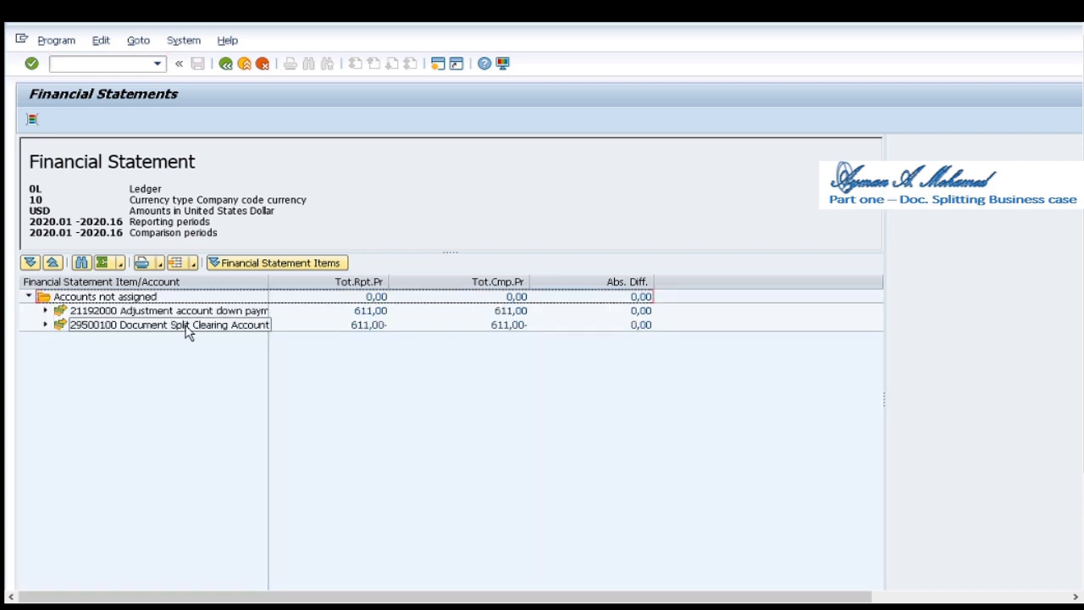
{"action": "left_click", "coordinate": [169, 326]}
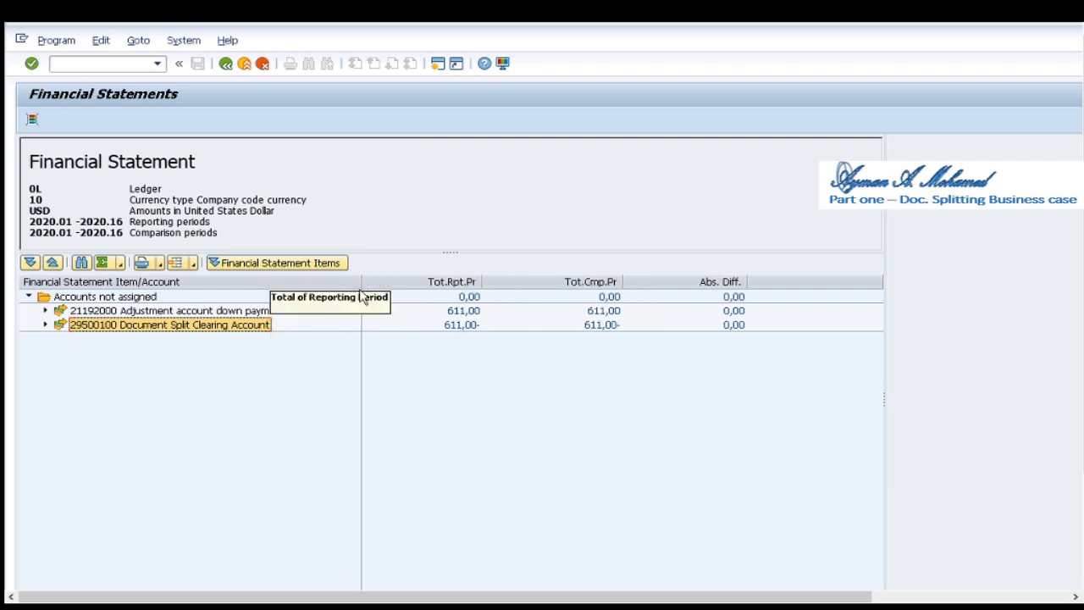
{"action": "mouse_move", "coordinate": [393, 381]}
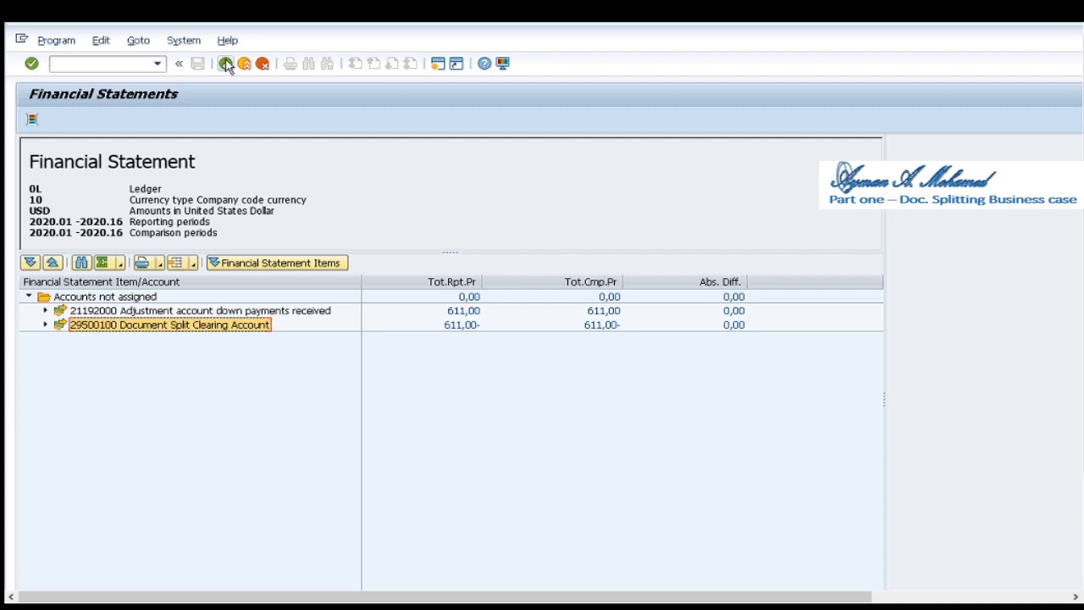
{"action": "left_click", "coordinate": [220, 66]}
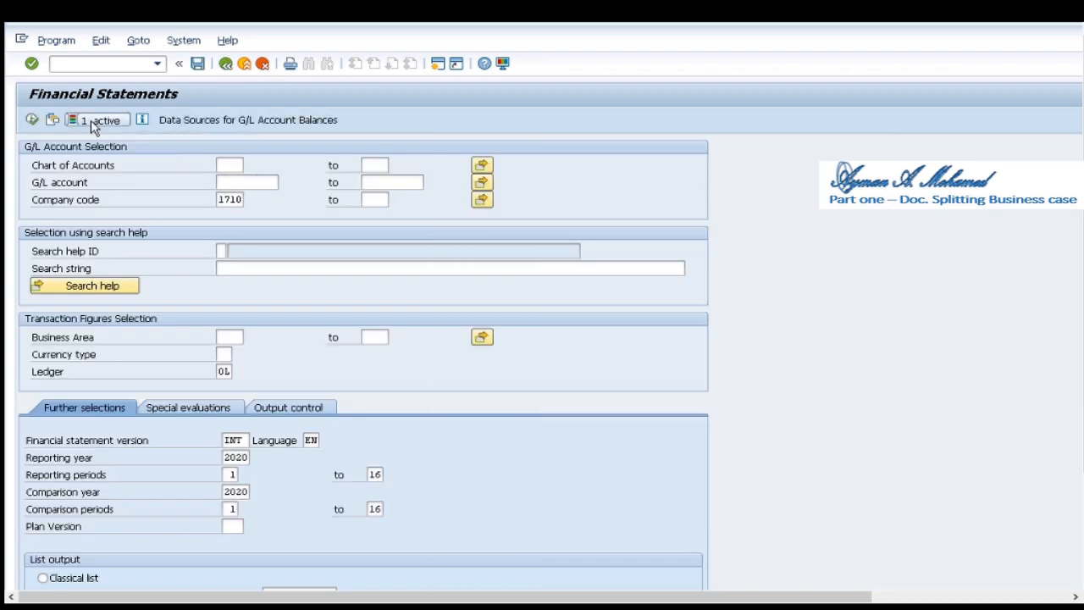
- Run the report with the profit center filter and inspect the unassigned 29500100 clearing account row
{"action": "left_click", "coordinate": [75, 119]}
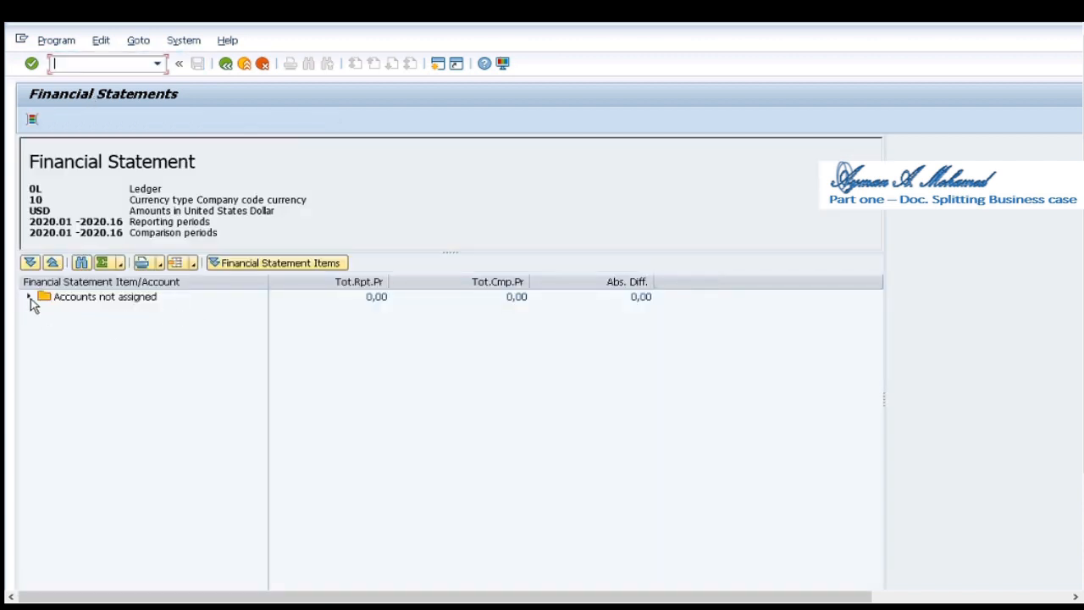
{"action": "left_click", "coordinate": [31, 298]}
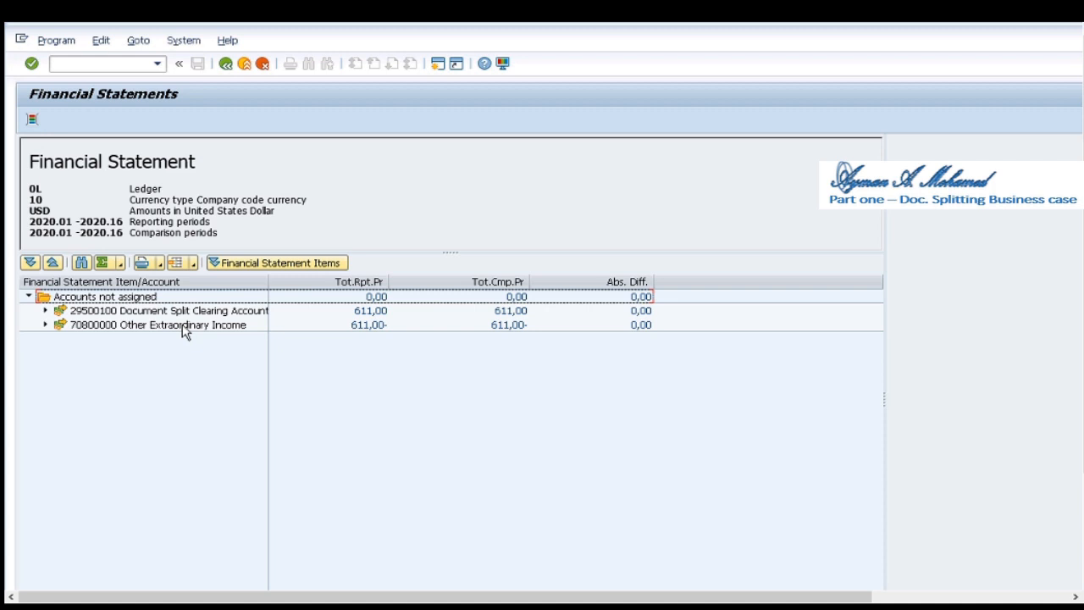
{"action": "left_click", "coordinate": [169, 311]}
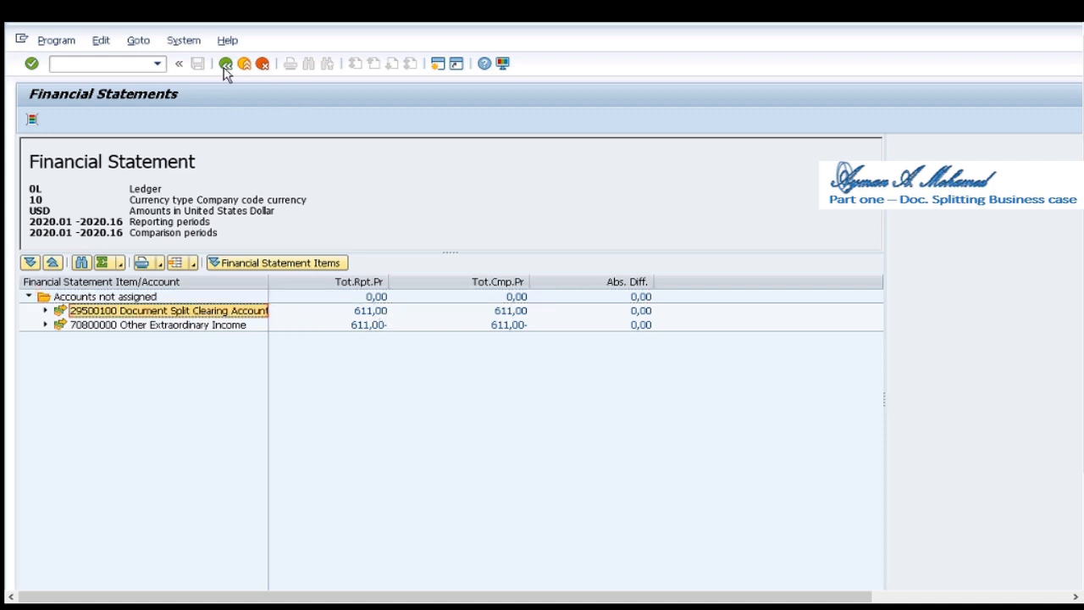
- Return to the selection screen and change the Profit Center value in Dynamic Selections
{"action": "left_click", "coordinate": [224, 64]}
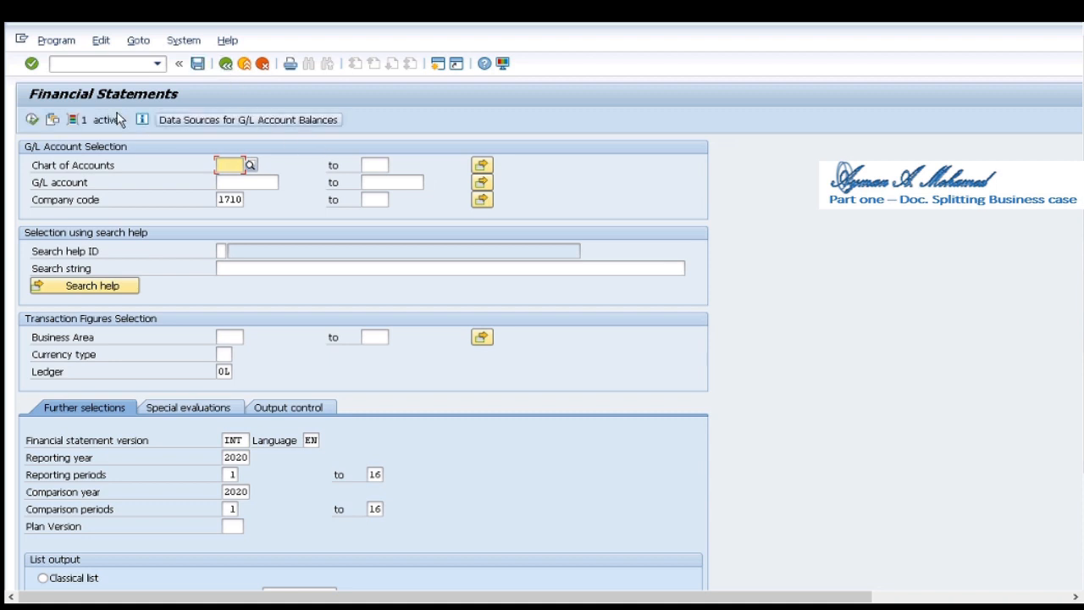
{"action": "left_click", "coordinate": [53, 119]}
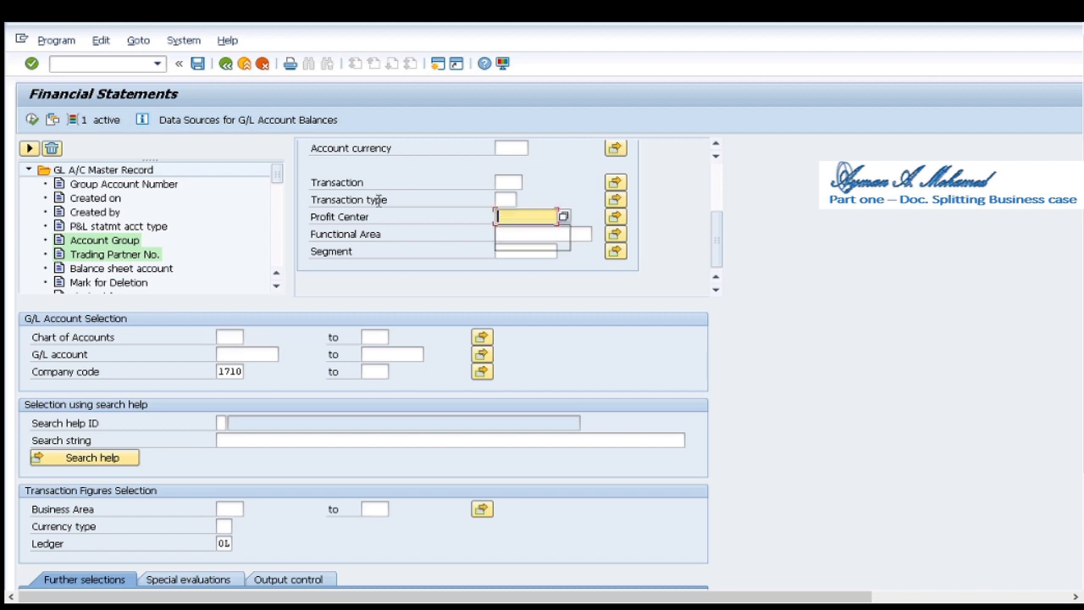
{"action": "left_click", "coordinate": [562, 216]}
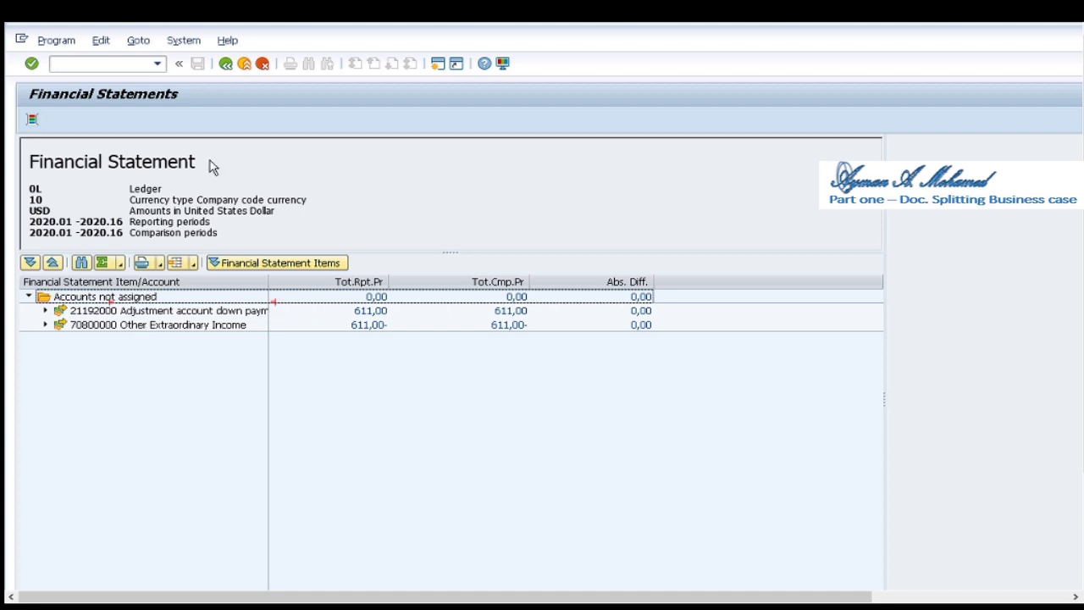
{"action": "mouse_move", "coordinate": [224, 63]}
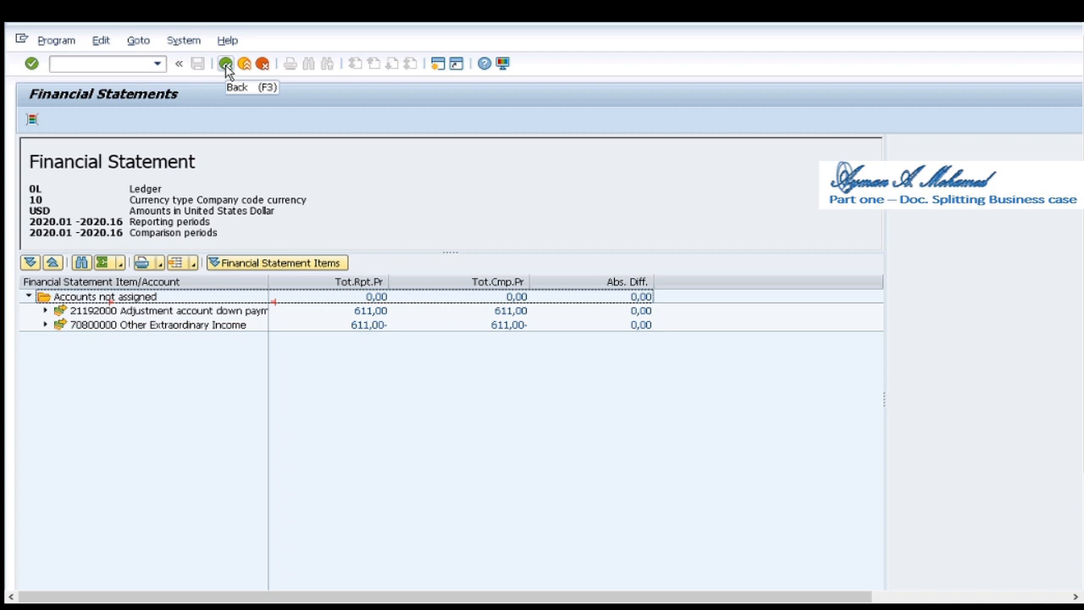
- Leave the Financial Statements output back to the SAP Easy Access menu
{"action": "left_click", "coordinate": [220, 61]}
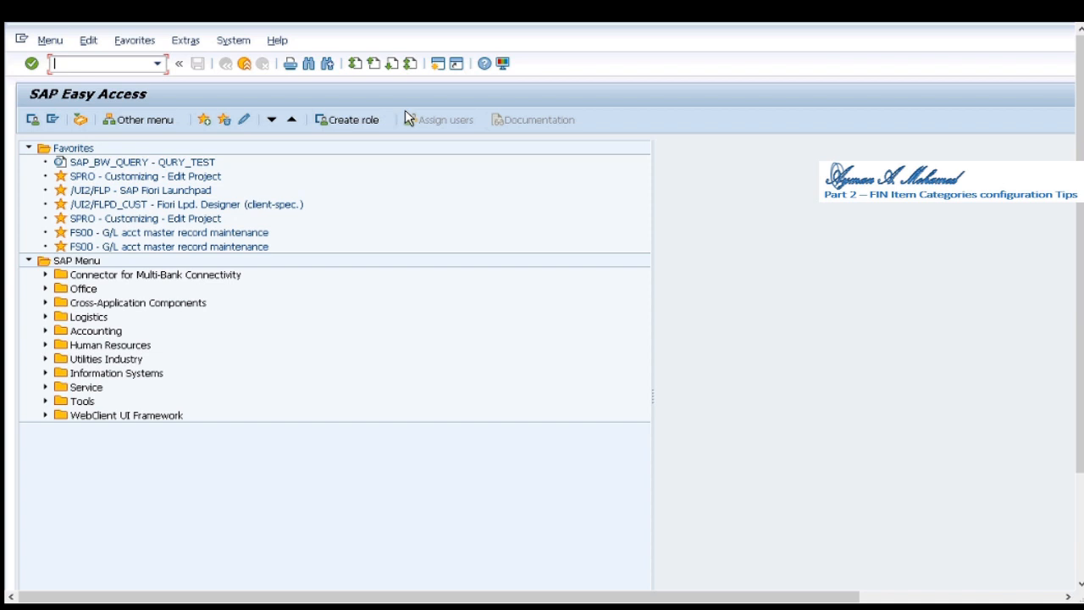
- Start transaction FAGL_CHECK_ACCOUNT from the command field
{"action": "type", "text": "fagl_check_accou"}
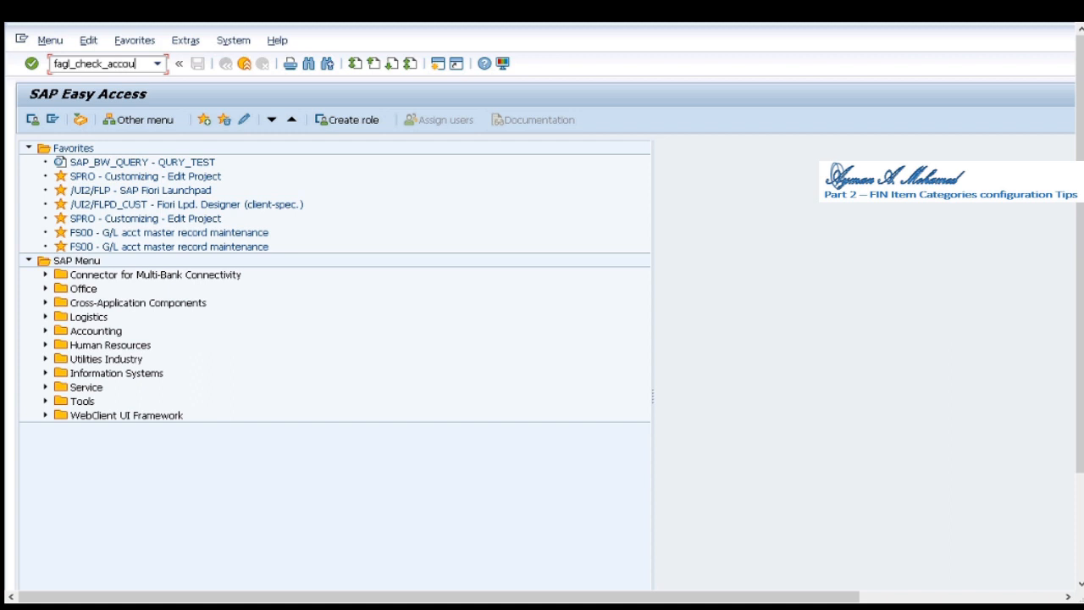
{"action": "key", "text": "Enter"}
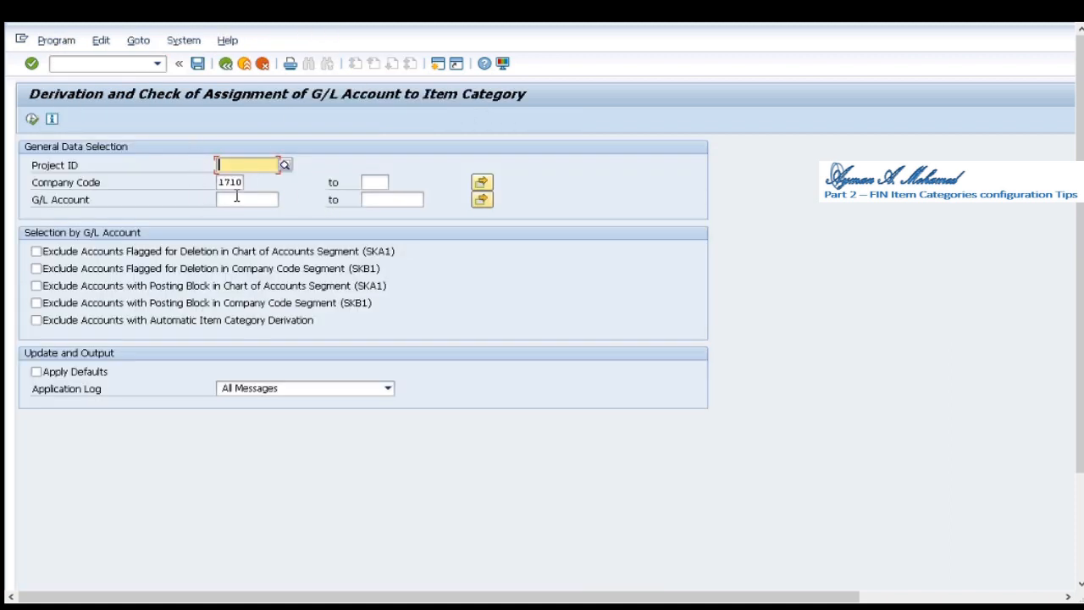
{"action": "mouse_move", "coordinate": [166, 119]}
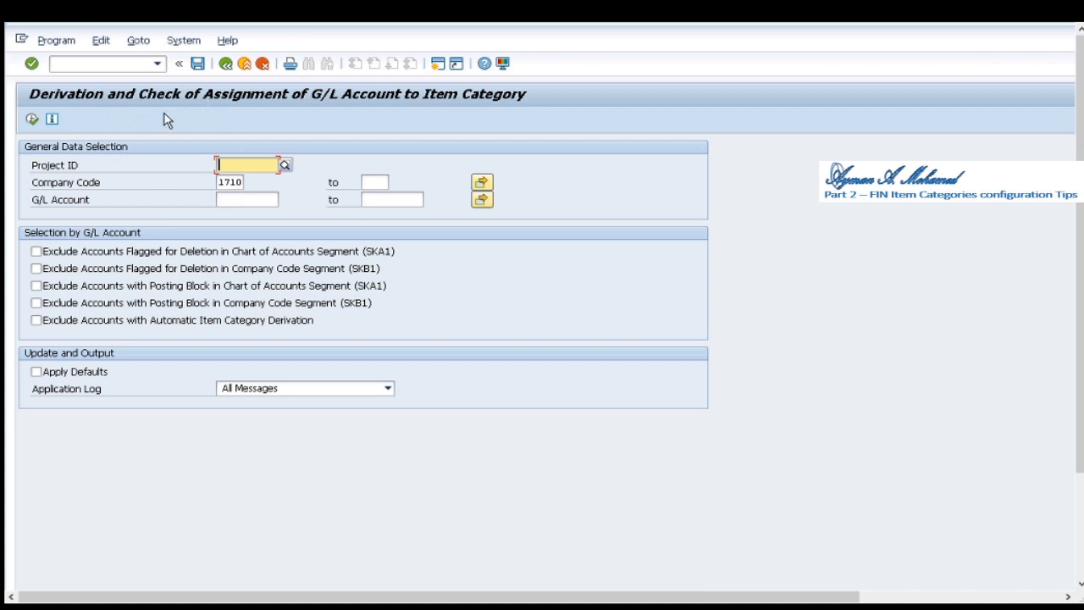
{"action": "mouse_move", "coordinate": [234, 105]}
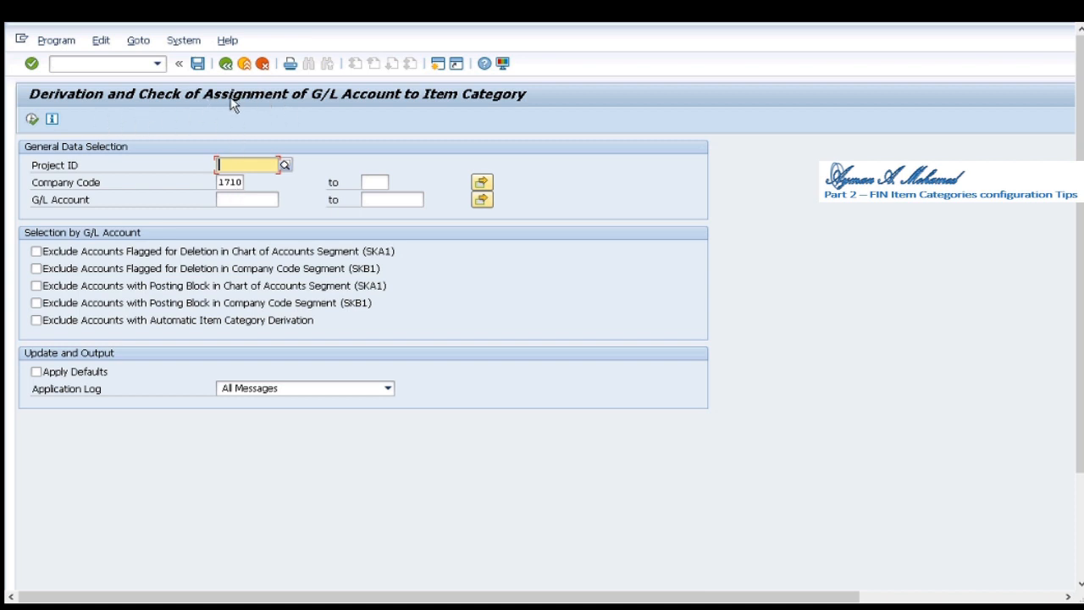
{"action": "mouse_move", "coordinate": [379, 136]}
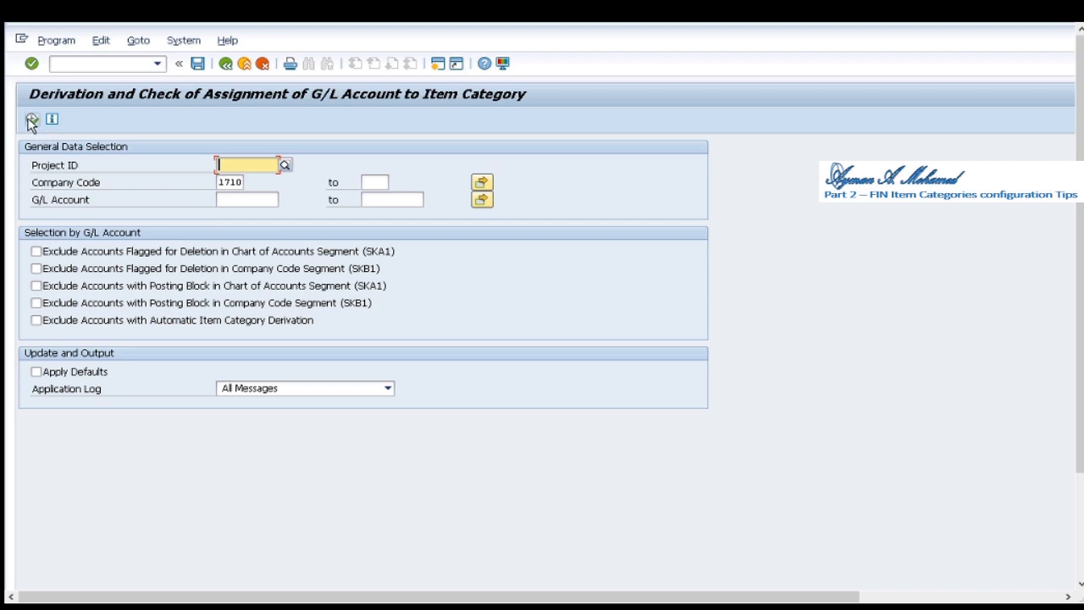
- Execute the check for company code 1710, sort the list and select account 71800000 Other Extraordinary Expenses
{"action": "left_click", "coordinate": [30, 119]}
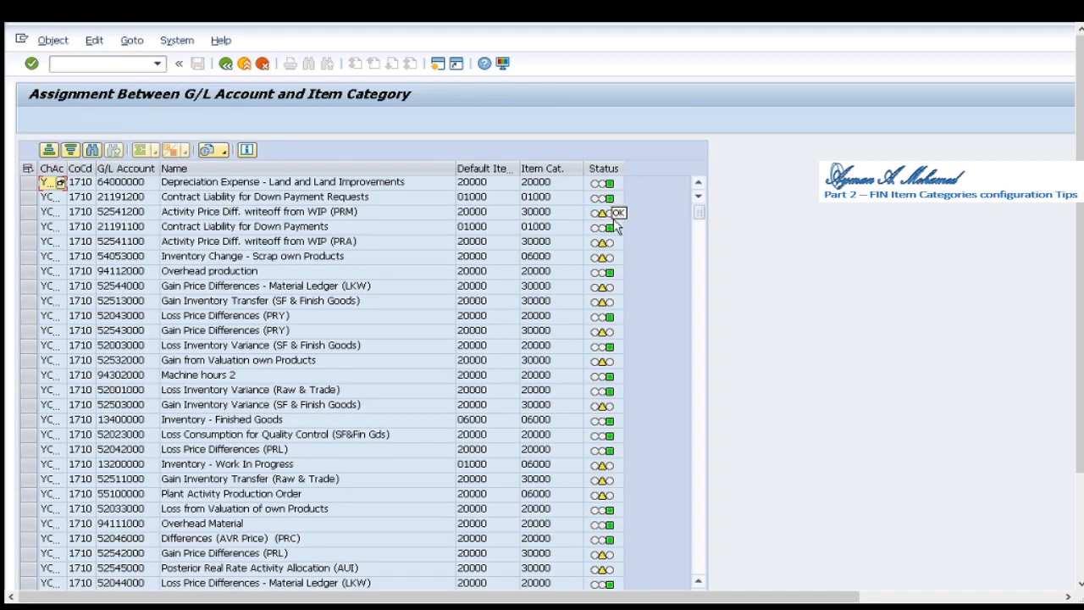
{"action": "mouse_move", "coordinate": [605, 169]}
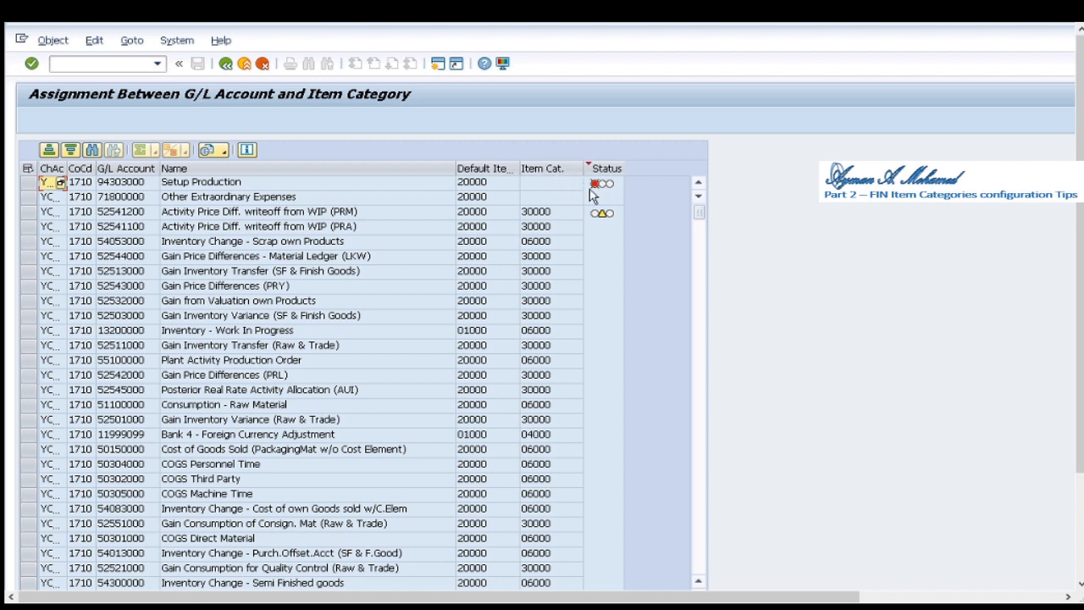
{"action": "mouse_move", "coordinate": [599, 188]}
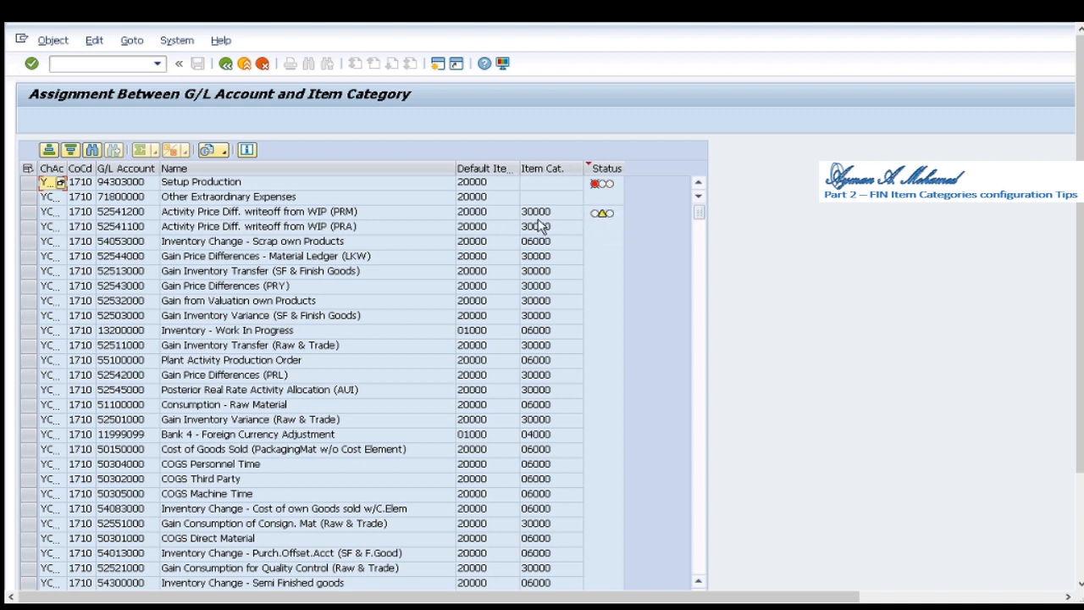
{"action": "mouse_move", "coordinate": [468, 218]}
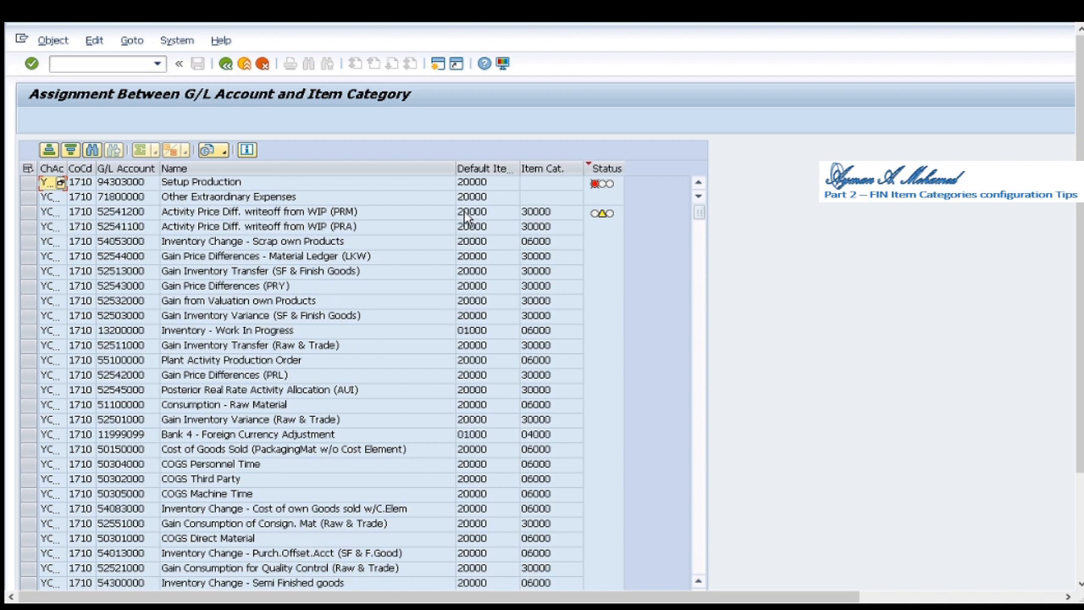
{"action": "mouse_move", "coordinate": [484, 217]}
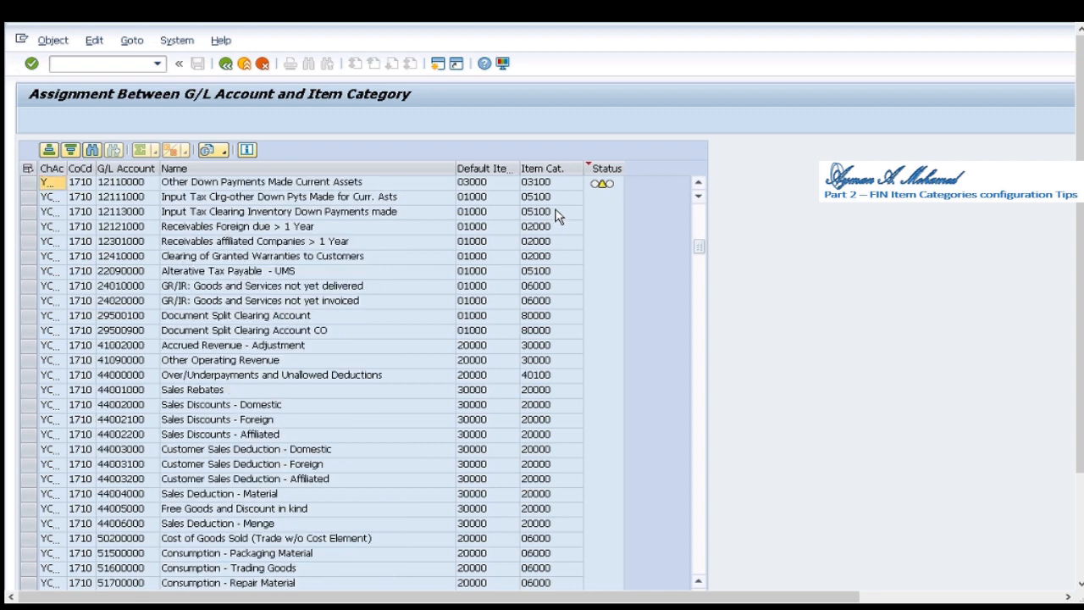
{"action": "left_click", "coordinate": [547, 168]}
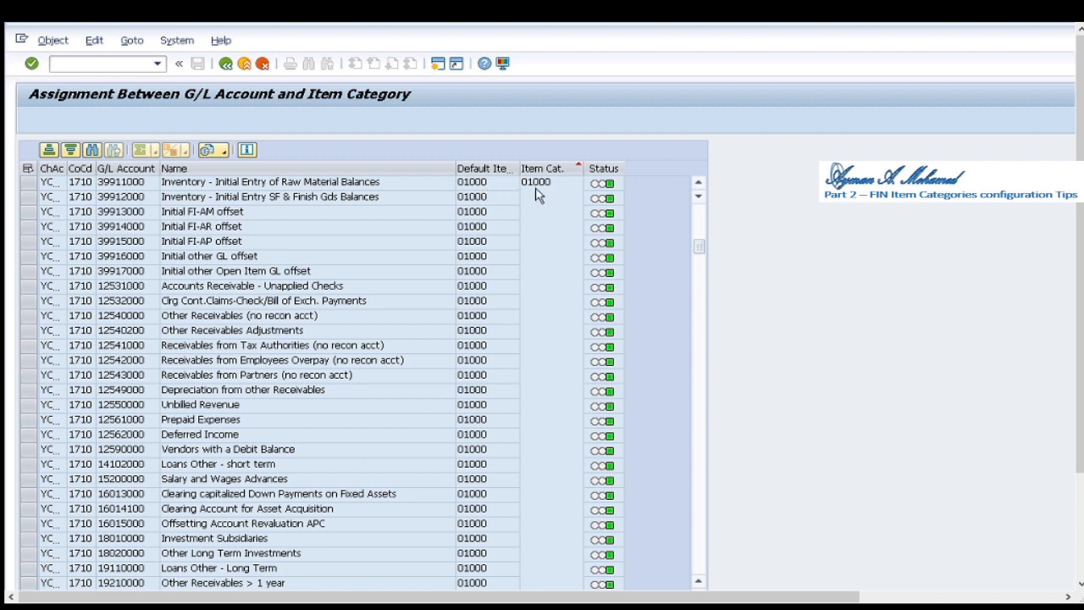
{"action": "mouse_move", "coordinate": [558, 192]}
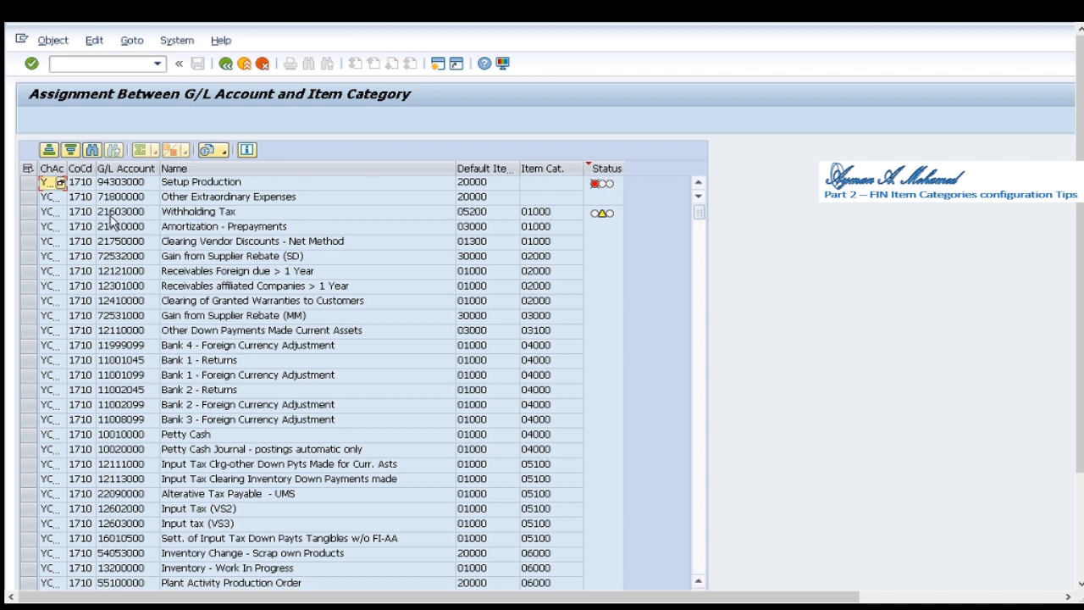
{"action": "left_click", "coordinate": [120, 196]}
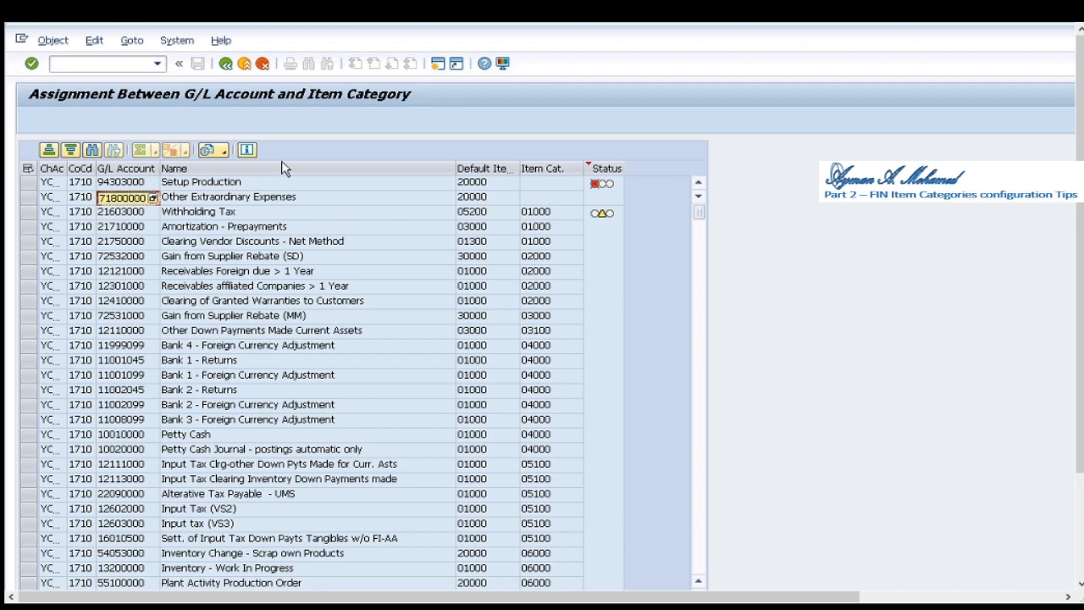
{"action": "left_click", "coordinate": [85, 64]}
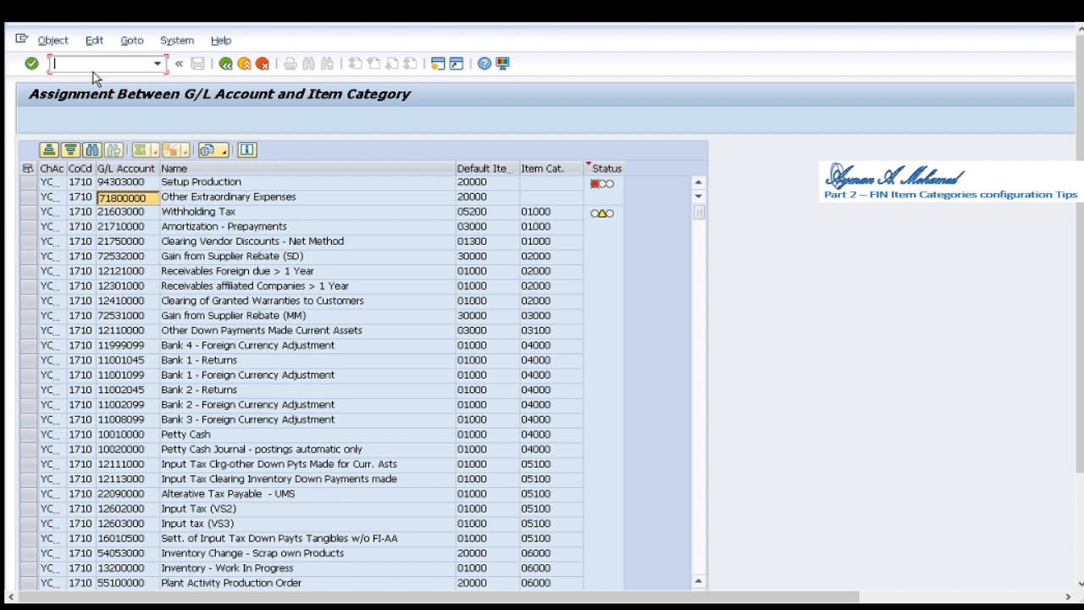
- Call FB50, set document date 03.05.2020 and enter account 71800000 debit 11 USD
{"action": "type", "text": "/off"}
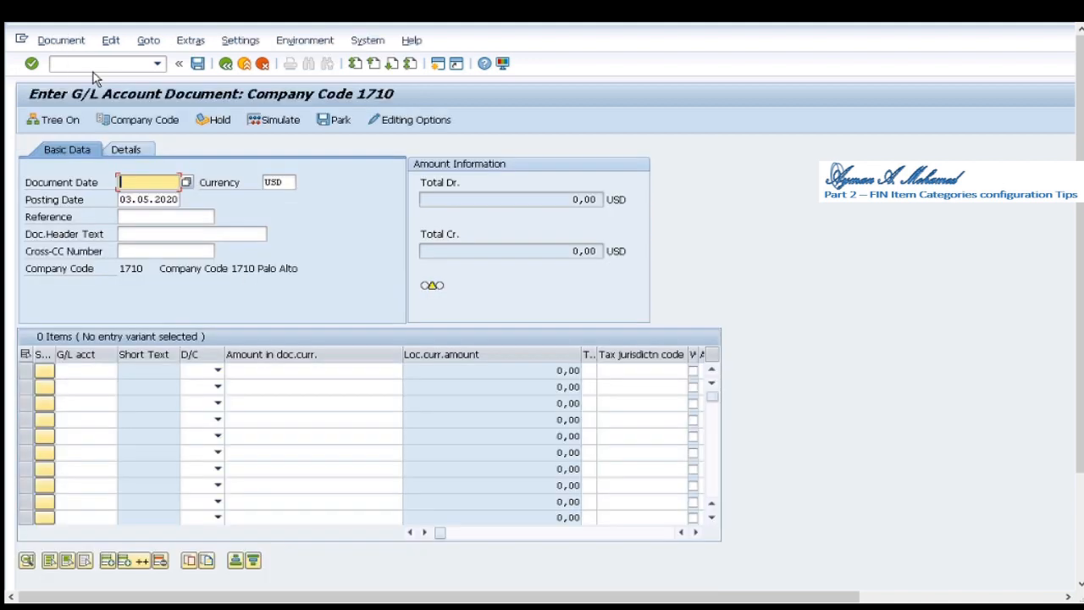
{"action": "left_click", "coordinate": [153, 182]}
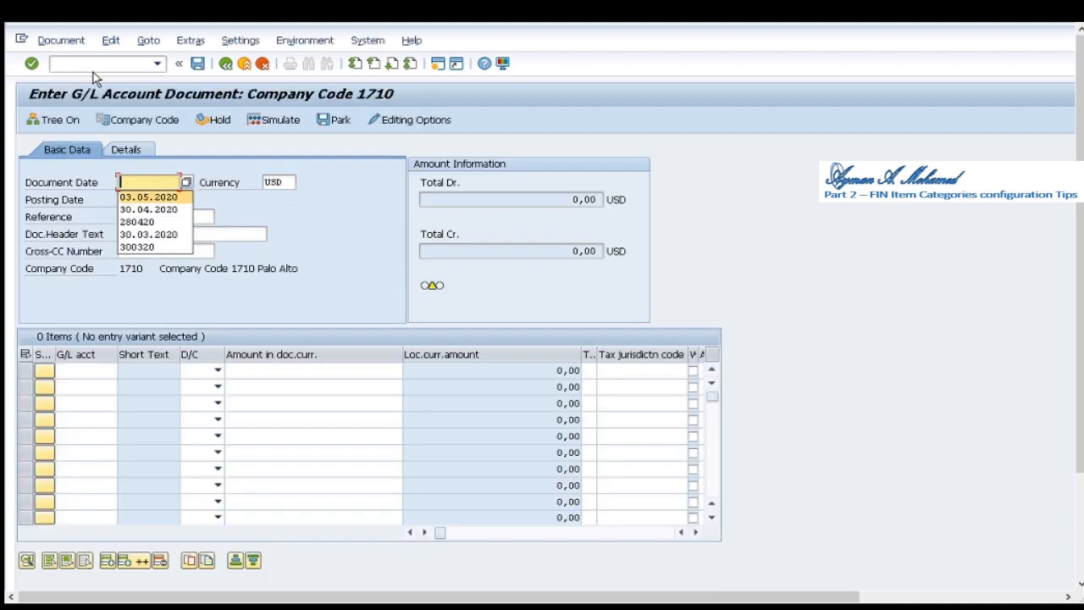
{"action": "left_click", "coordinate": [149, 196]}
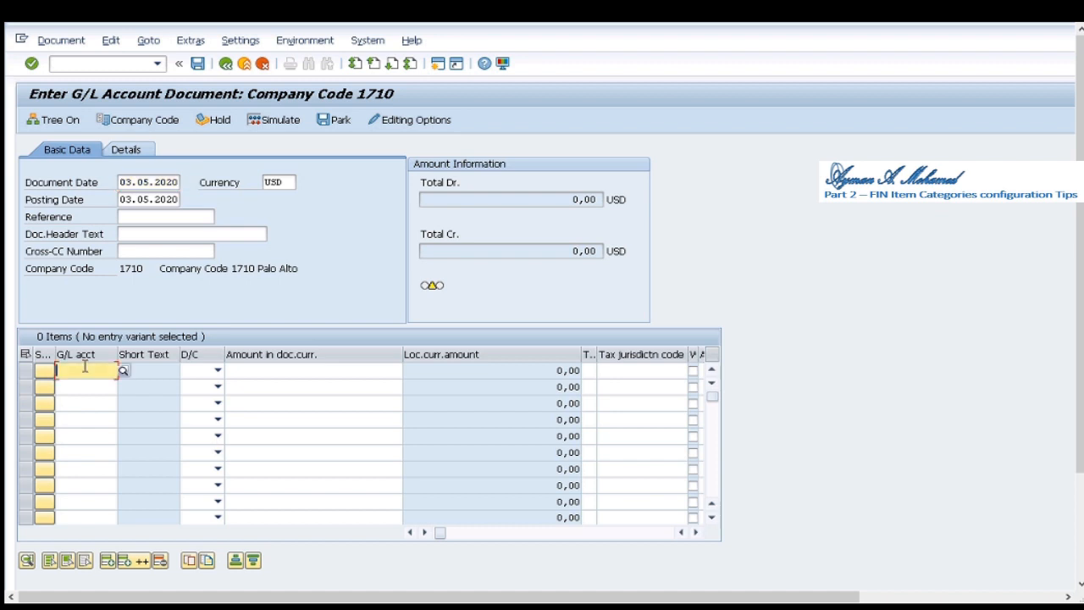
{"action": "type", "text": "71800000"}
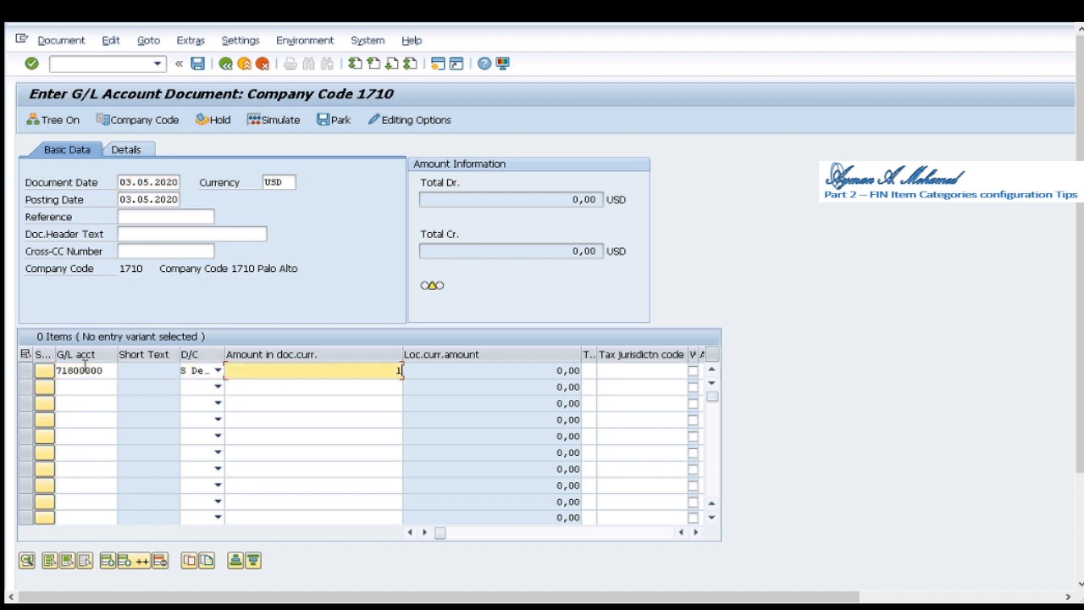
{"action": "type", "text": "1"}
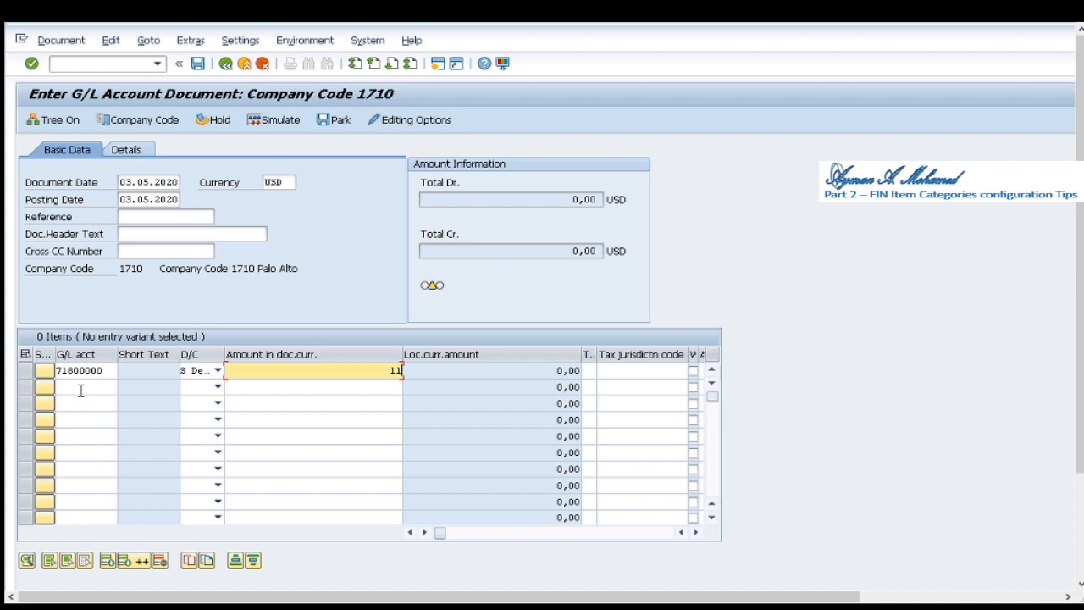
- Enter 21192000 as the credit line, hit the missing item category error and switch windows
{"action": "left_click", "coordinate": [82, 400]}
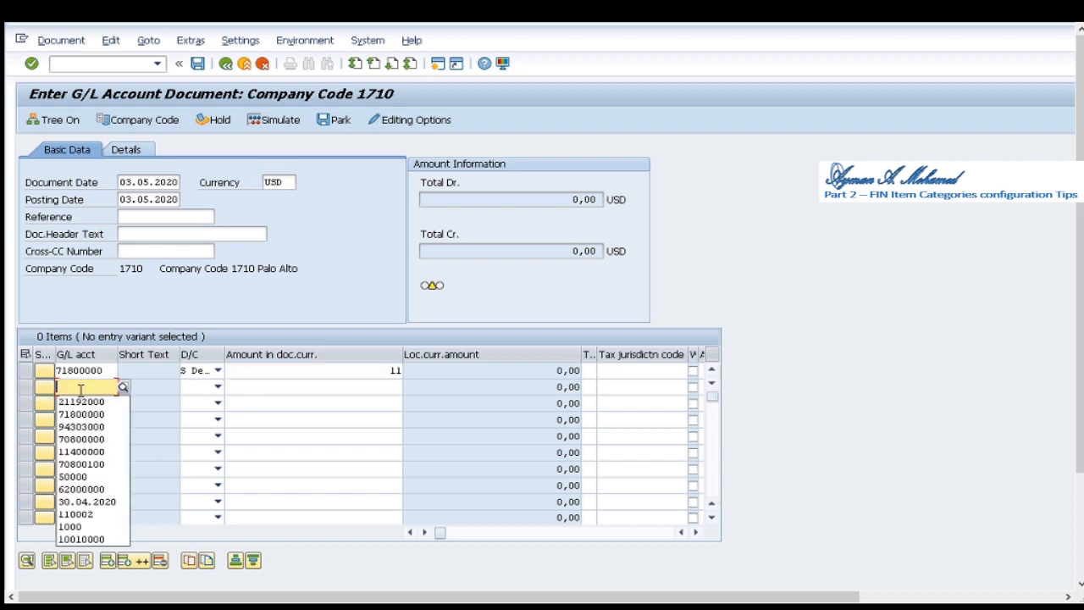
{"action": "left_click", "coordinate": [71, 400]}
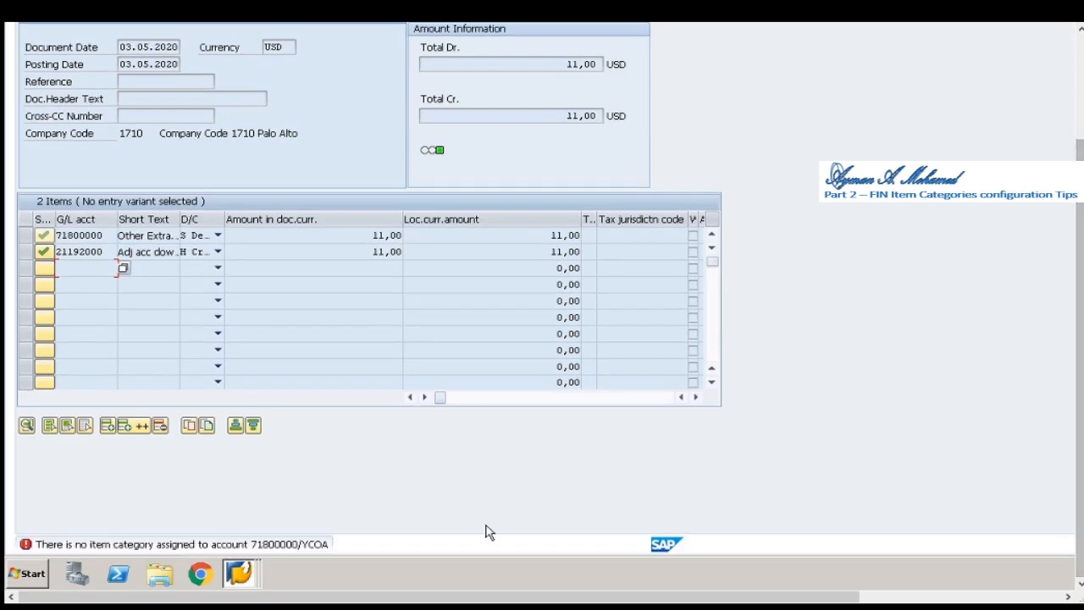
{"action": "mouse_move", "coordinate": [188, 396]}
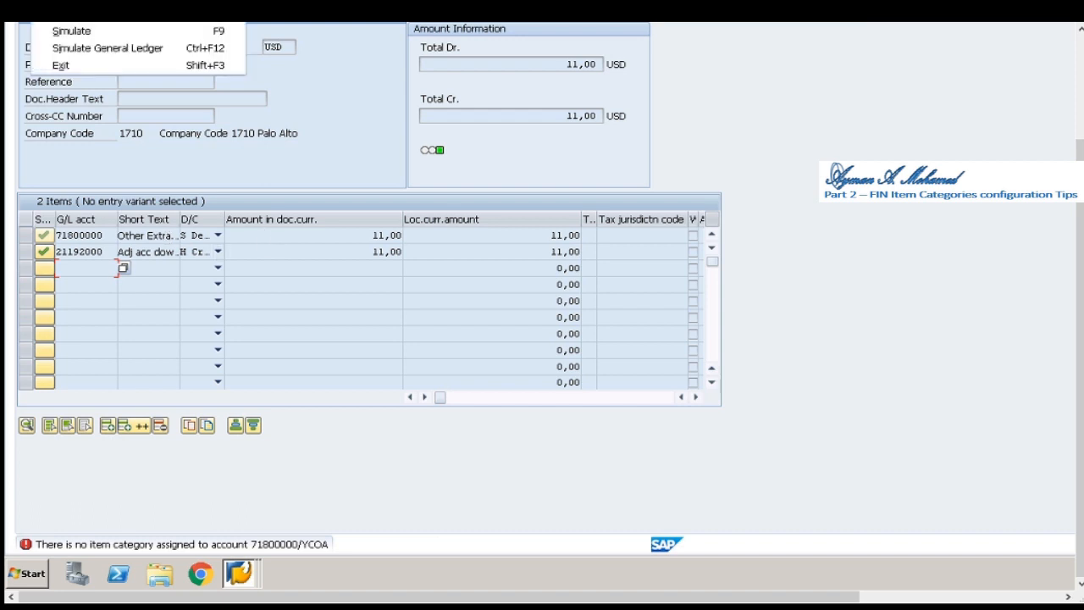
{"action": "left_click", "coordinate": [347, 542]}
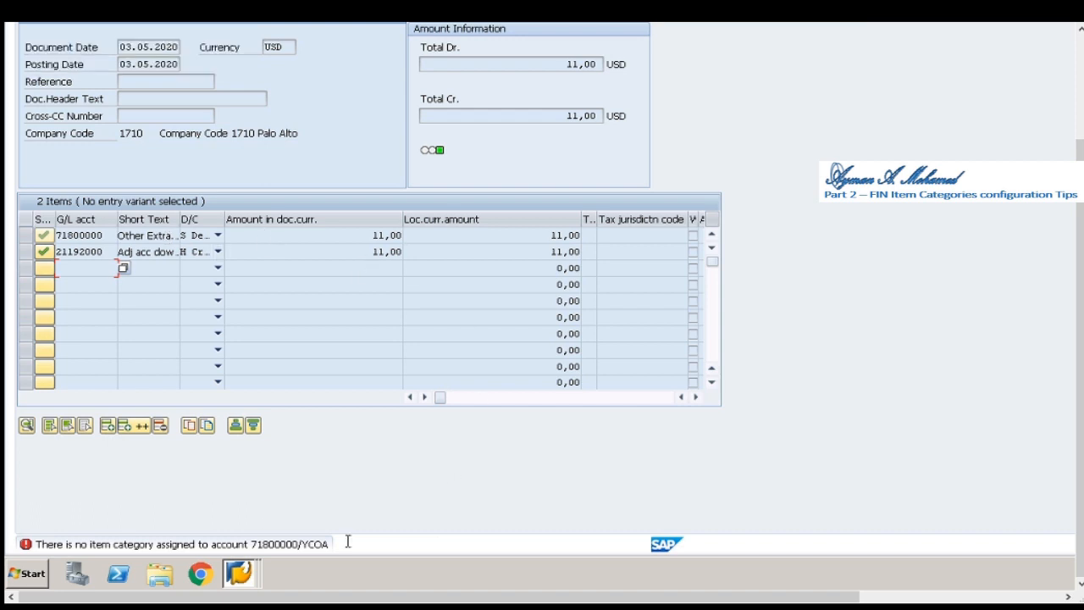
{"action": "left_click", "coordinate": [240, 576]}
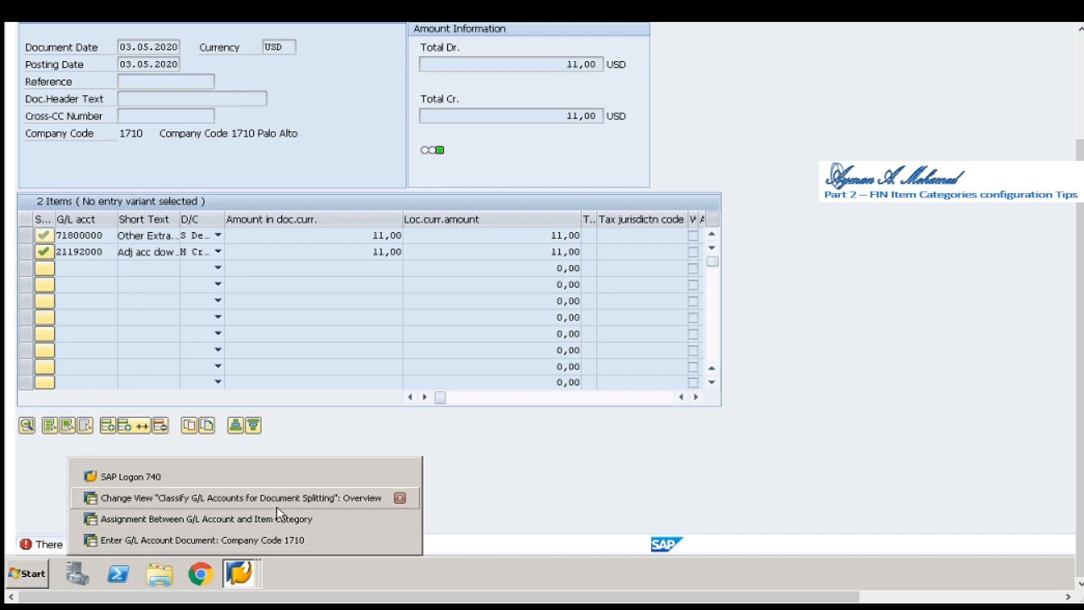
{"action": "mouse_move", "coordinate": [279, 518]}
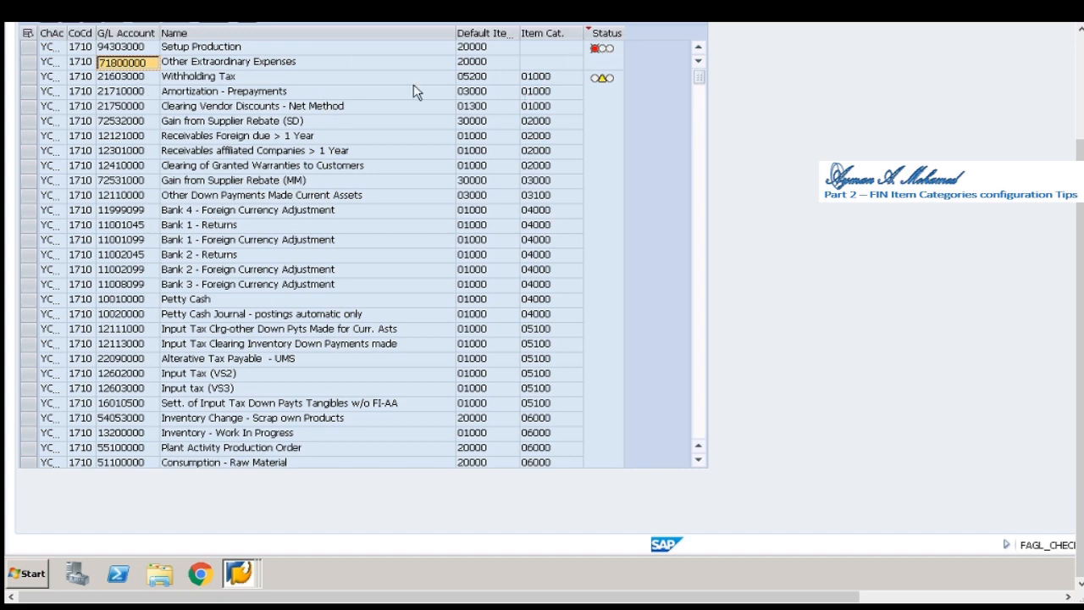
{"action": "mouse_move", "coordinate": [1081, 122]}
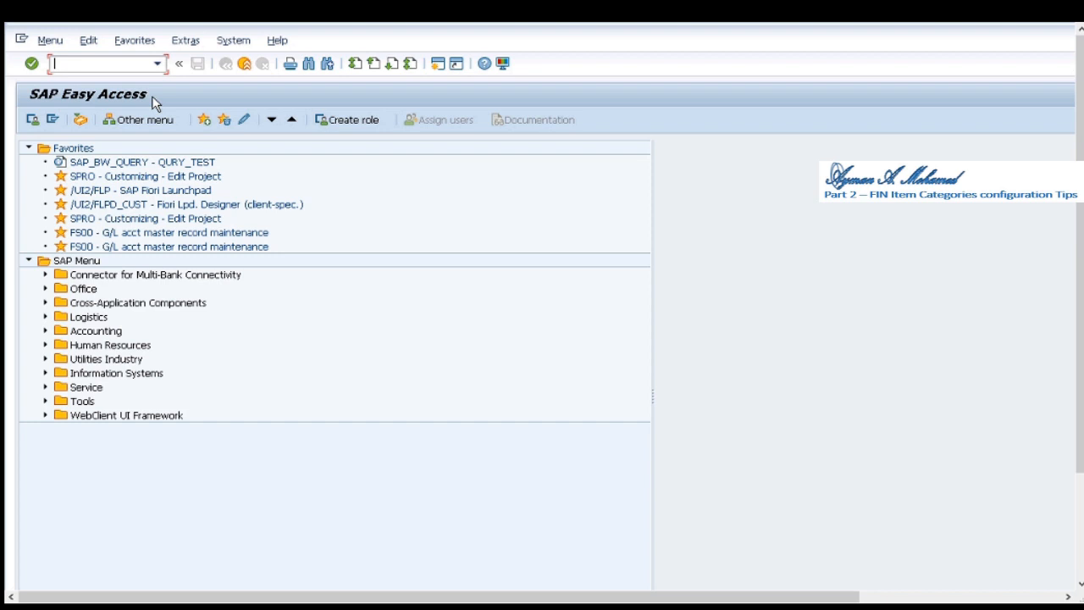
- Rerun FAGL_CHECK_ACCOUNT for G/L account 11008030 in company code 1710
{"action": "type", "text": "fn"}
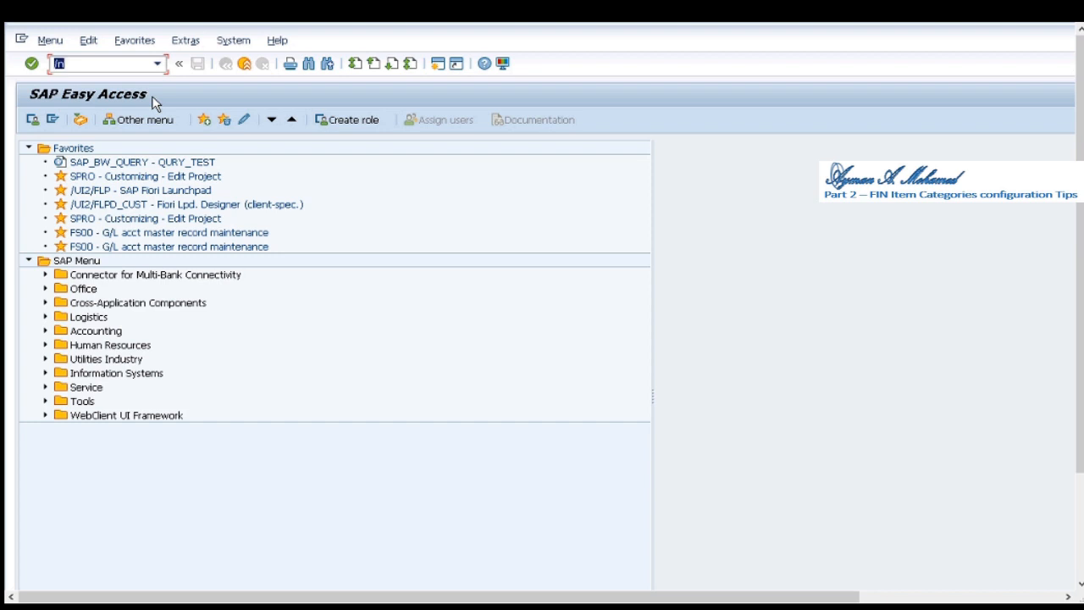
{"action": "type", "text": "fagl_check_account"}
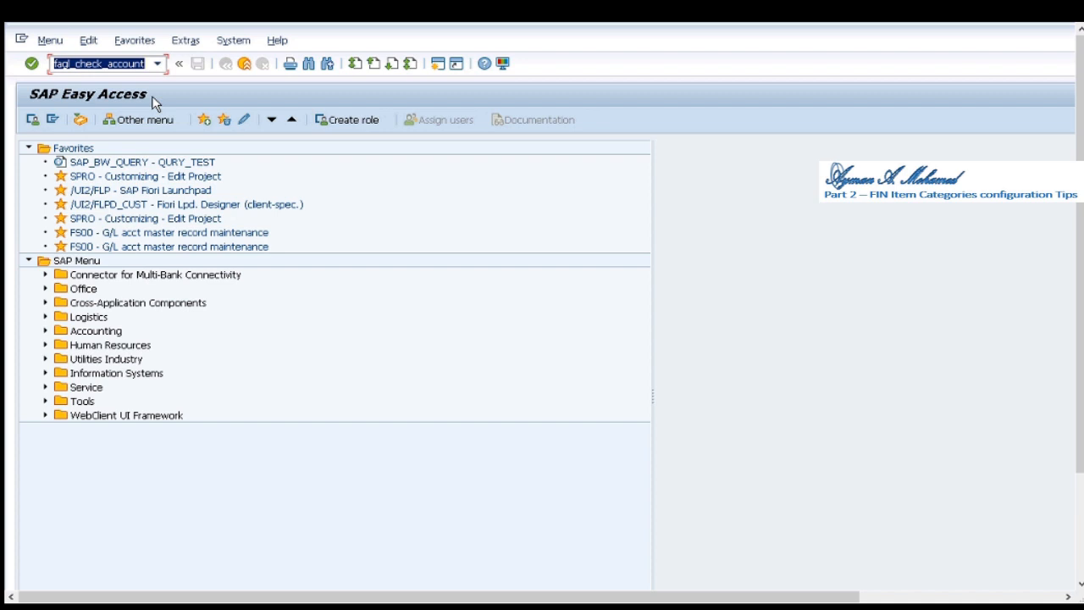
{"action": "key", "text": "Enter"}
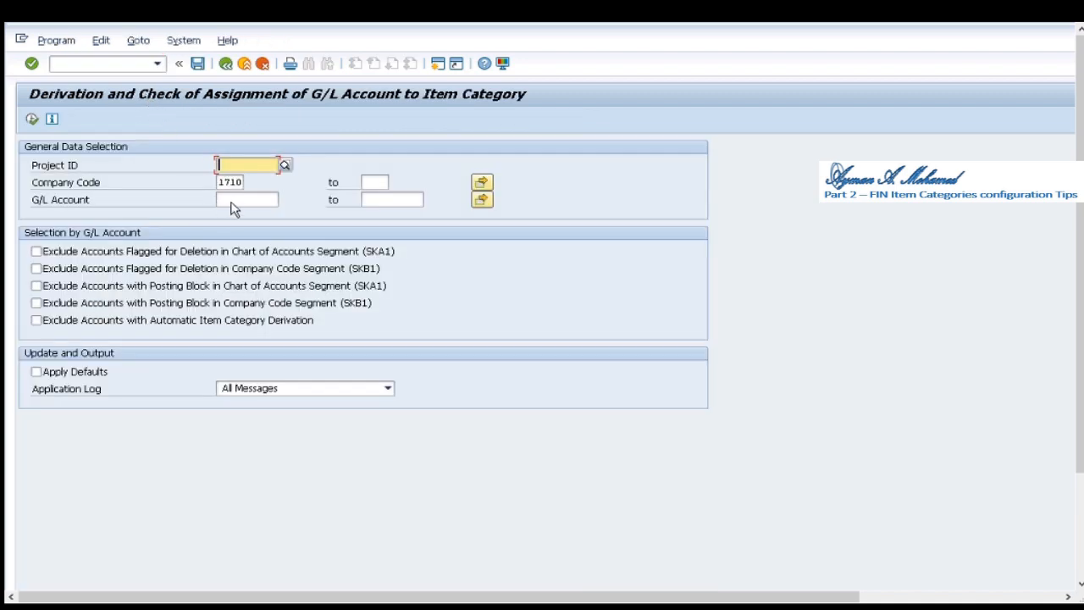
{"action": "left_click", "coordinate": [245, 200]}
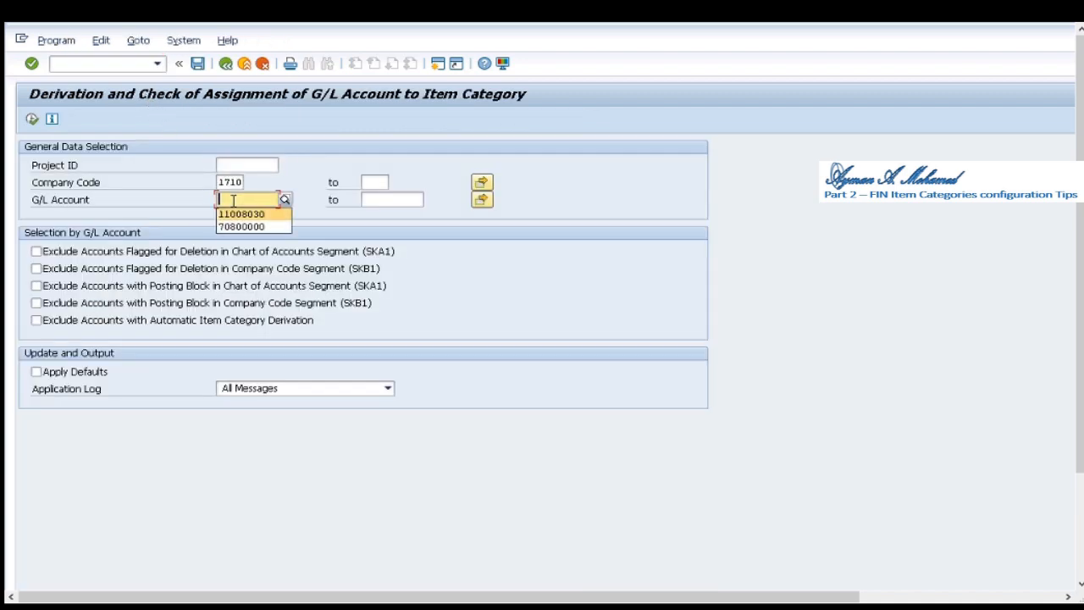
{"action": "left_click", "coordinate": [242, 213]}
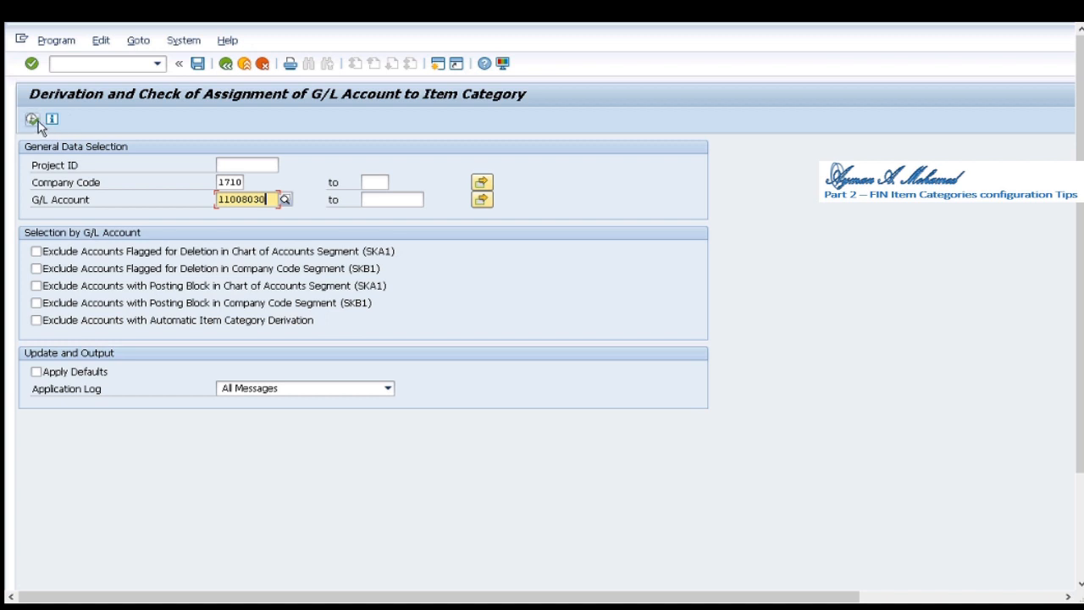
{"action": "left_click", "coordinate": [30, 119]}
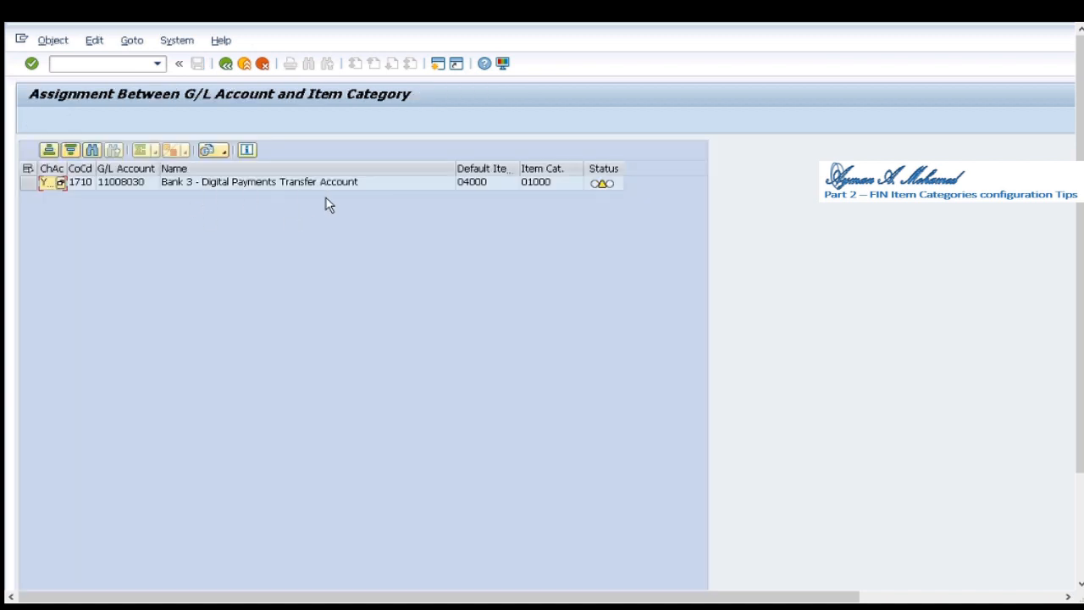
{"action": "mouse_move", "coordinate": [470, 173]}
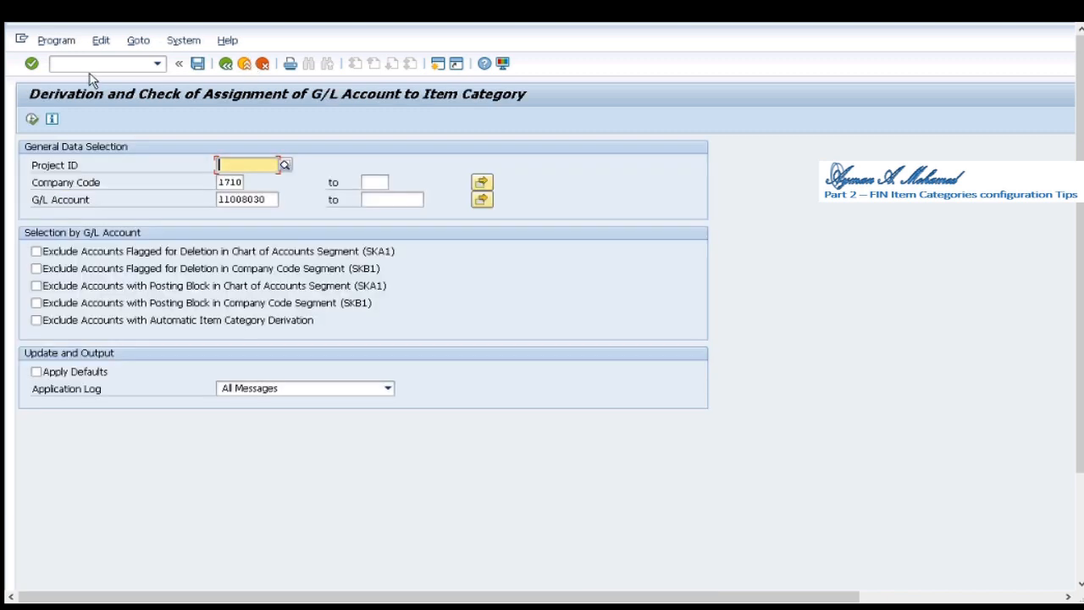
- Call the outgoing payment transaction F-53 and set document date 30.03.2020
{"action": "left_click", "coordinate": [98, 65]}
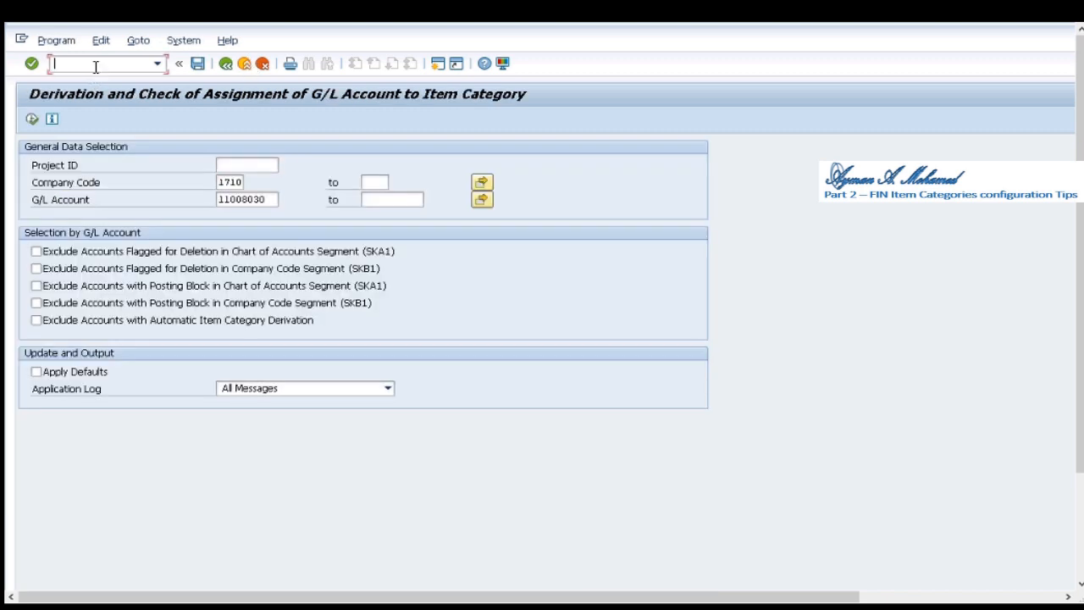
{"action": "type", "text": "/off"}
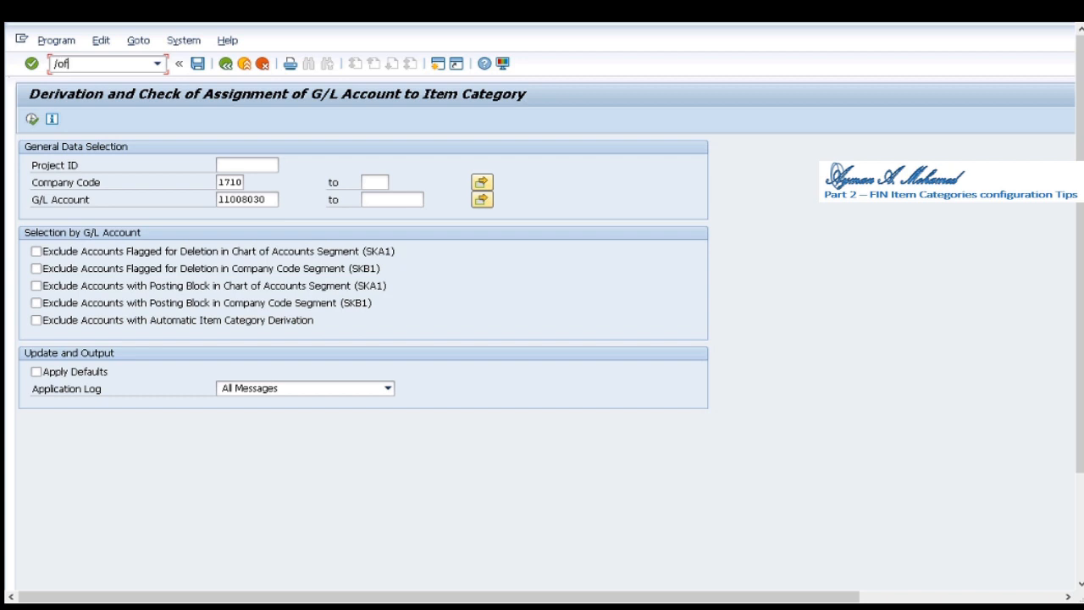
{"action": "left_click", "coordinate": [101, 68]}
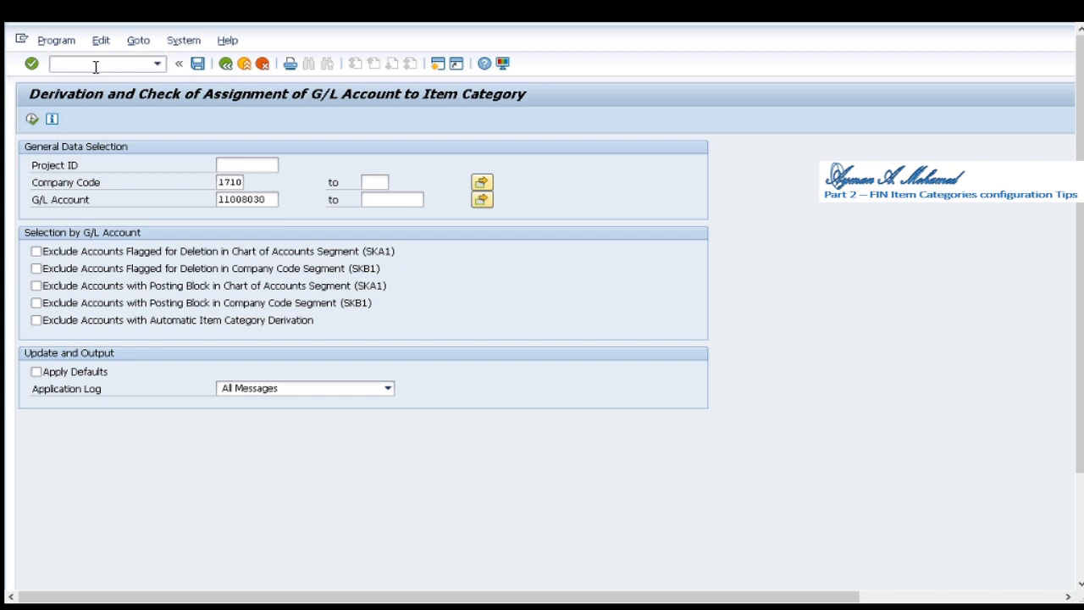
{"action": "mouse_move", "coordinate": [112, 112]}
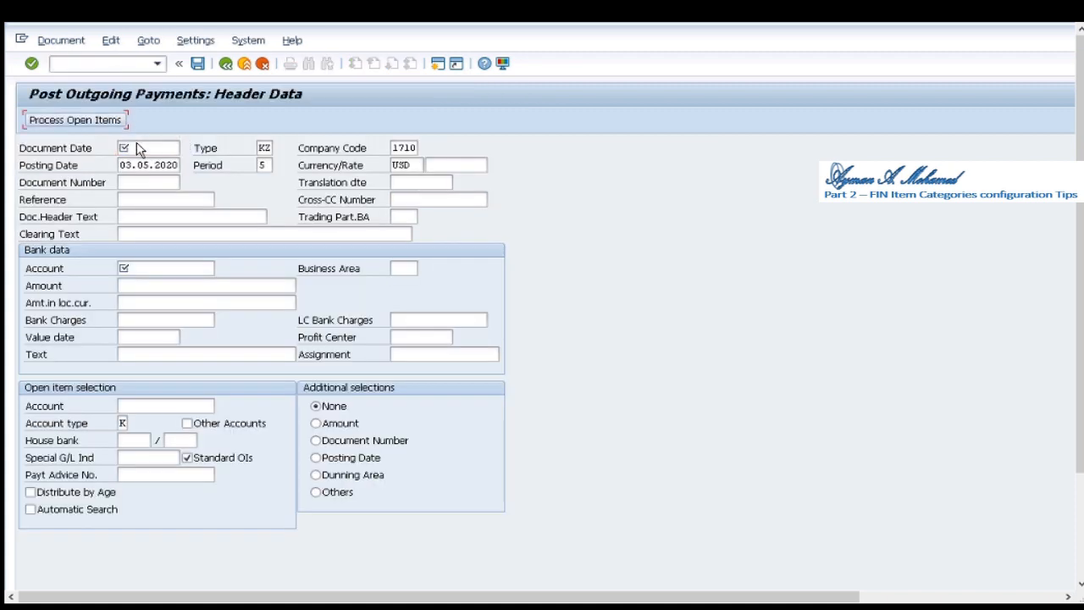
{"action": "left_click", "coordinate": [149, 147]}
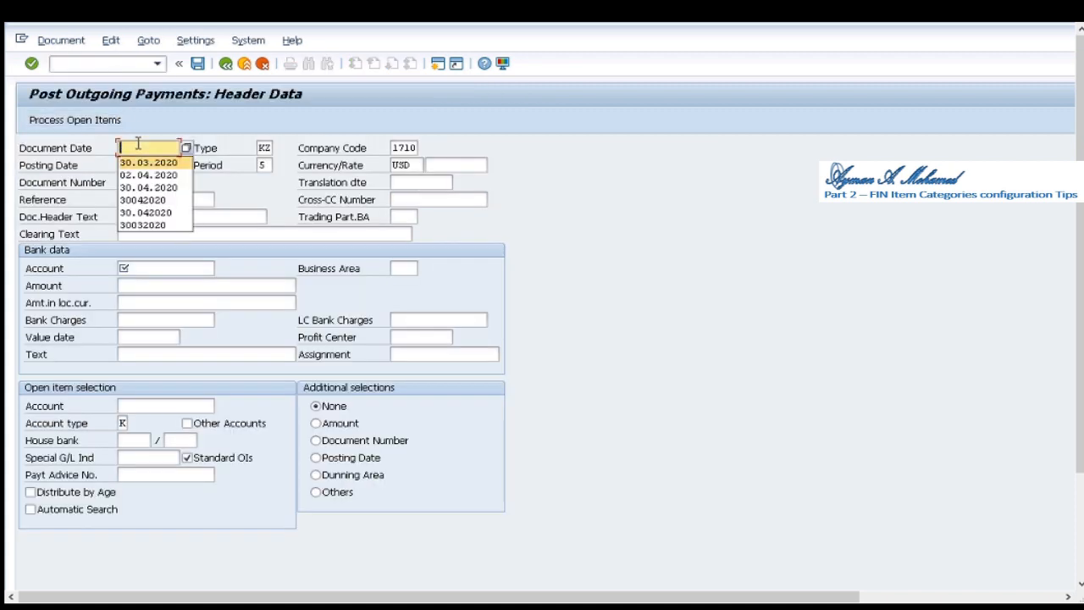
{"action": "left_click", "coordinate": [147, 161]}
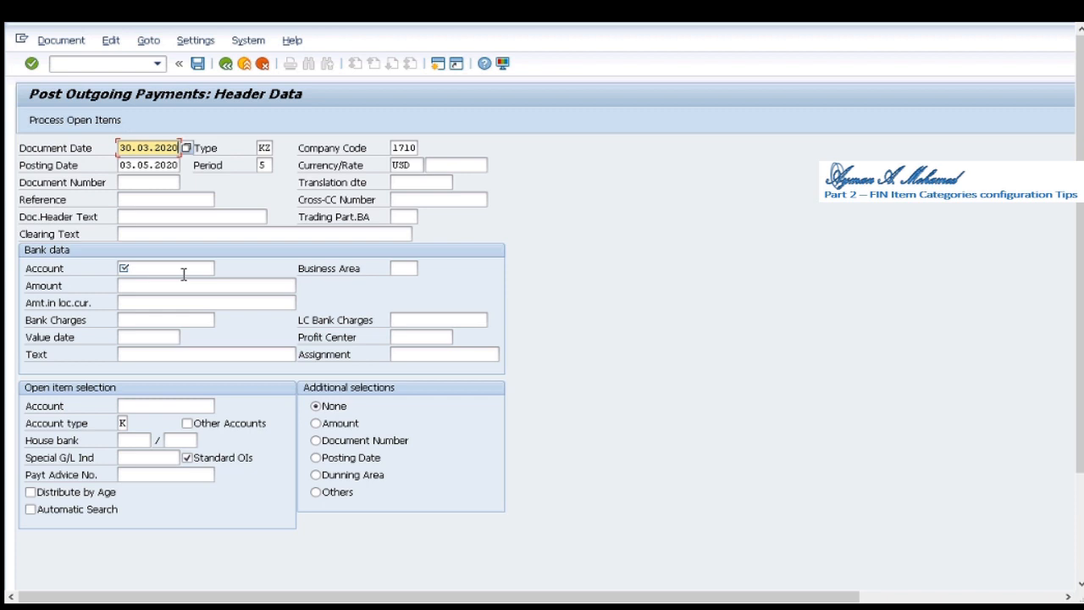
{"action": "type", "text": "11008030"}
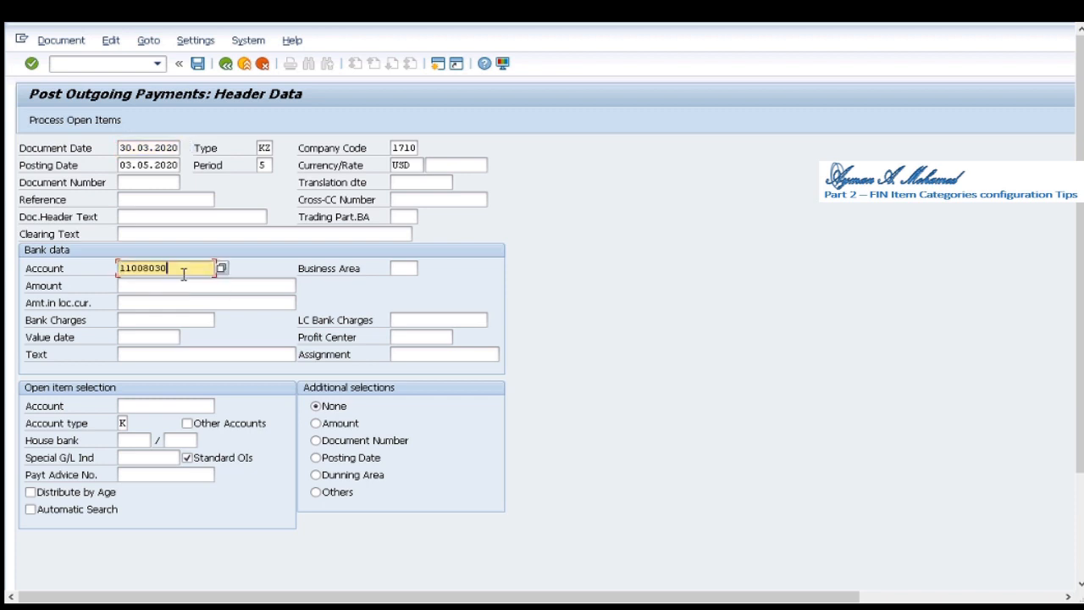
{"action": "mouse_move", "coordinate": [219, 295]}
{"action": "type", "text": "1"}
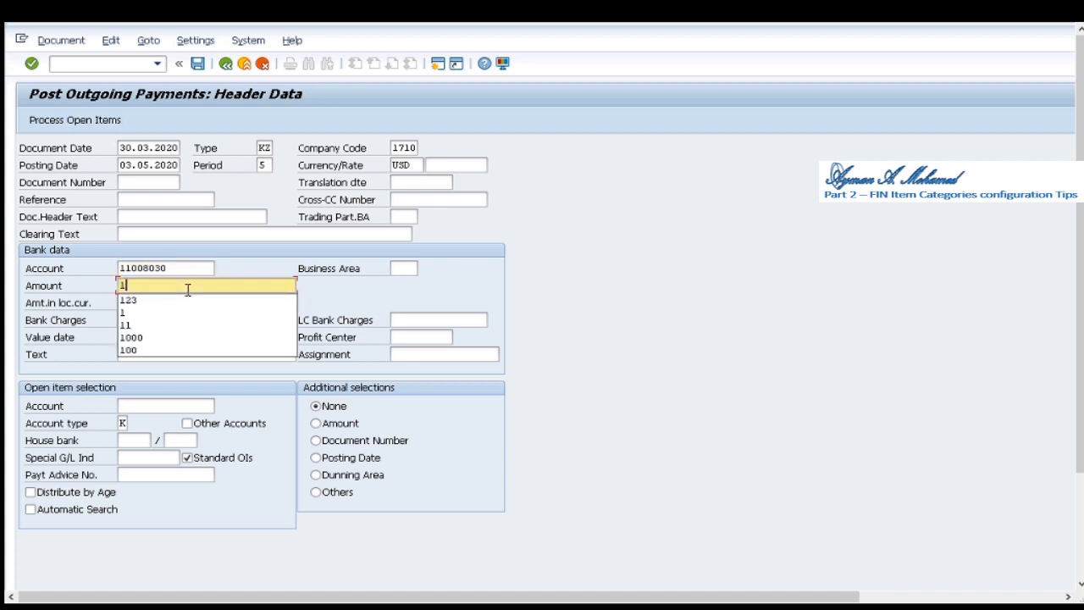
{"action": "left_click", "coordinate": [127, 299]}
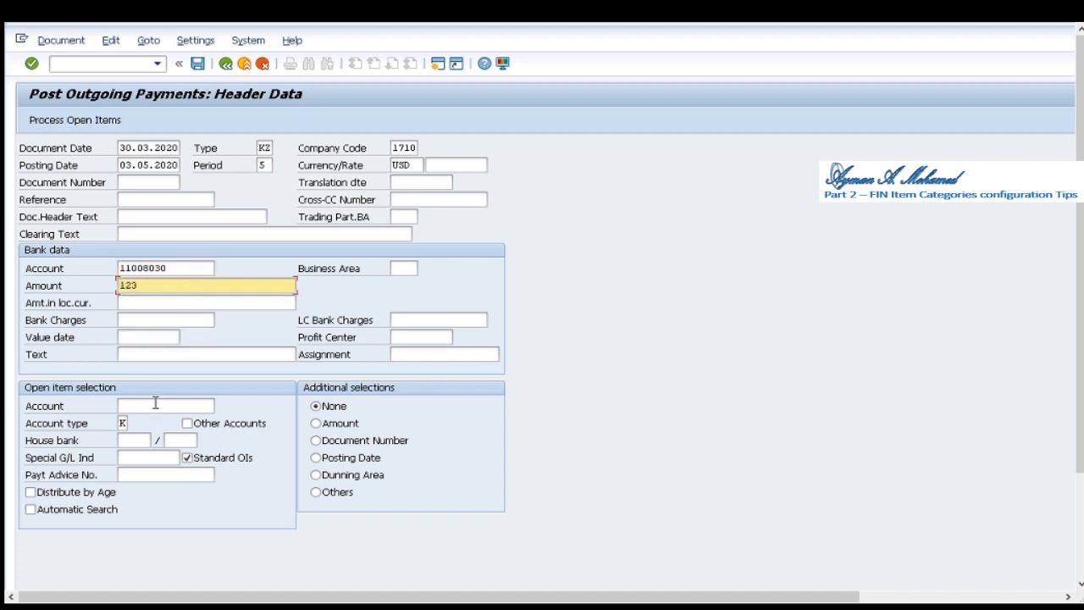
{"action": "type", "text": "15"}
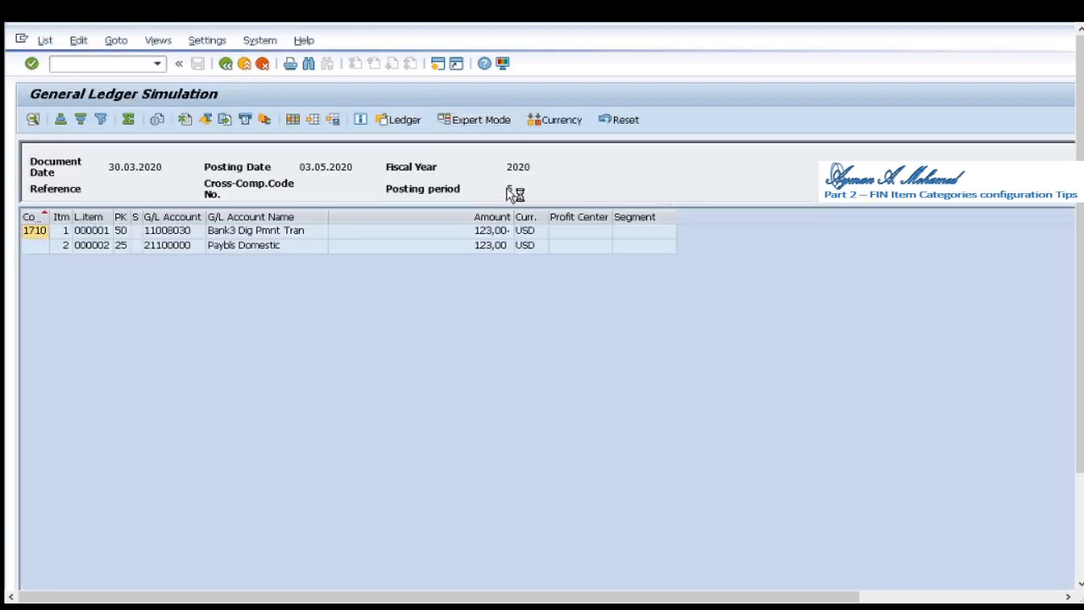
- Simulate document splitting in Expert Mode, see item category 04000 missing, and close the popup
{"action": "left_click", "coordinate": [475, 119]}
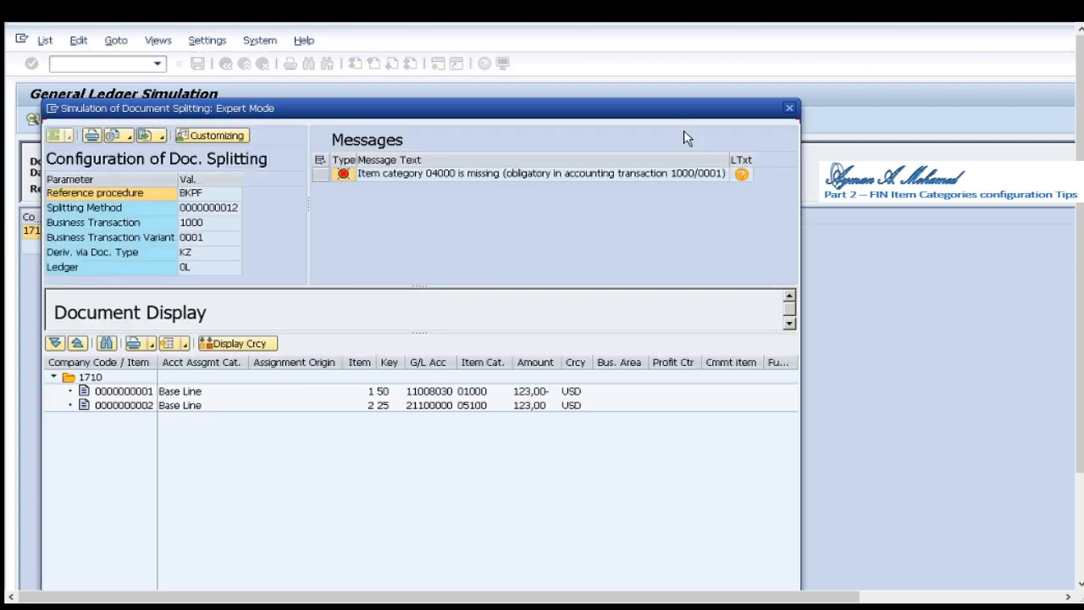
{"action": "mouse_move", "coordinate": [576, 192]}
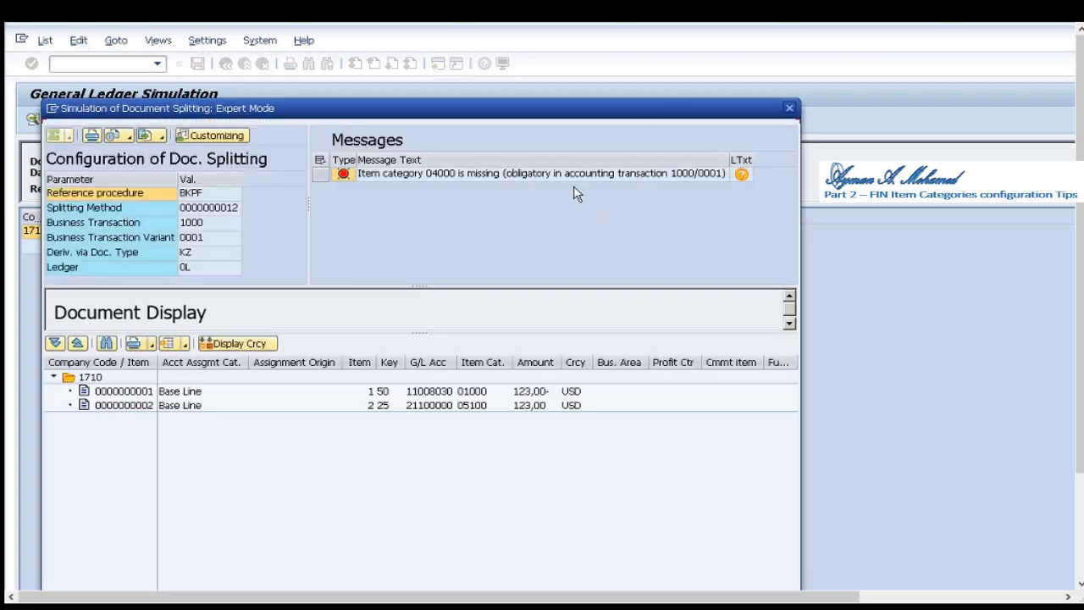
{"action": "mouse_move", "coordinate": [557, 185]}
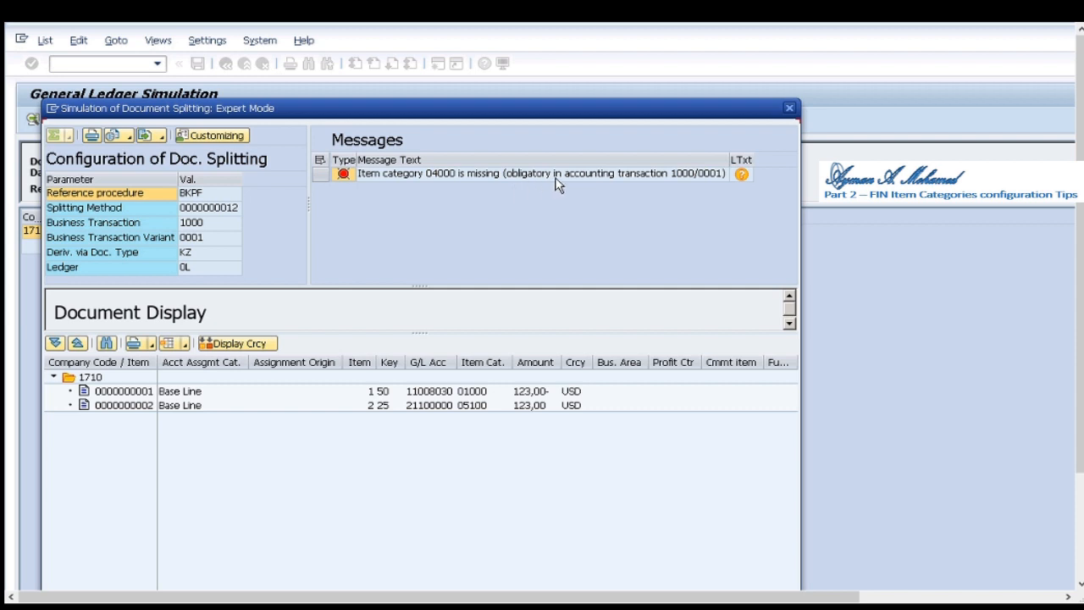
{"action": "mouse_move", "coordinate": [325, 393]}
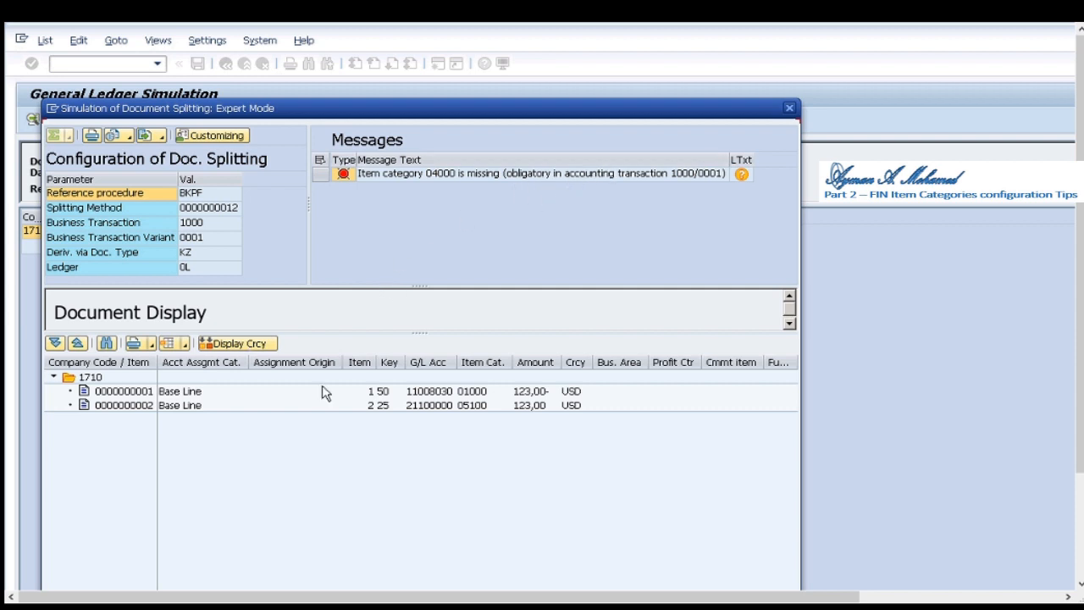
{"action": "mouse_move", "coordinate": [386, 242]}
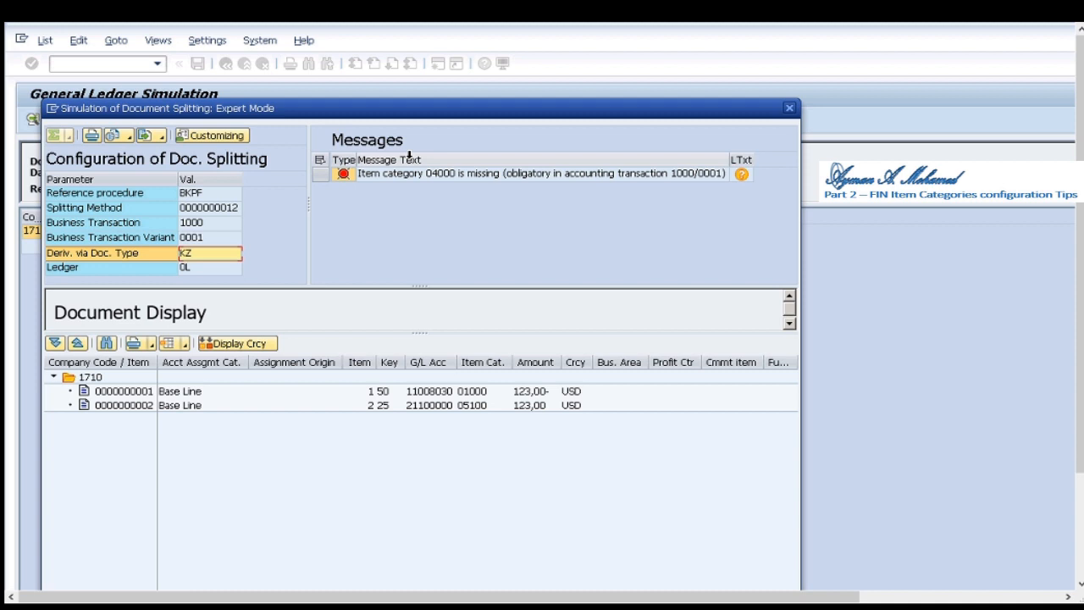
{"action": "mouse_move", "coordinate": [786, 119]}
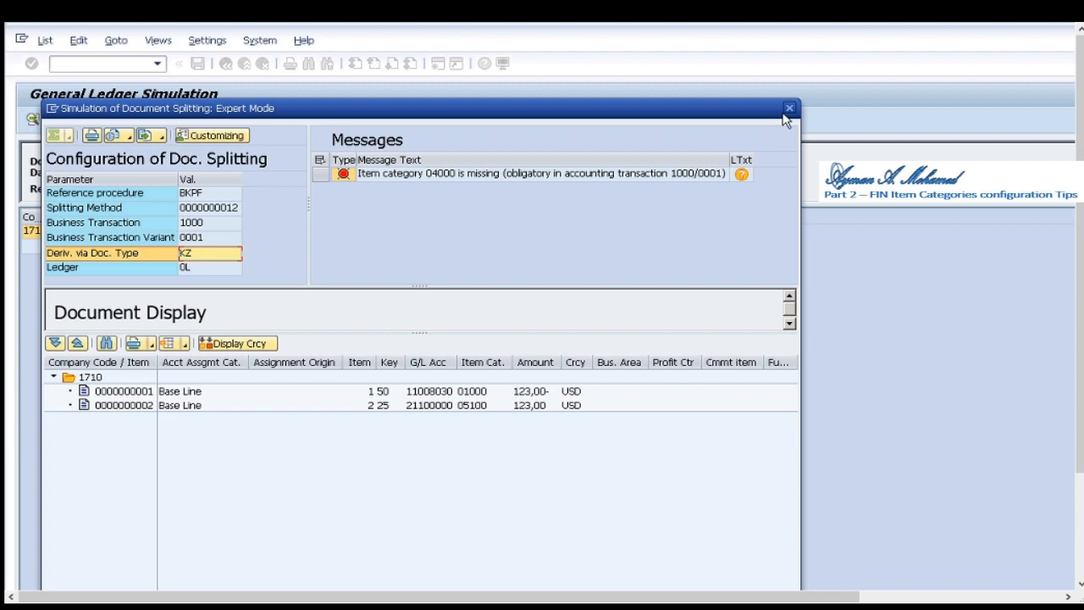
{"action": "left_click", "coordinate": [786, 105]}
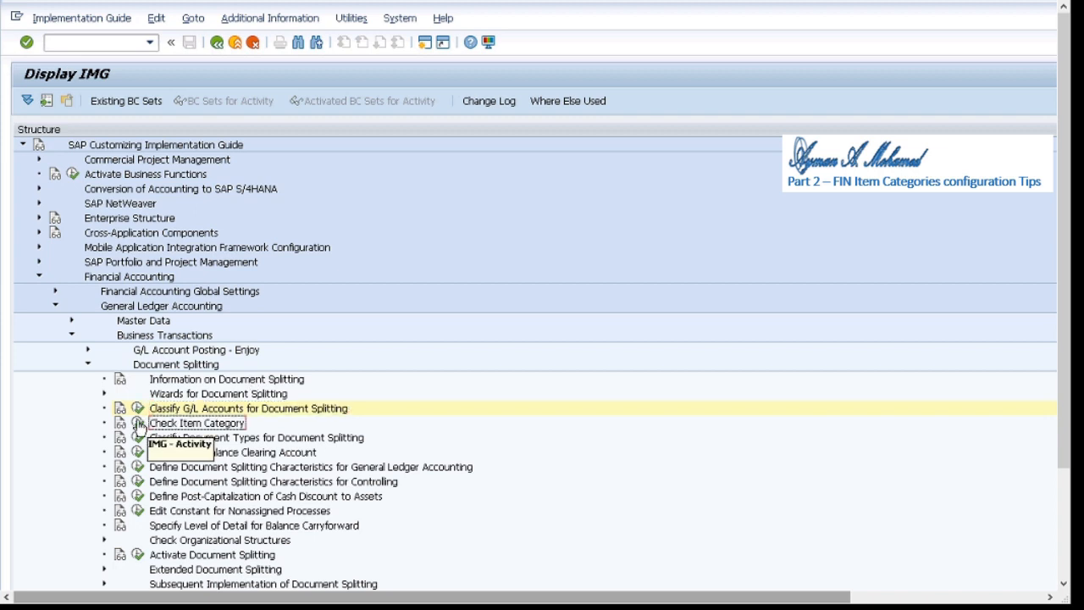
- Open the Check Item Category activity and execute it for company code AAA1
{"action": "double_click", "coordinate": [196, 423]}
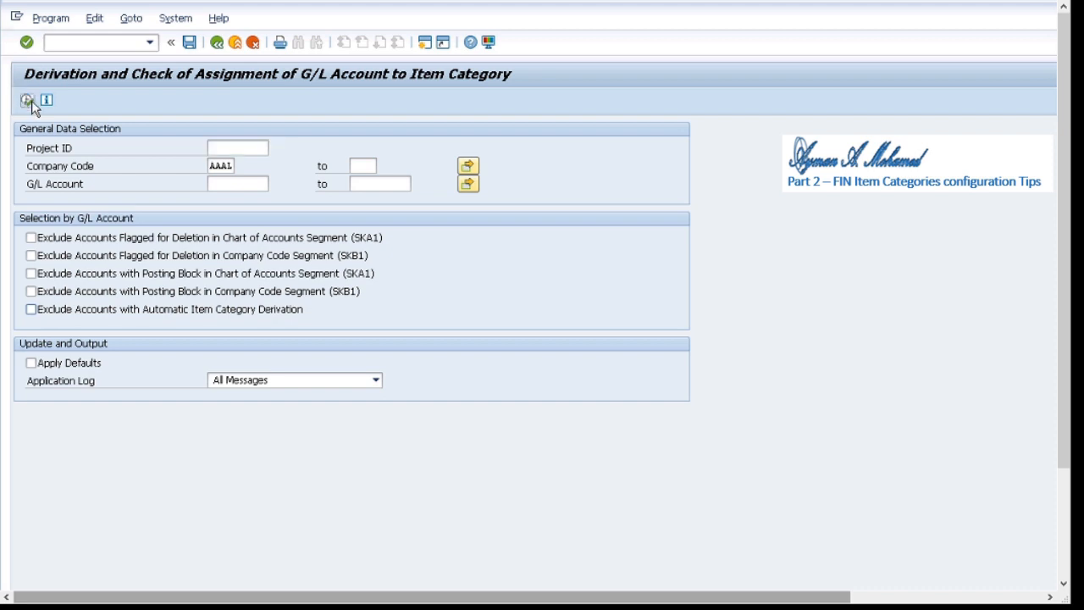
{"action": "left_click", "coordinate": [31, 104]}
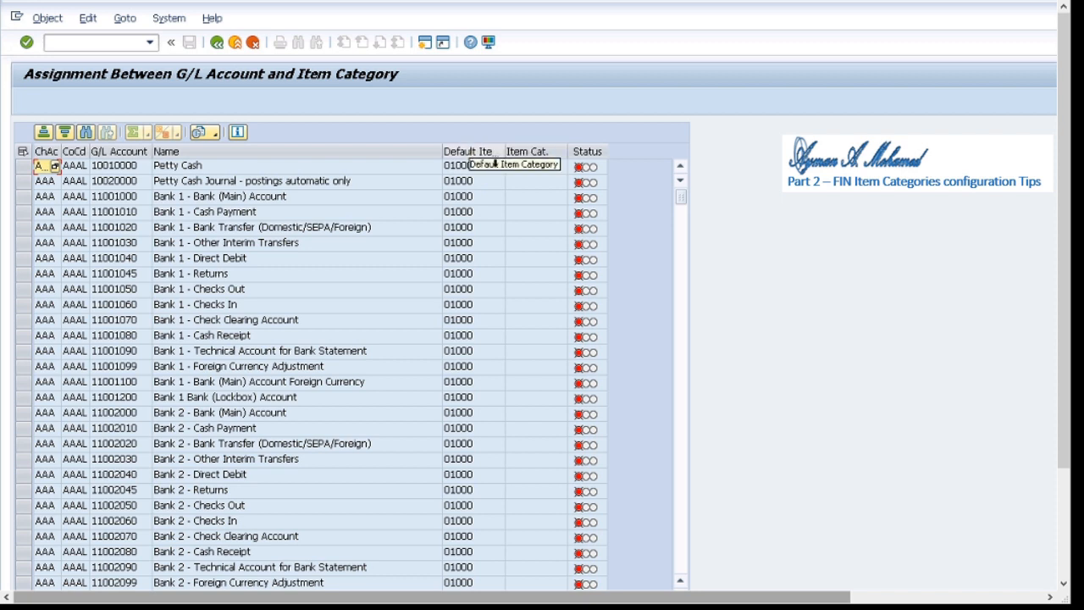
{"action": "mouse_move", "coordinate": [570, 196]}
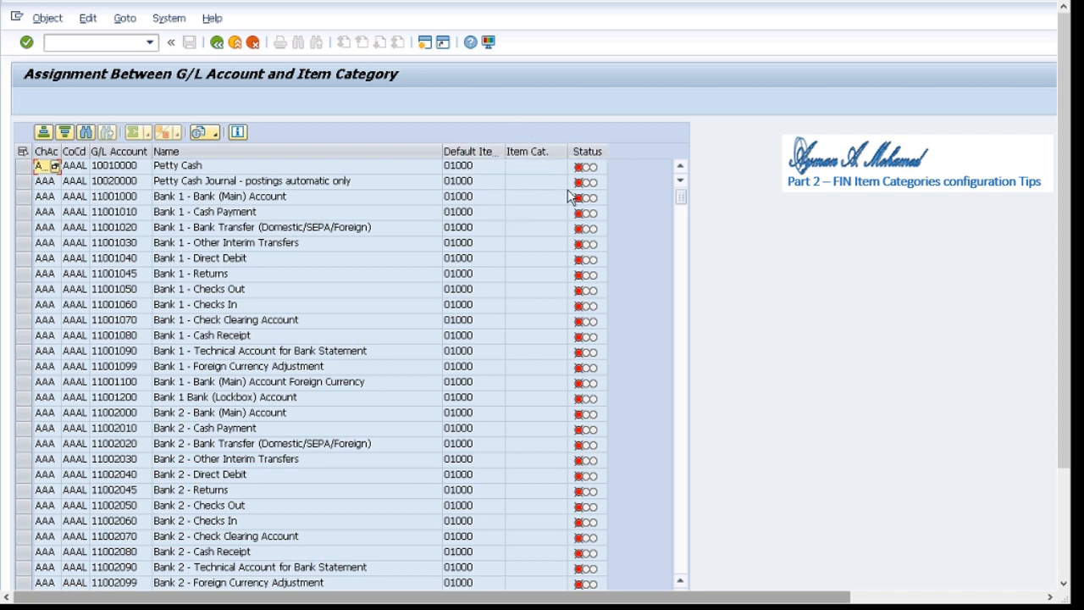
{"action": "mouse_move", "coordinate": [591, 170]}
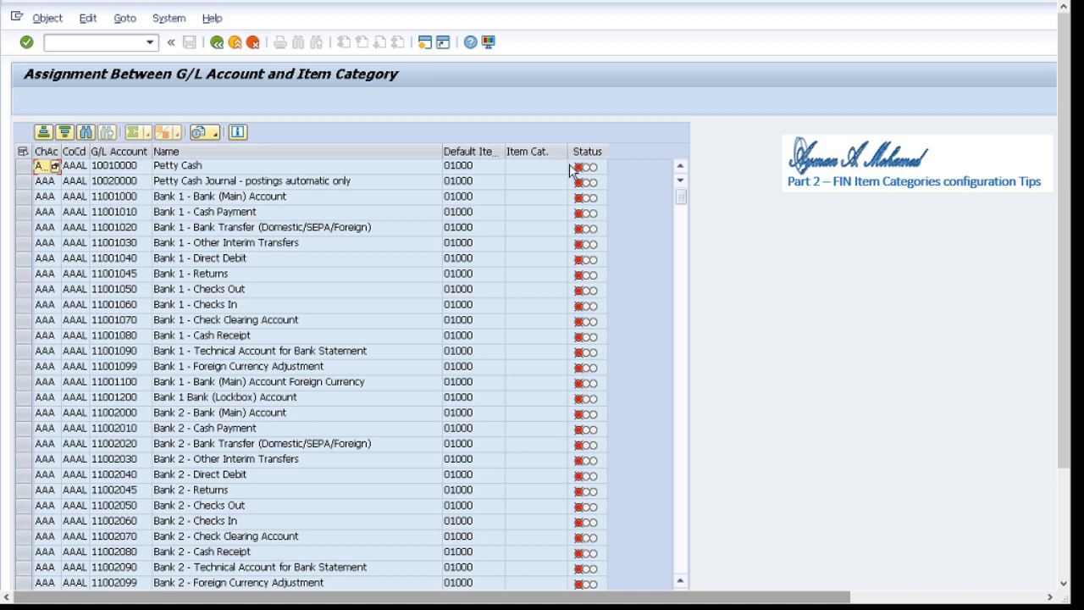
{"action": "mouse_move", "coordinate": [580, 170]}
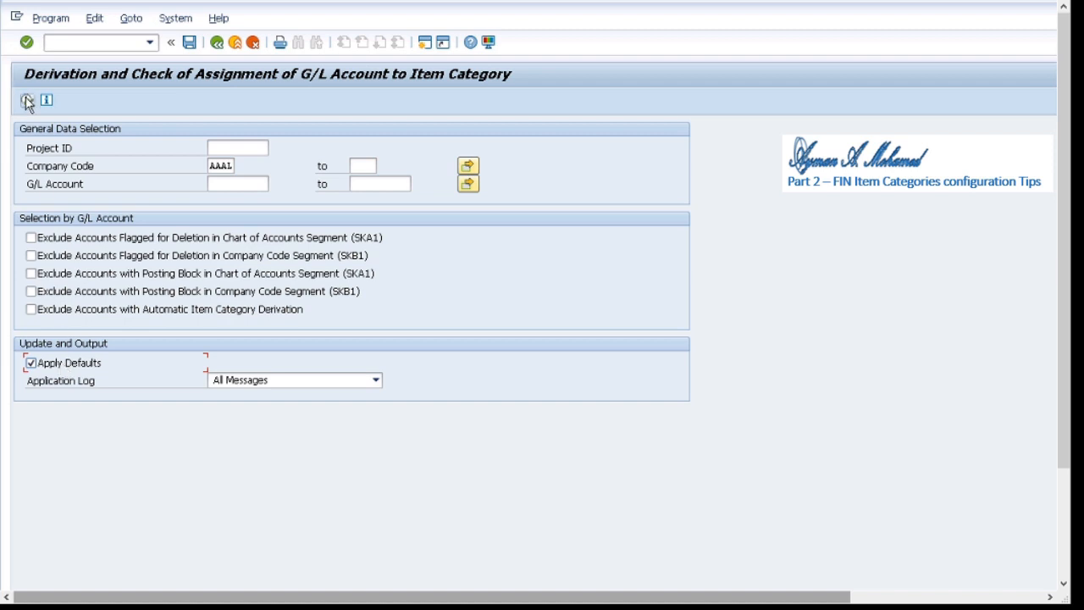
- Execute FAGL_CHECK_ACCOUNT with Apply Defaults so AAA1 accounts receive item category 01000
{"action": "left_click", "coordinate": [31, 103]}
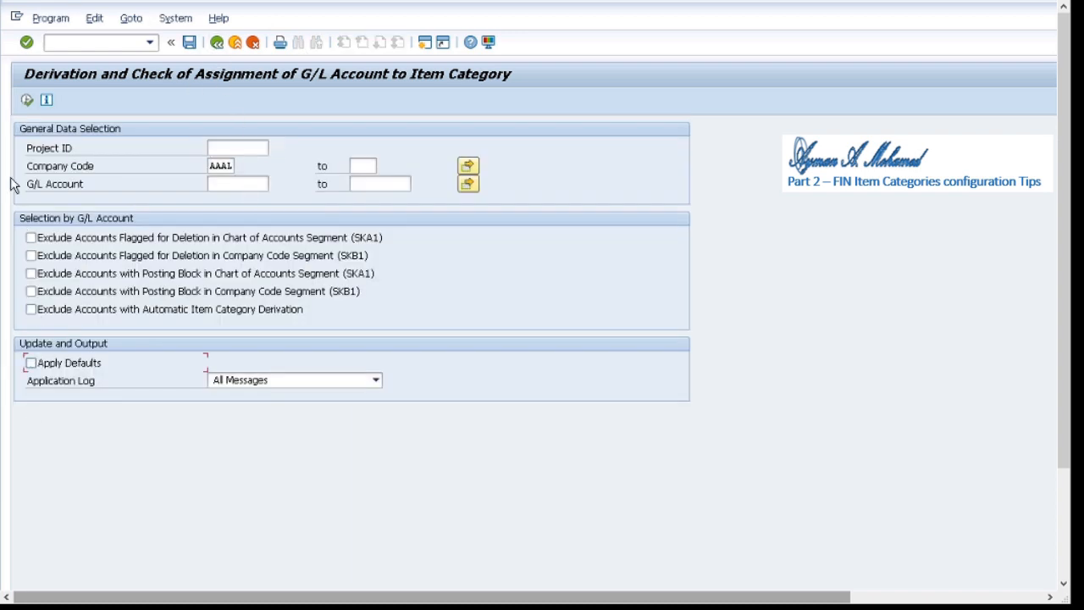
{"action": "left_click", "coordinate": [24, 102]}
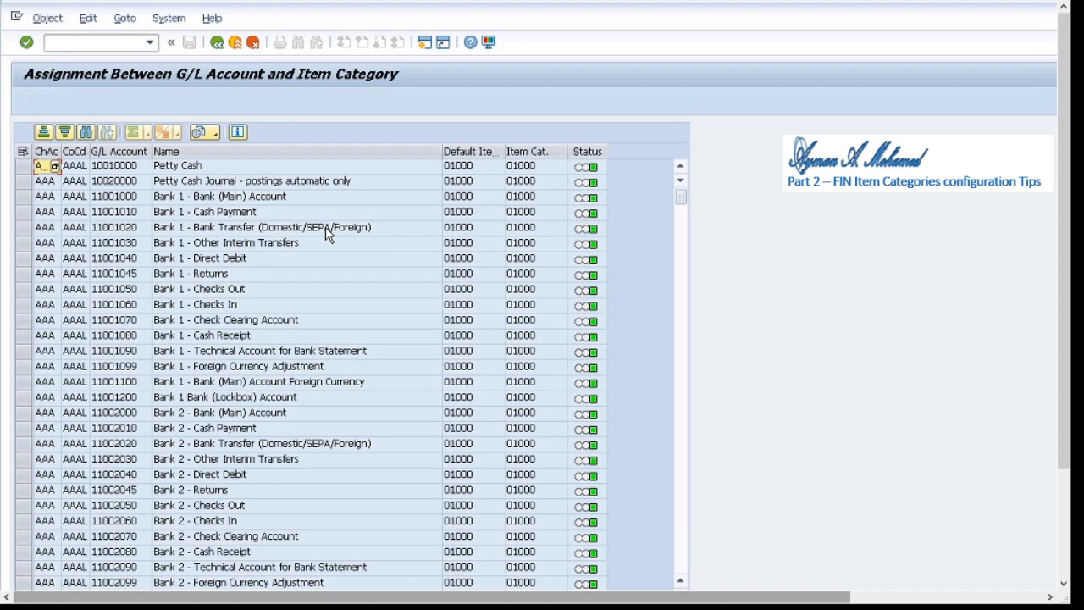
{"action": "mouse_move", "coordinate": [501, 145]}
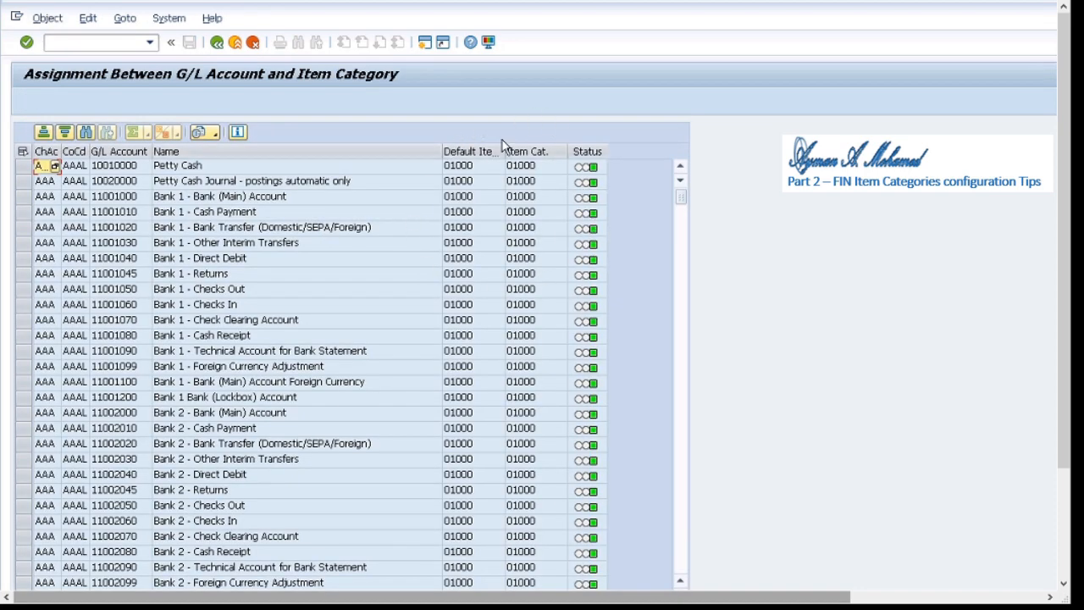